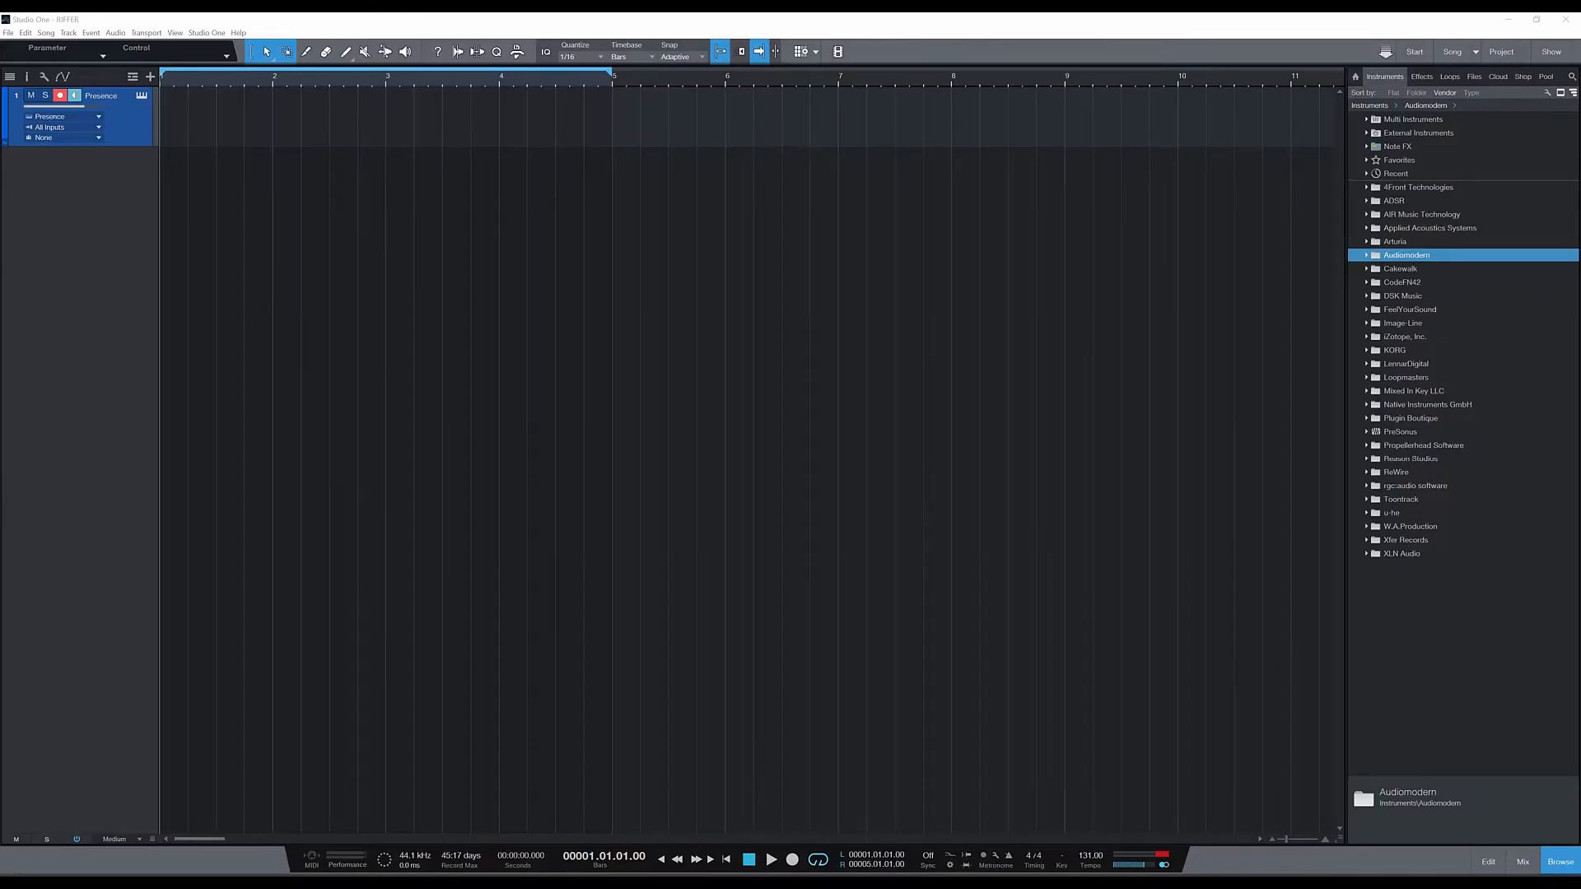
mouse_move(931, 245)
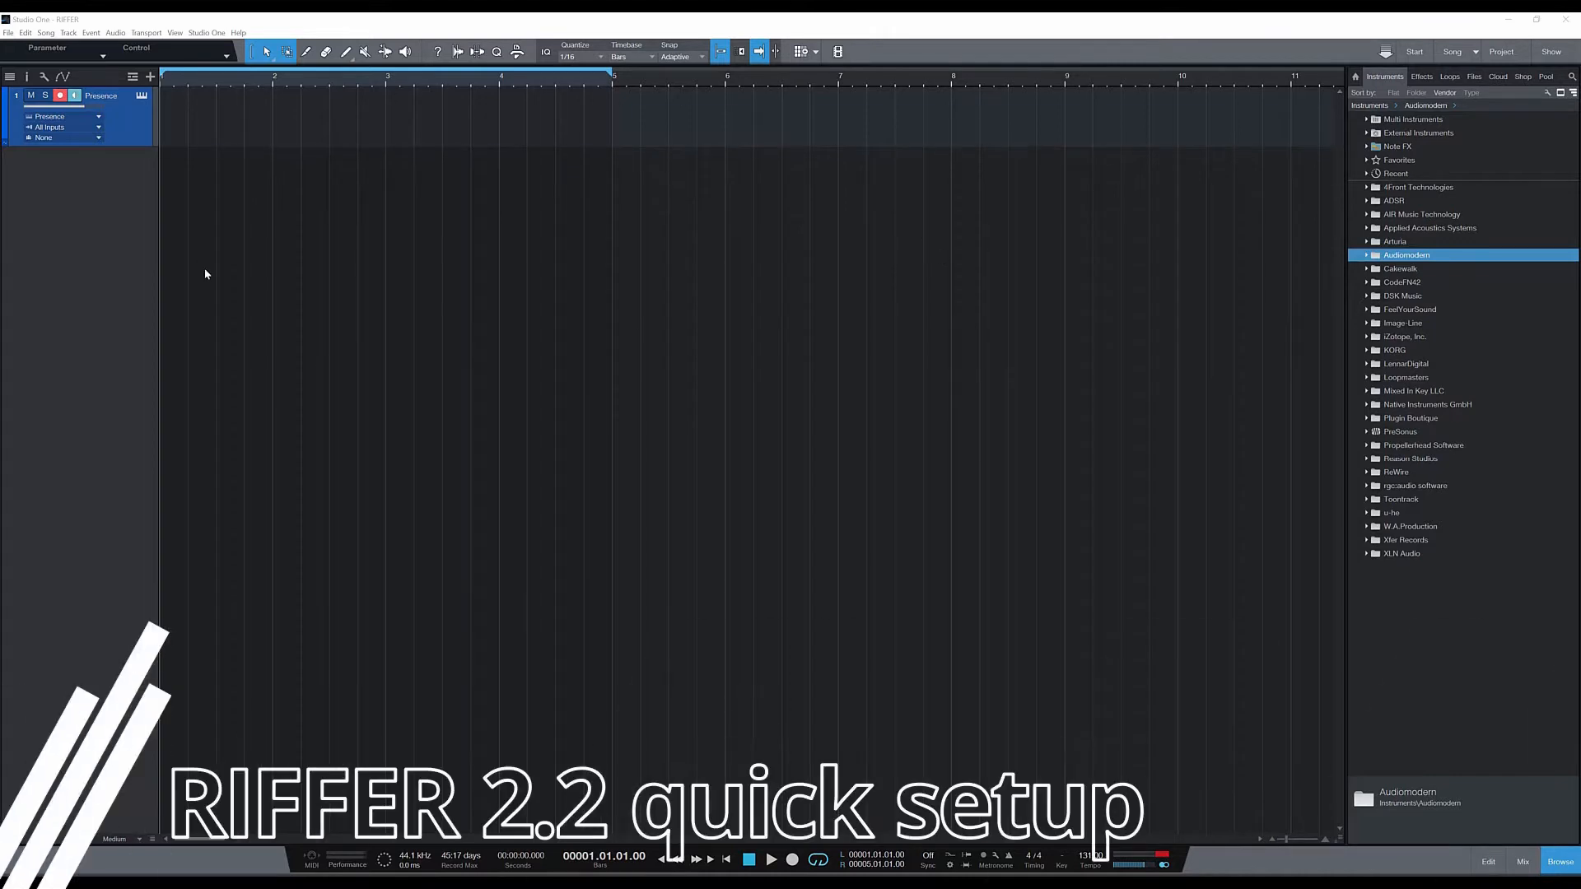
mouse_move(491, 231)
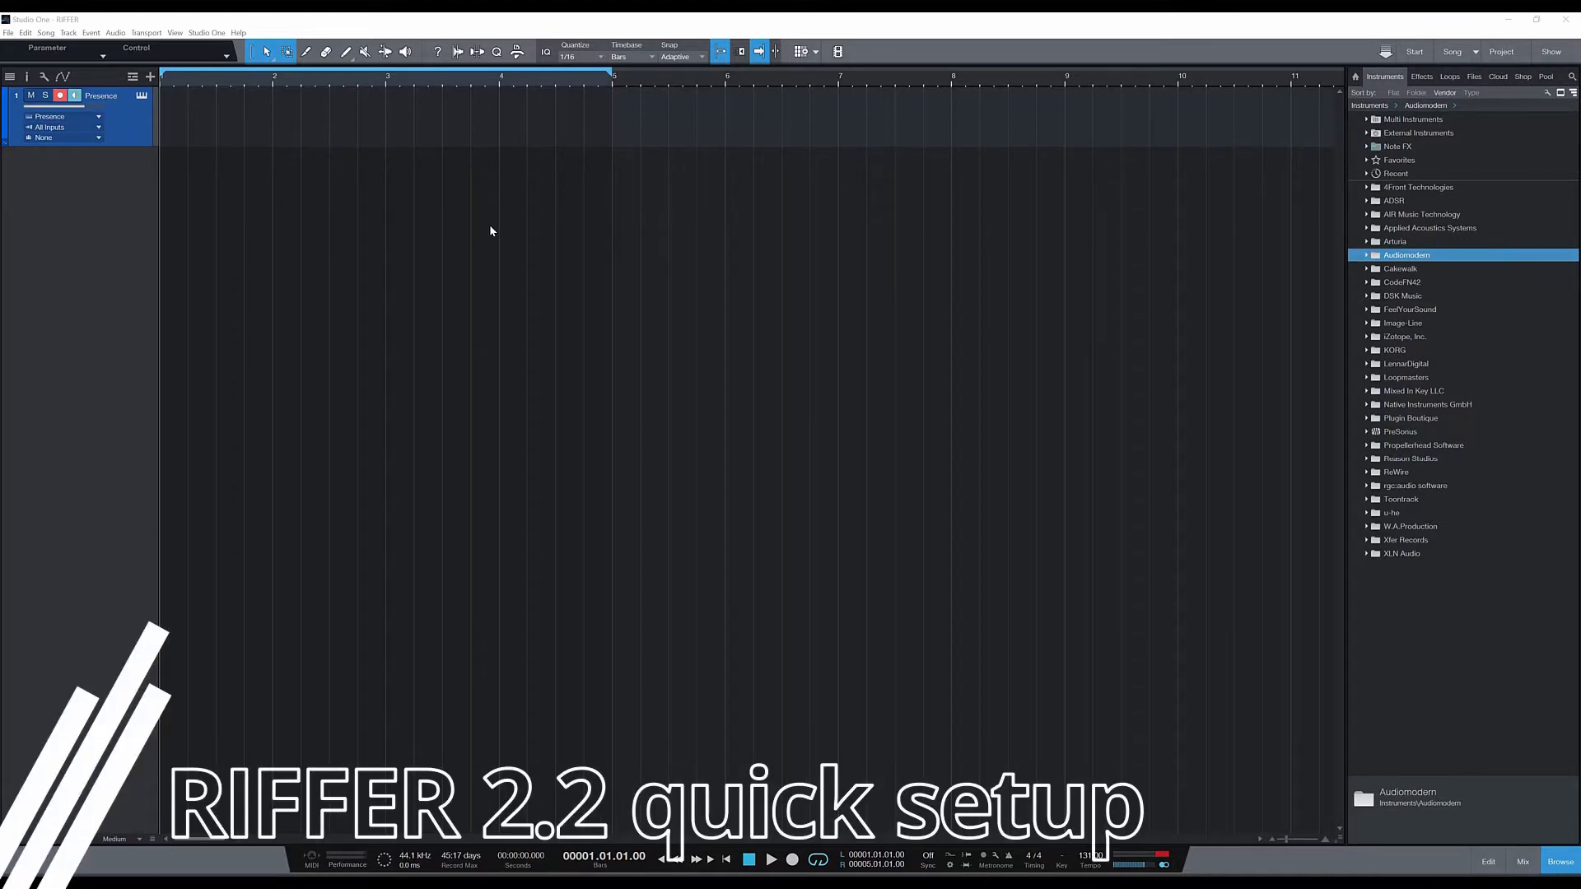
mouse_move(373, 316)
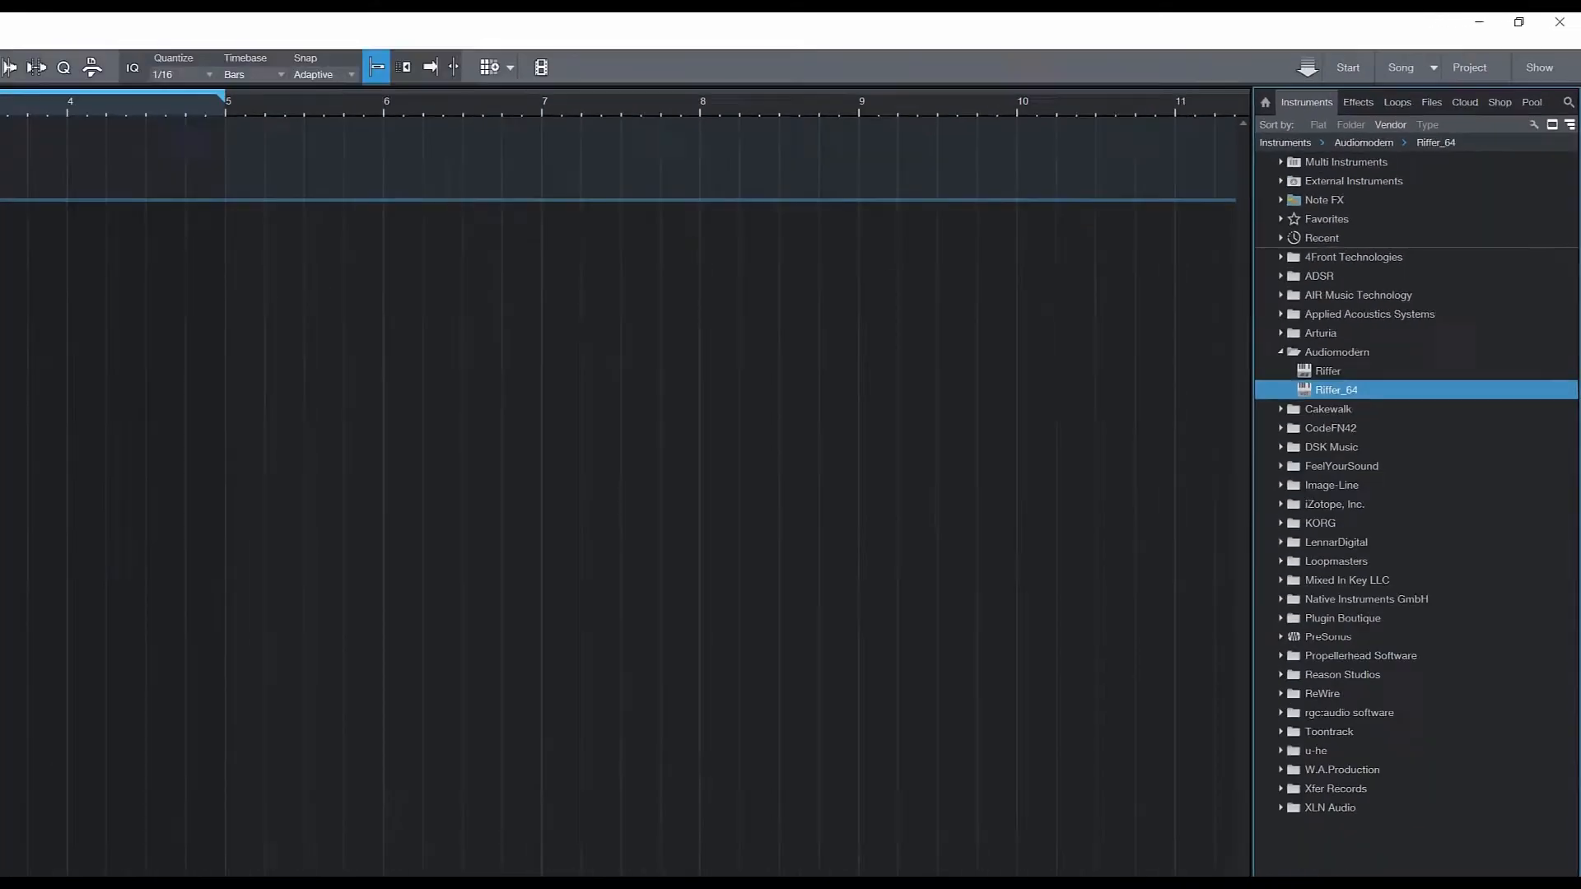
Load Riffer_64 onto a new instrument track, then select the Presence piano track
double_click(1336, 389)
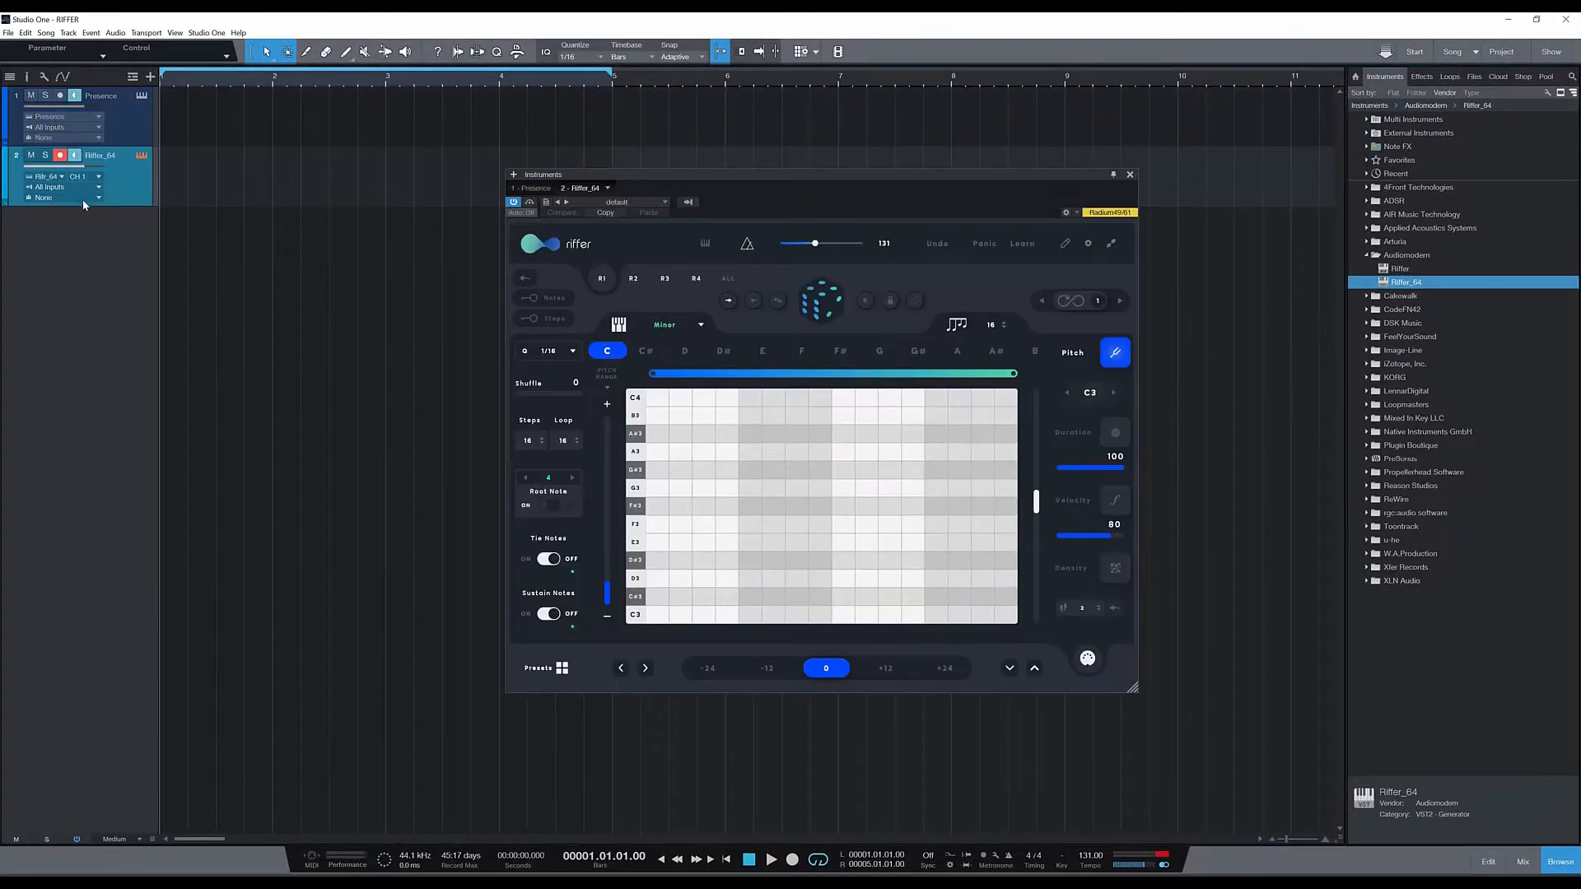
left_click(1130, 172)
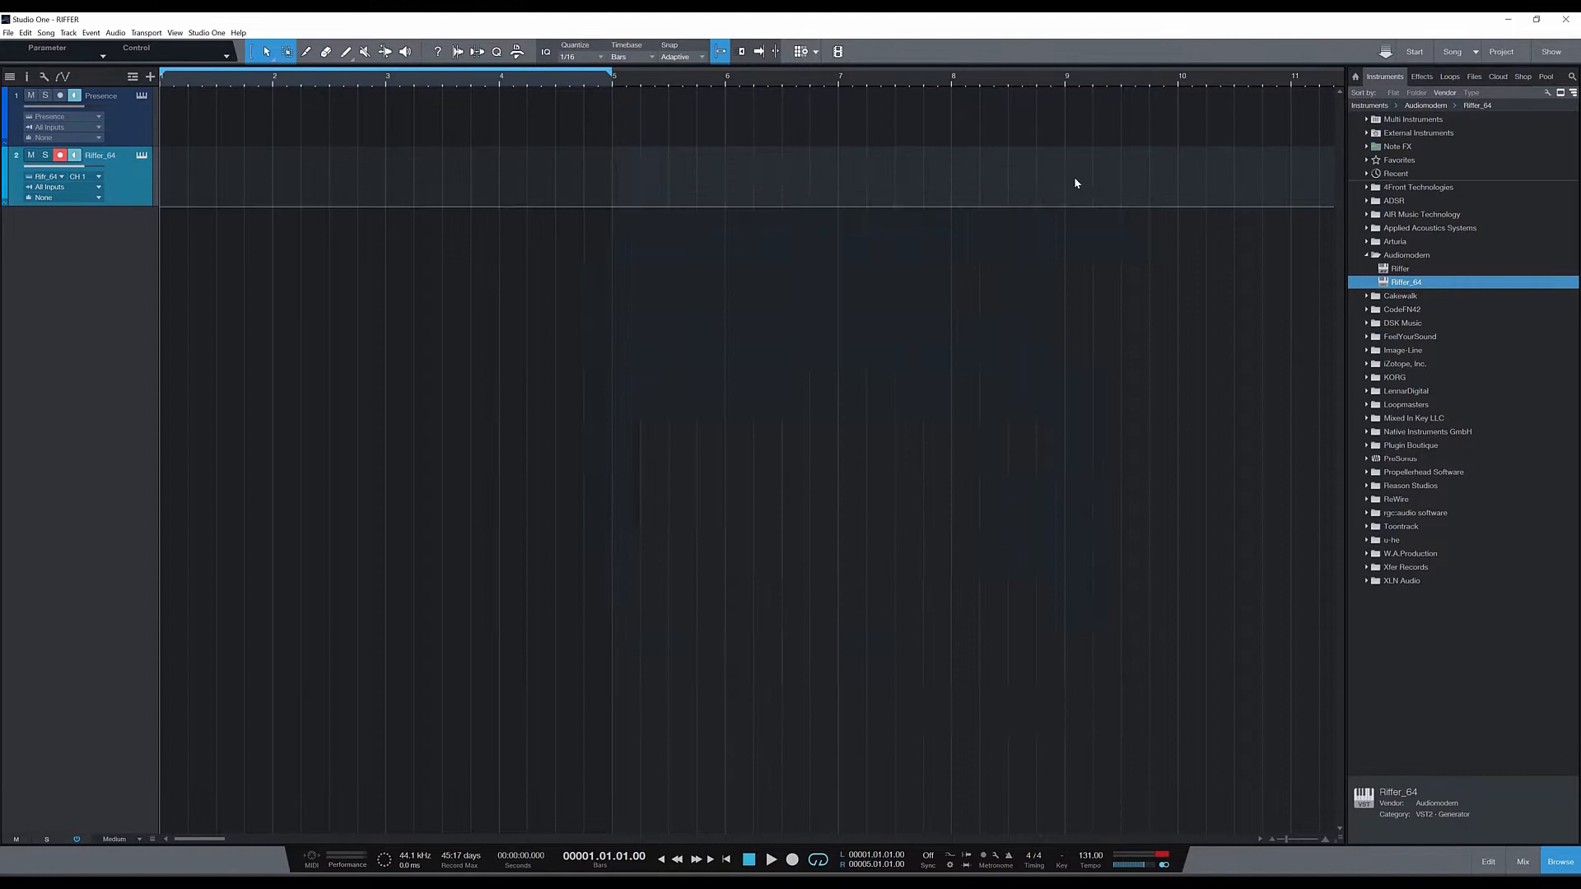
left_click(1521, 864)
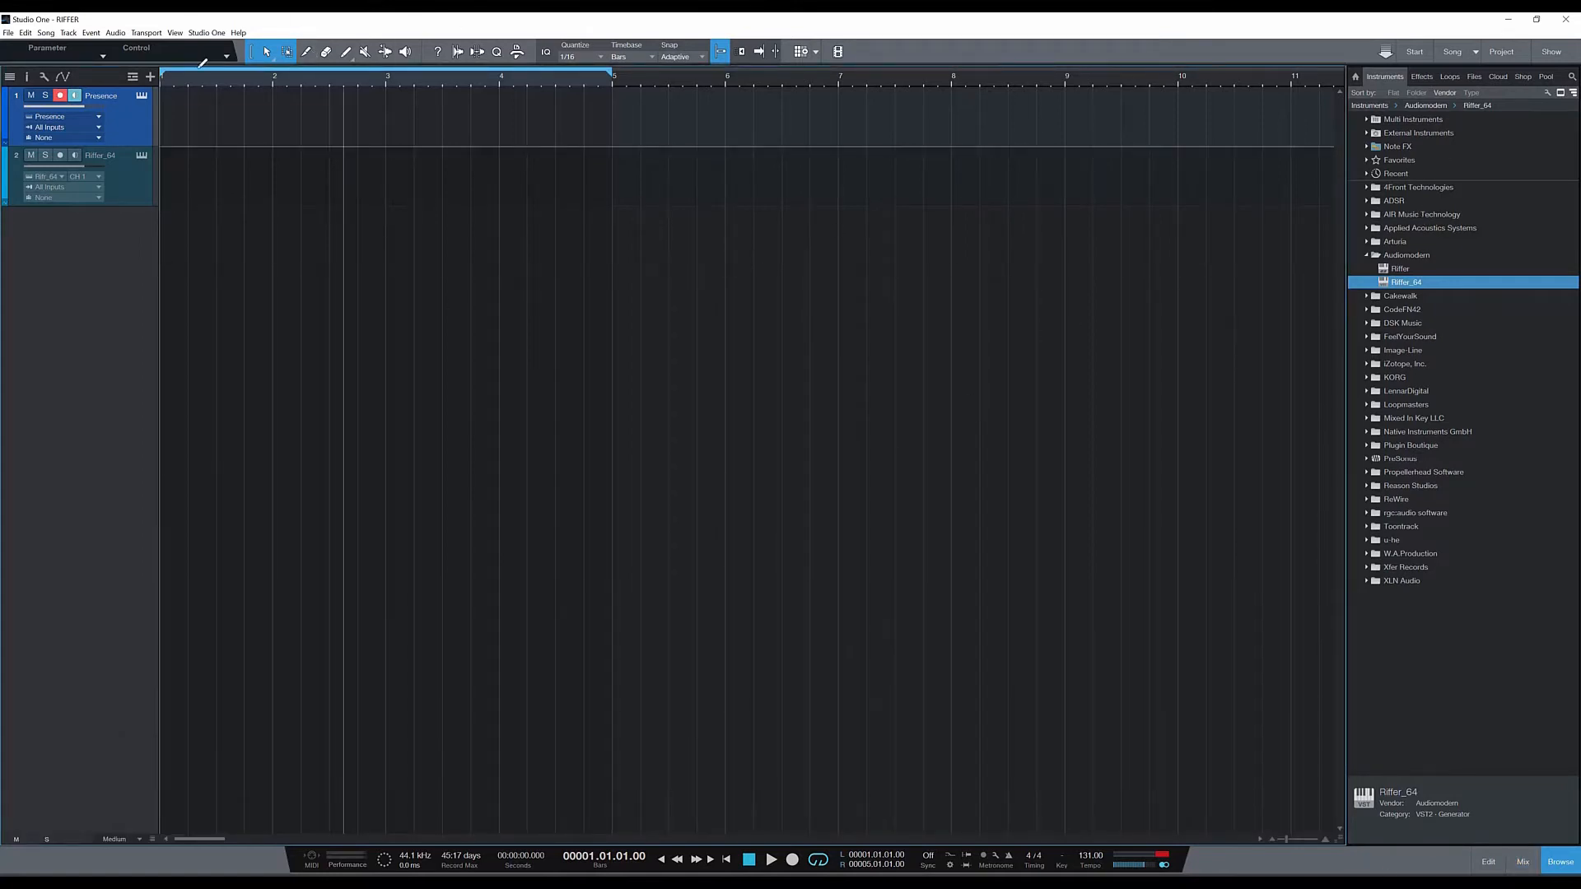
mouse_move(598, 172)
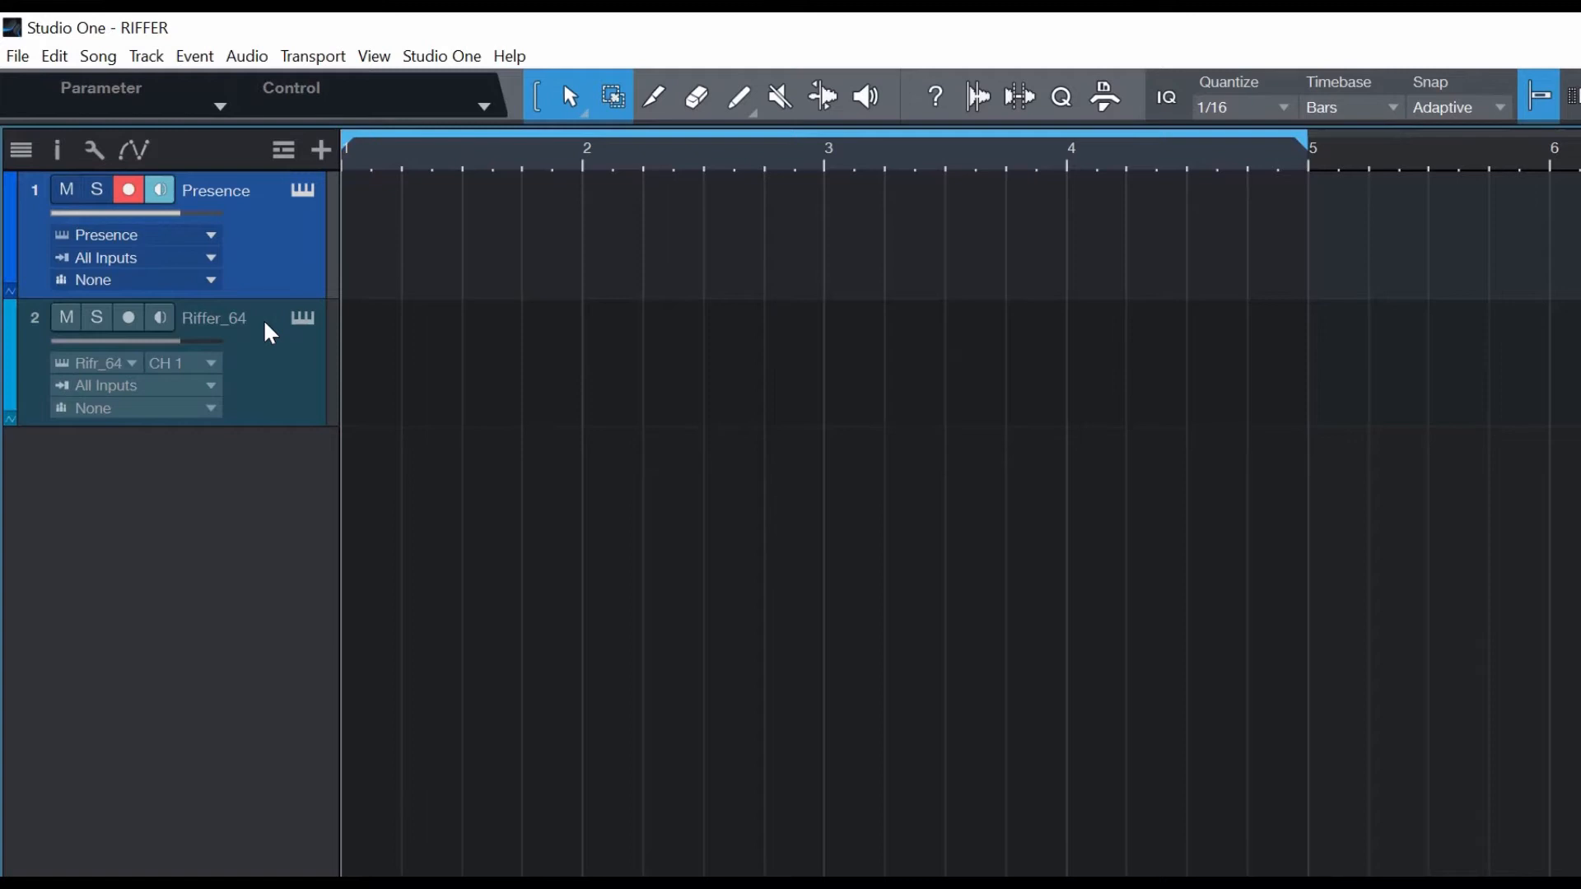
mouse_move(285, 241)
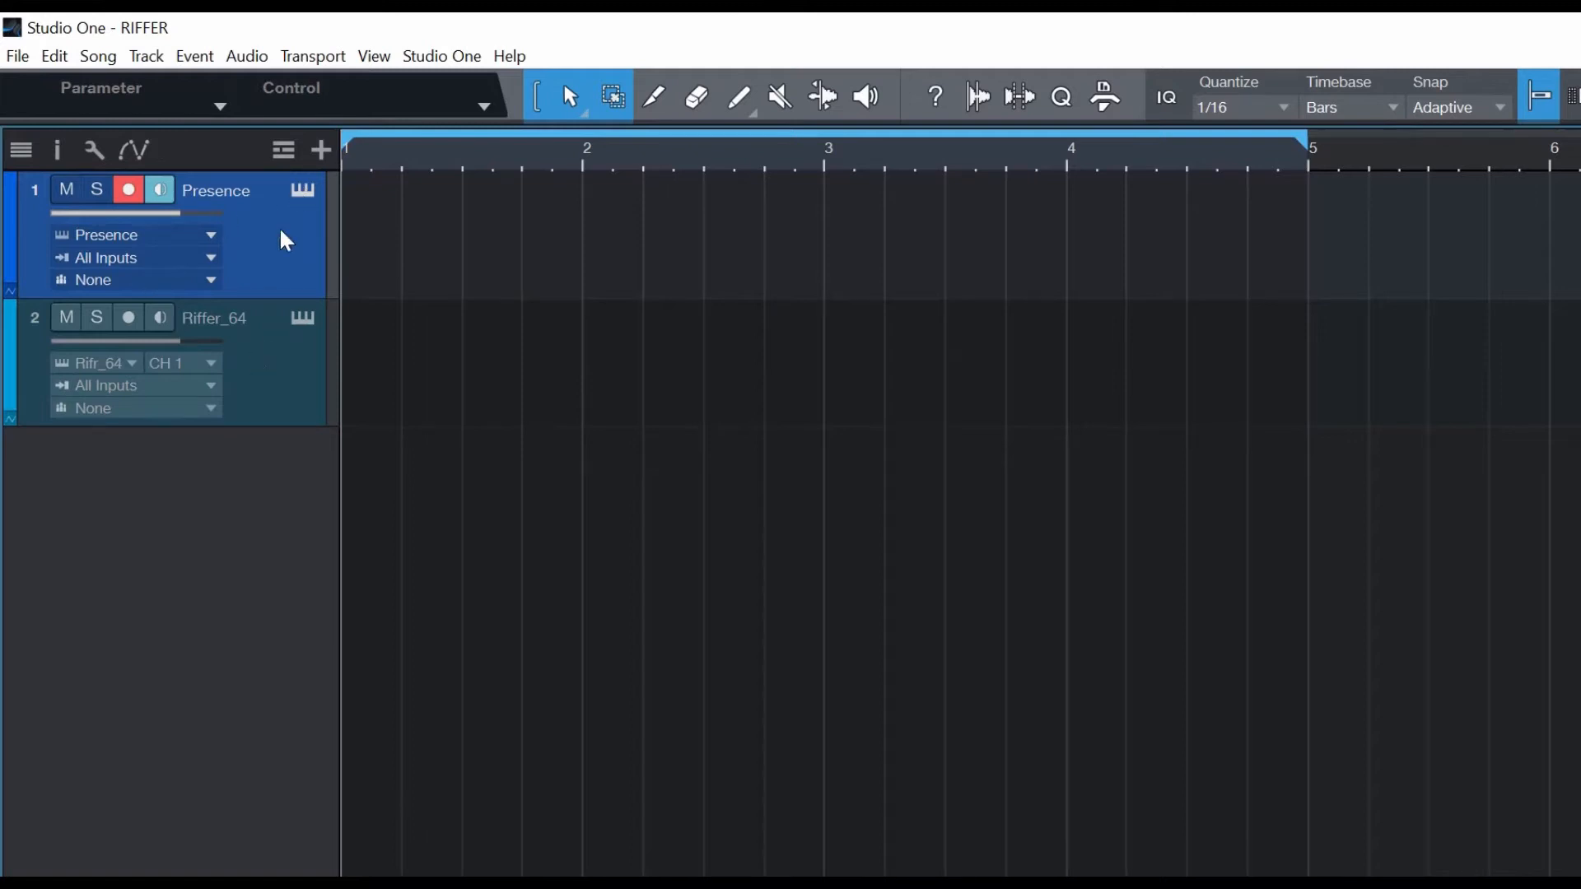
mouse_move(259, 371)
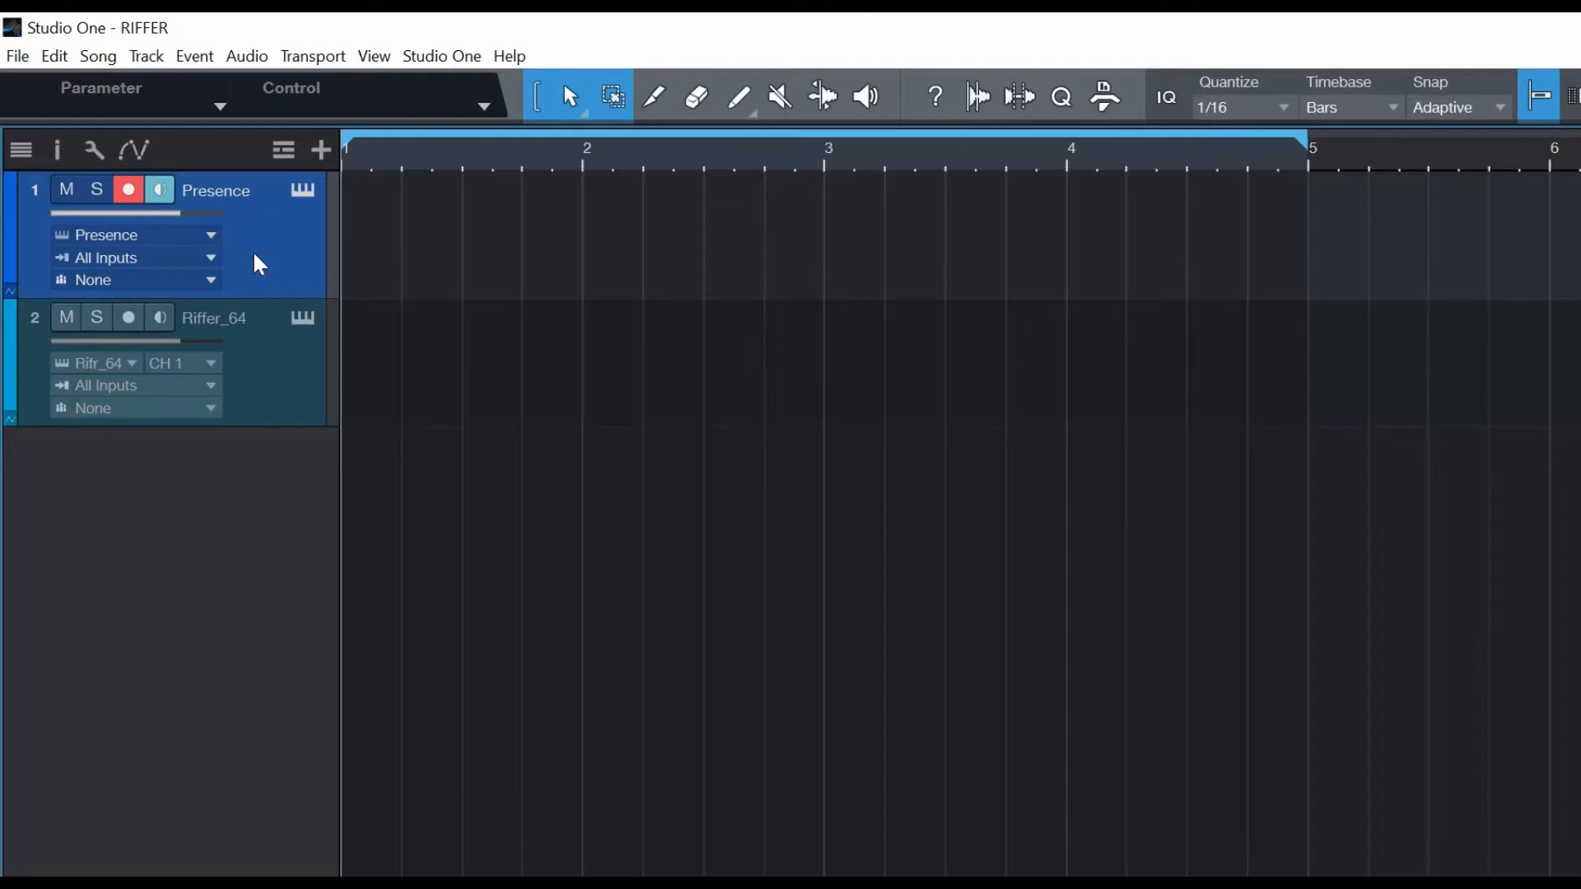
mouse_move(89, 264)
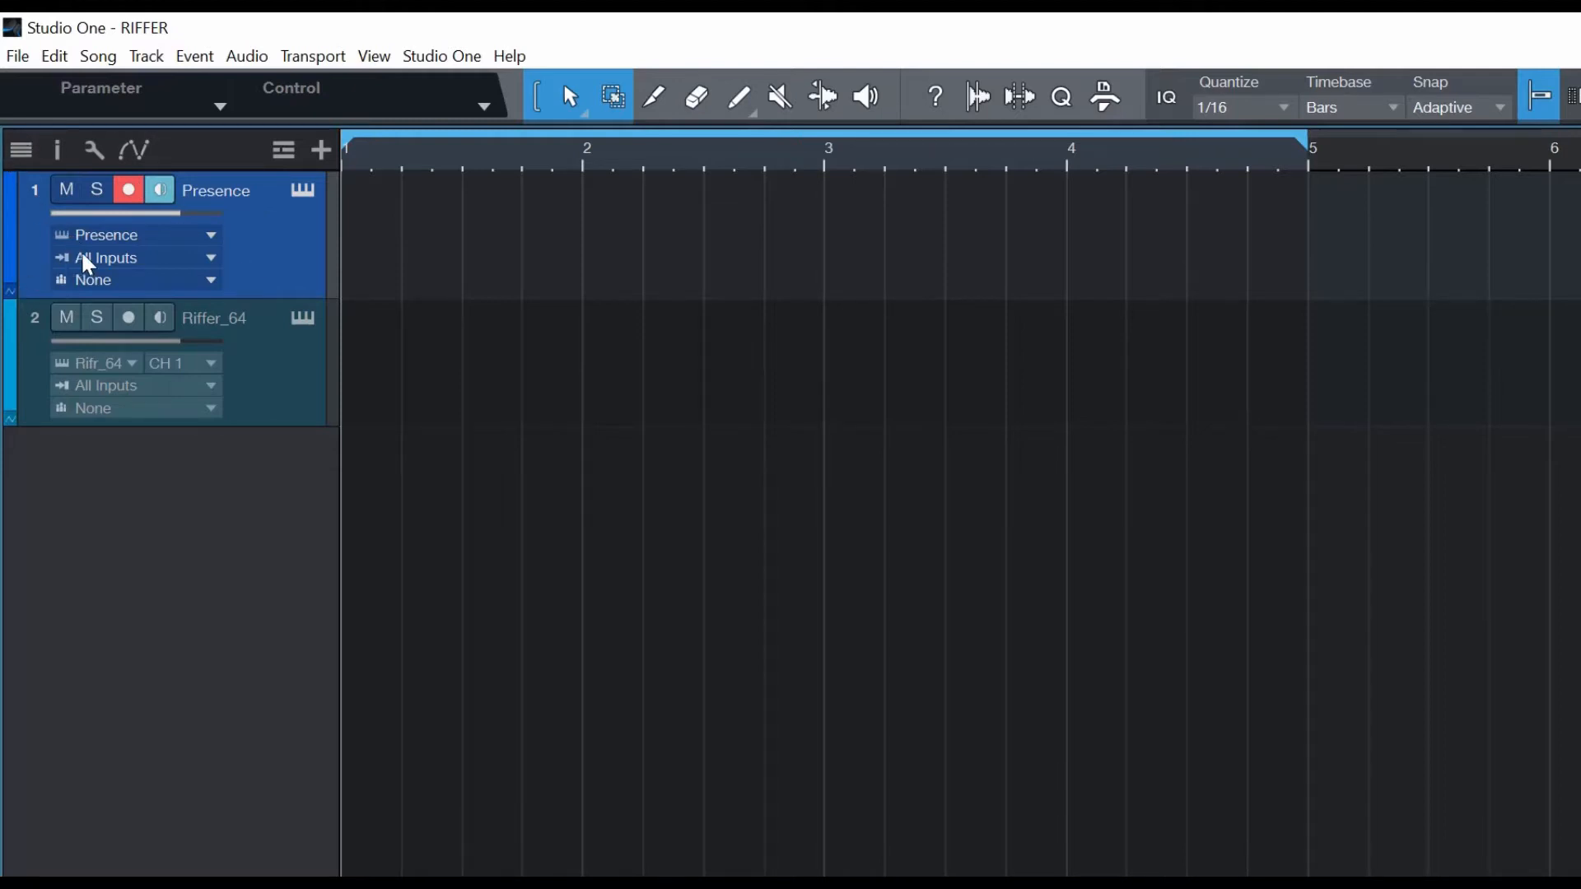
mouse_move(99, 270)
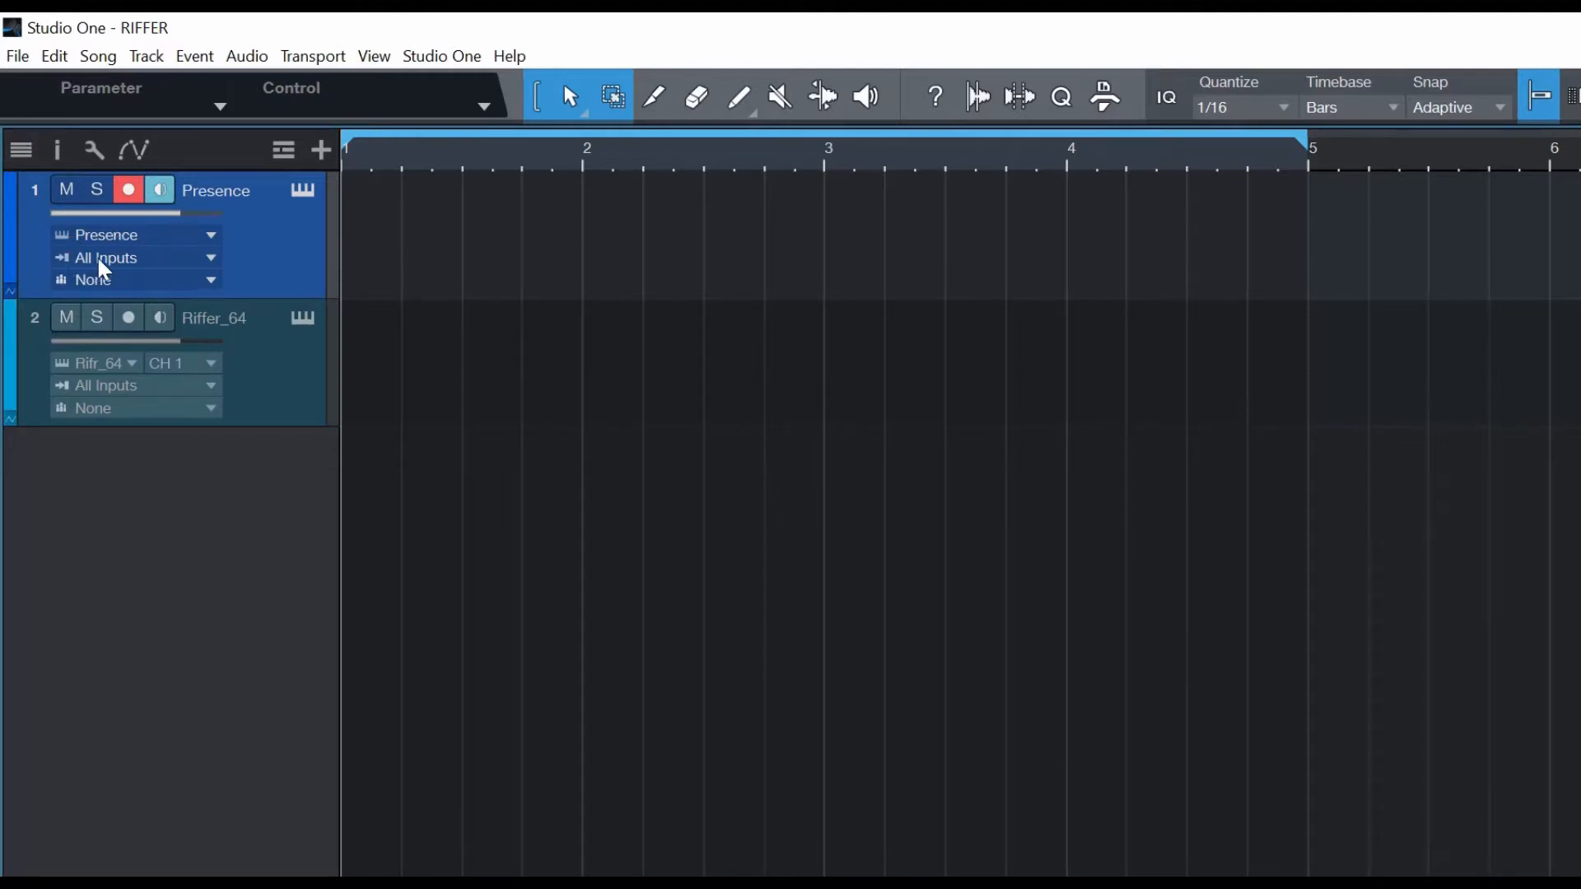
mouse_move(171, 266)
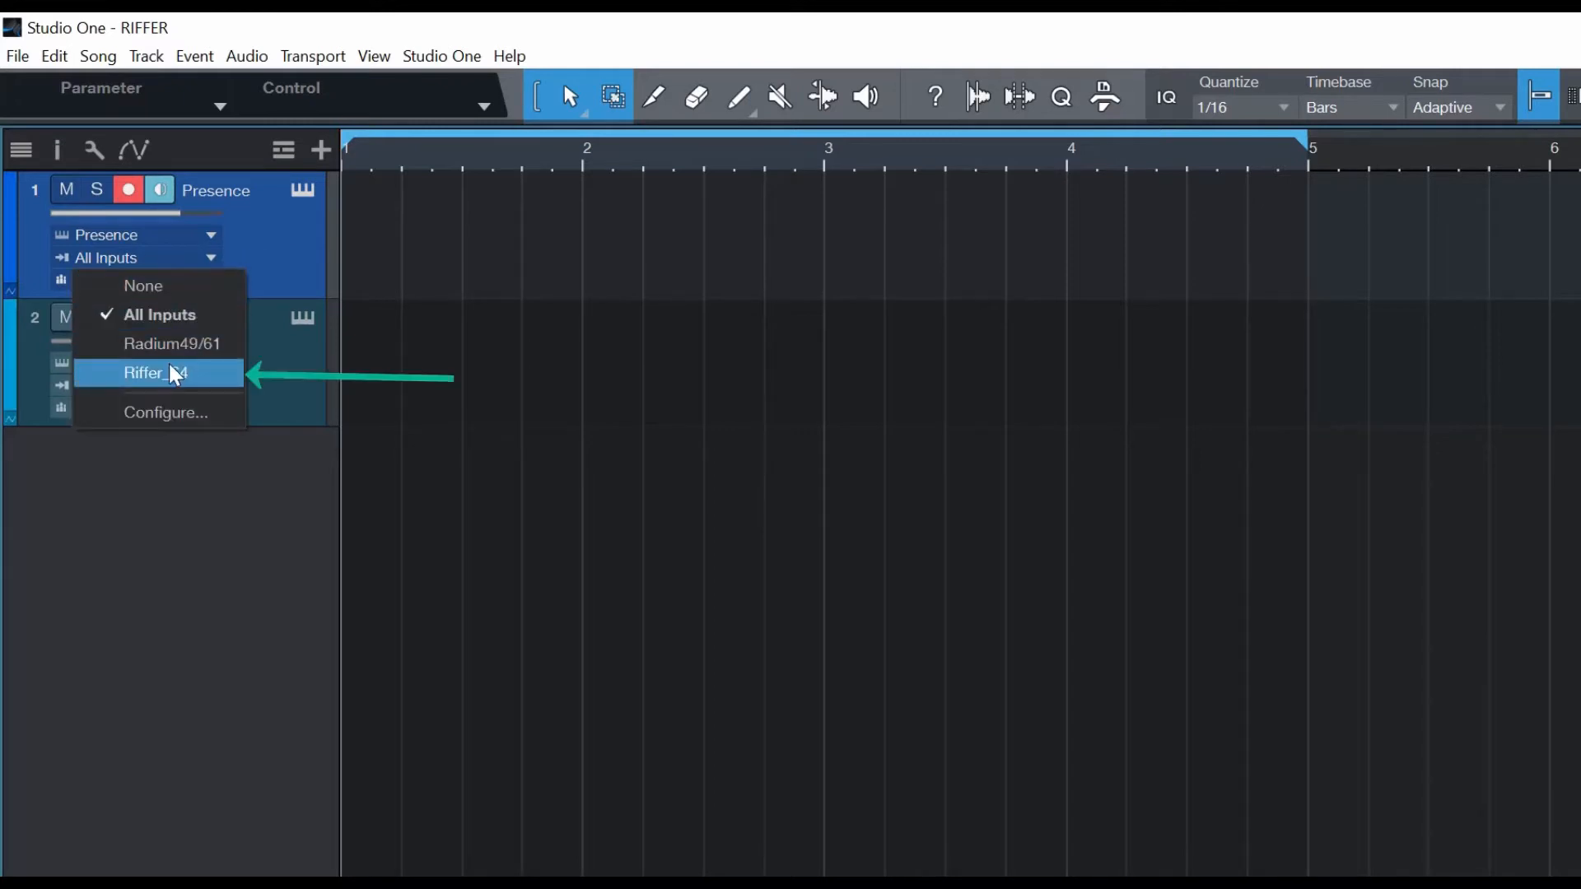
Set the Presence track's input to Riffer_64
left_click(150, 372)
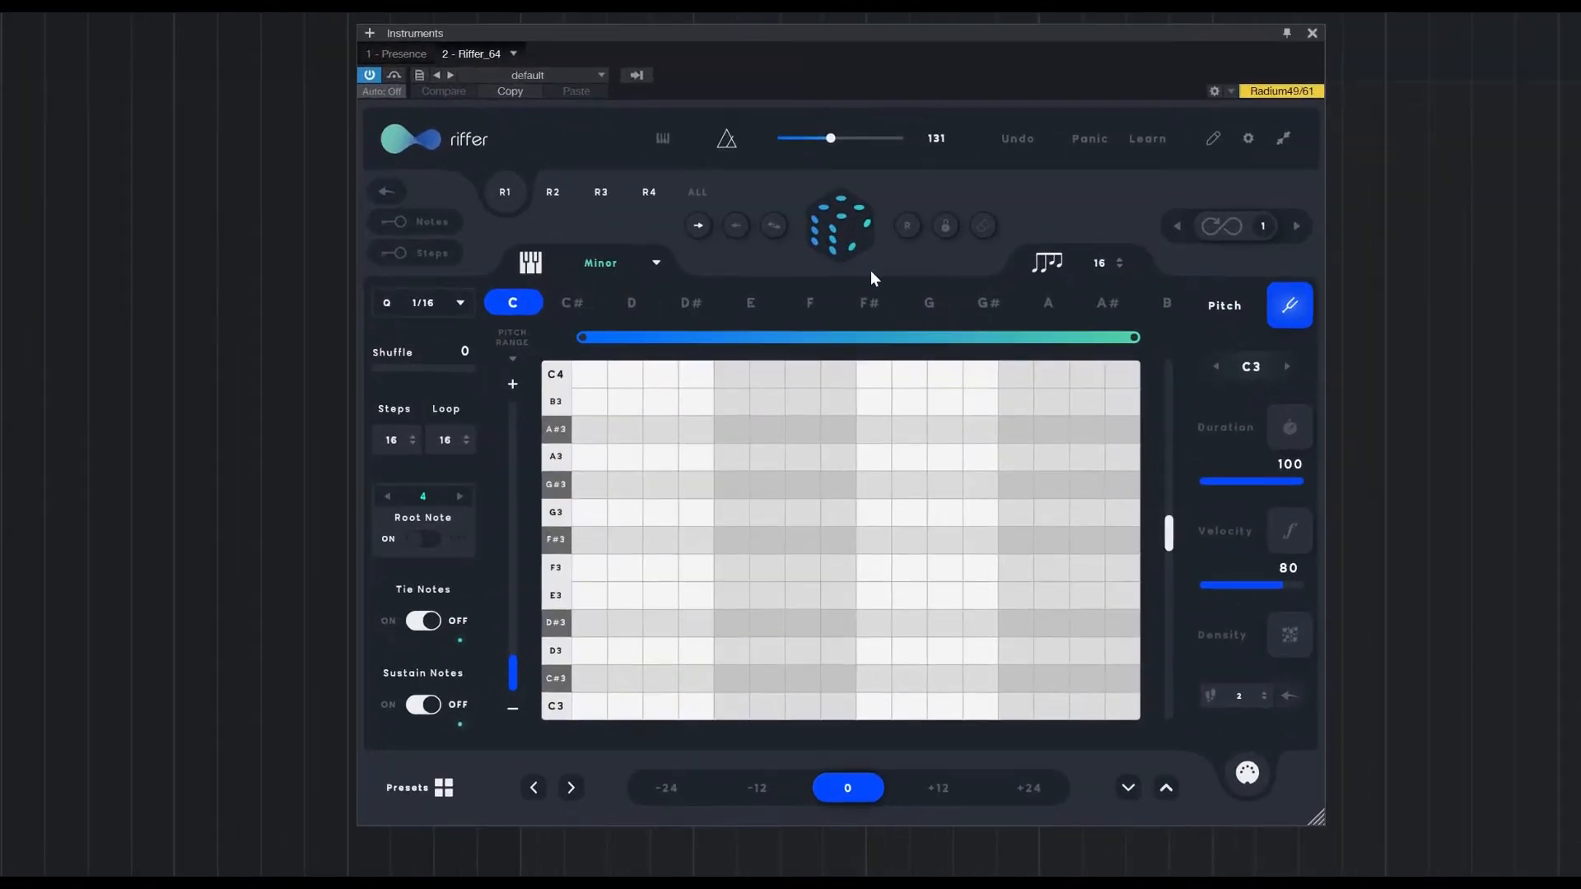
mouse_move(820, 313)
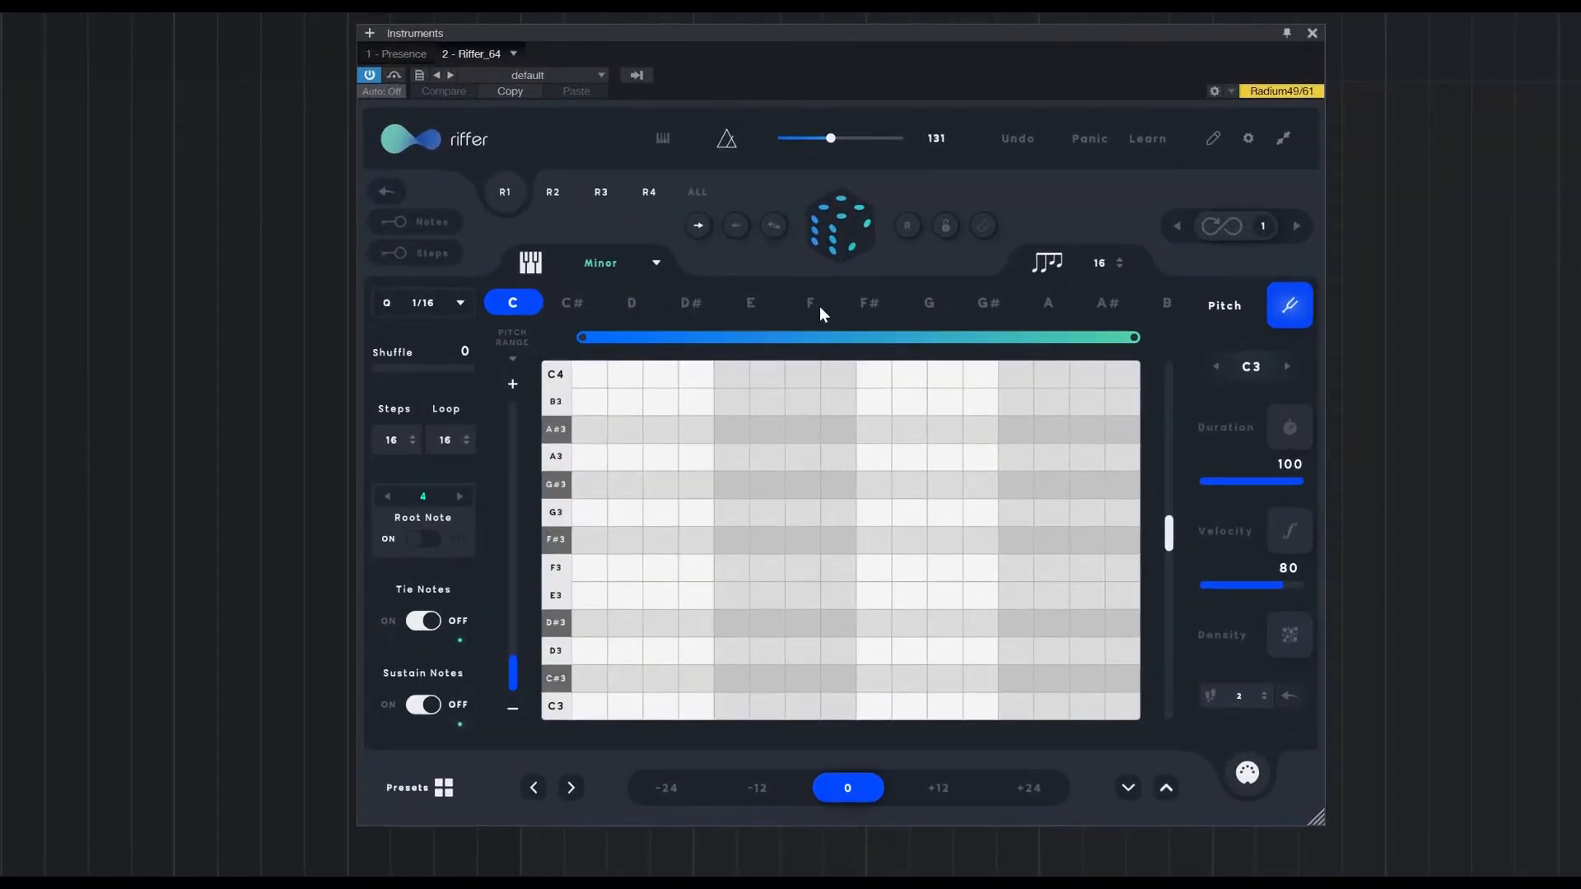
Set Riffer's key to F, generate a random riff and play it back from the song start
left_click(810, 303)
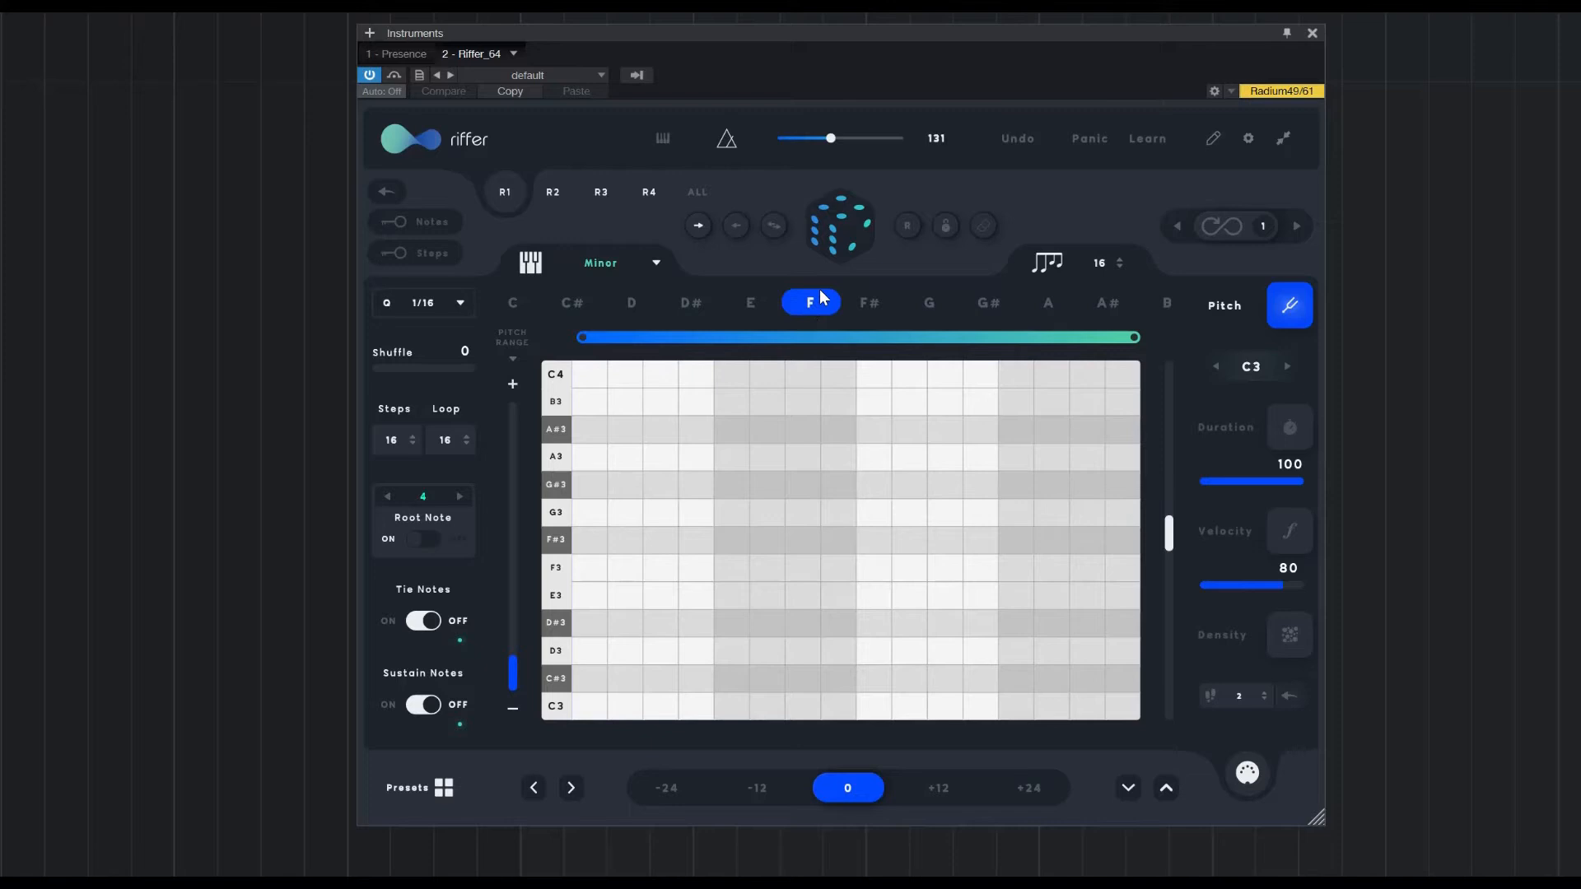
left_click(838, 222)
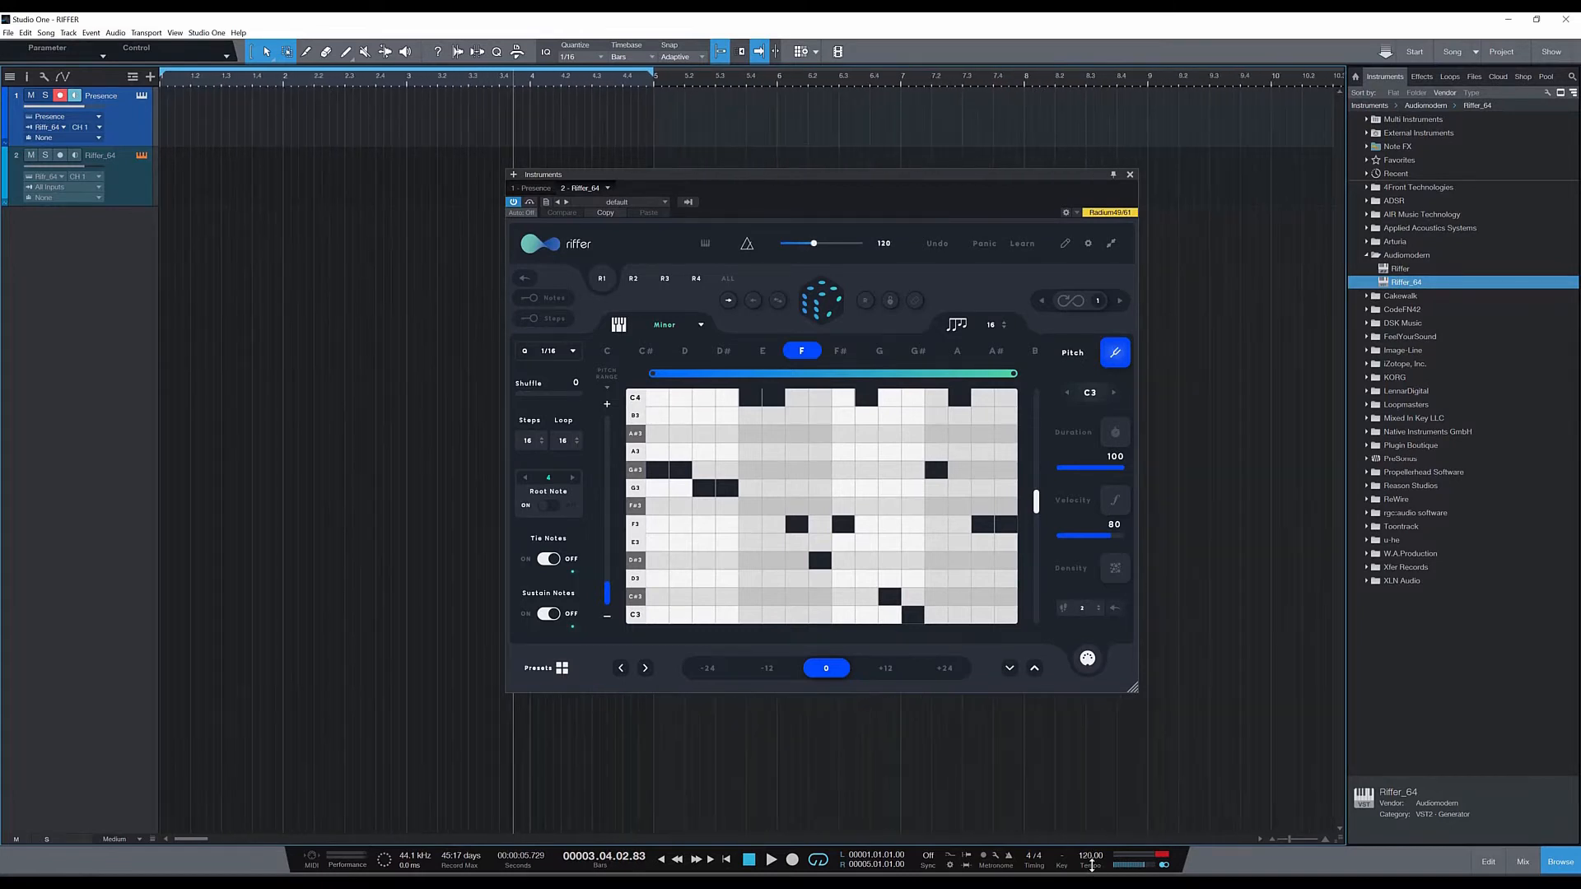
left_click(748, 860)
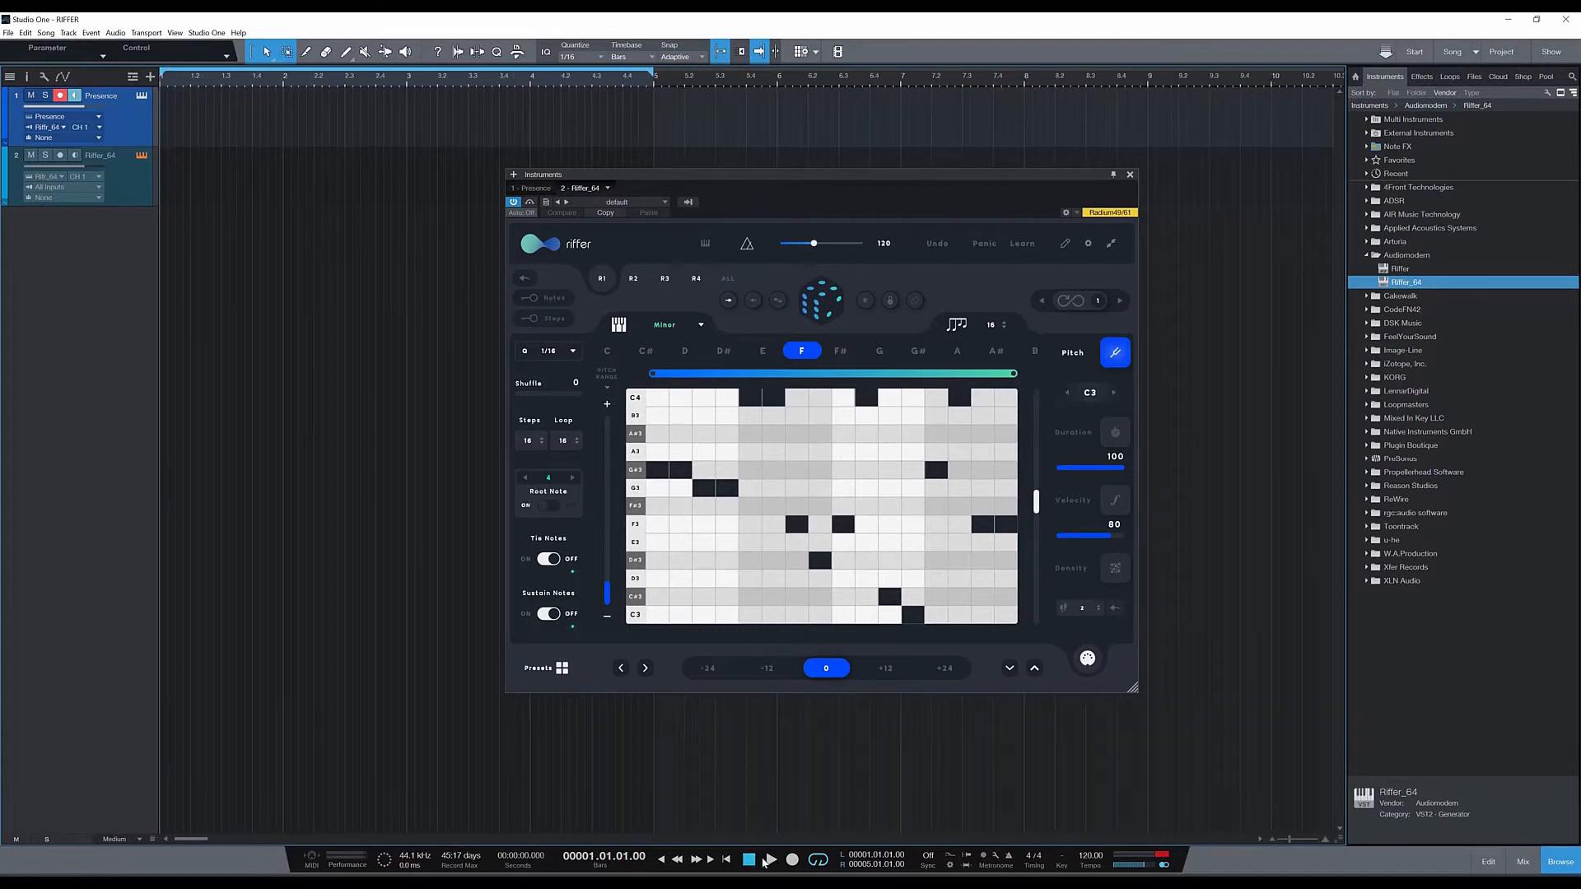
left_click(769, 859)
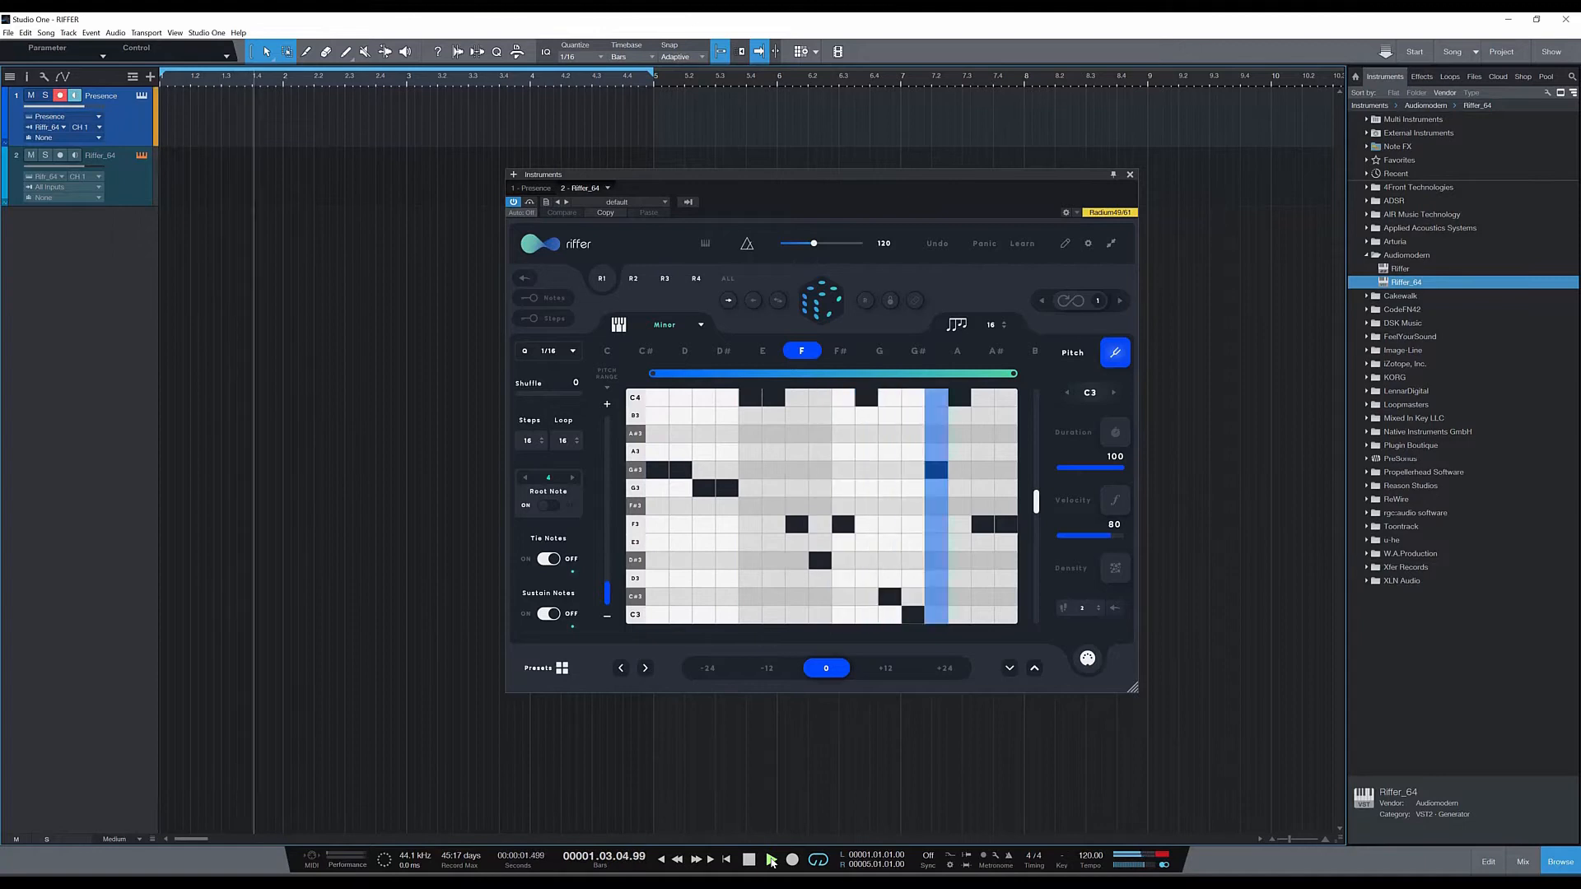
left_click(771, 860)
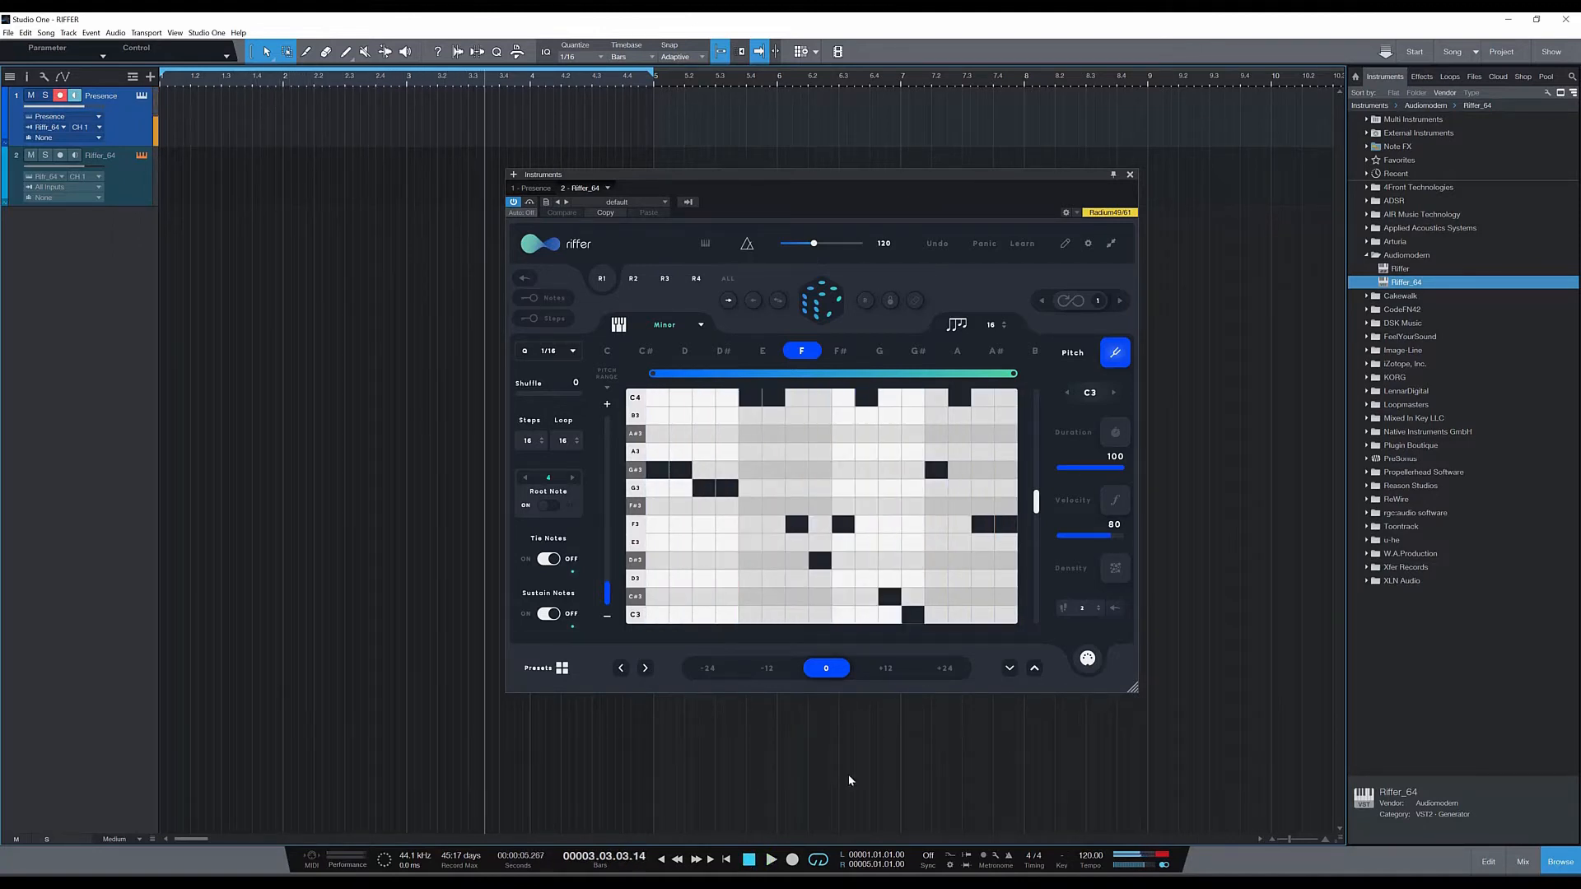
mouse_move(1061, 598)
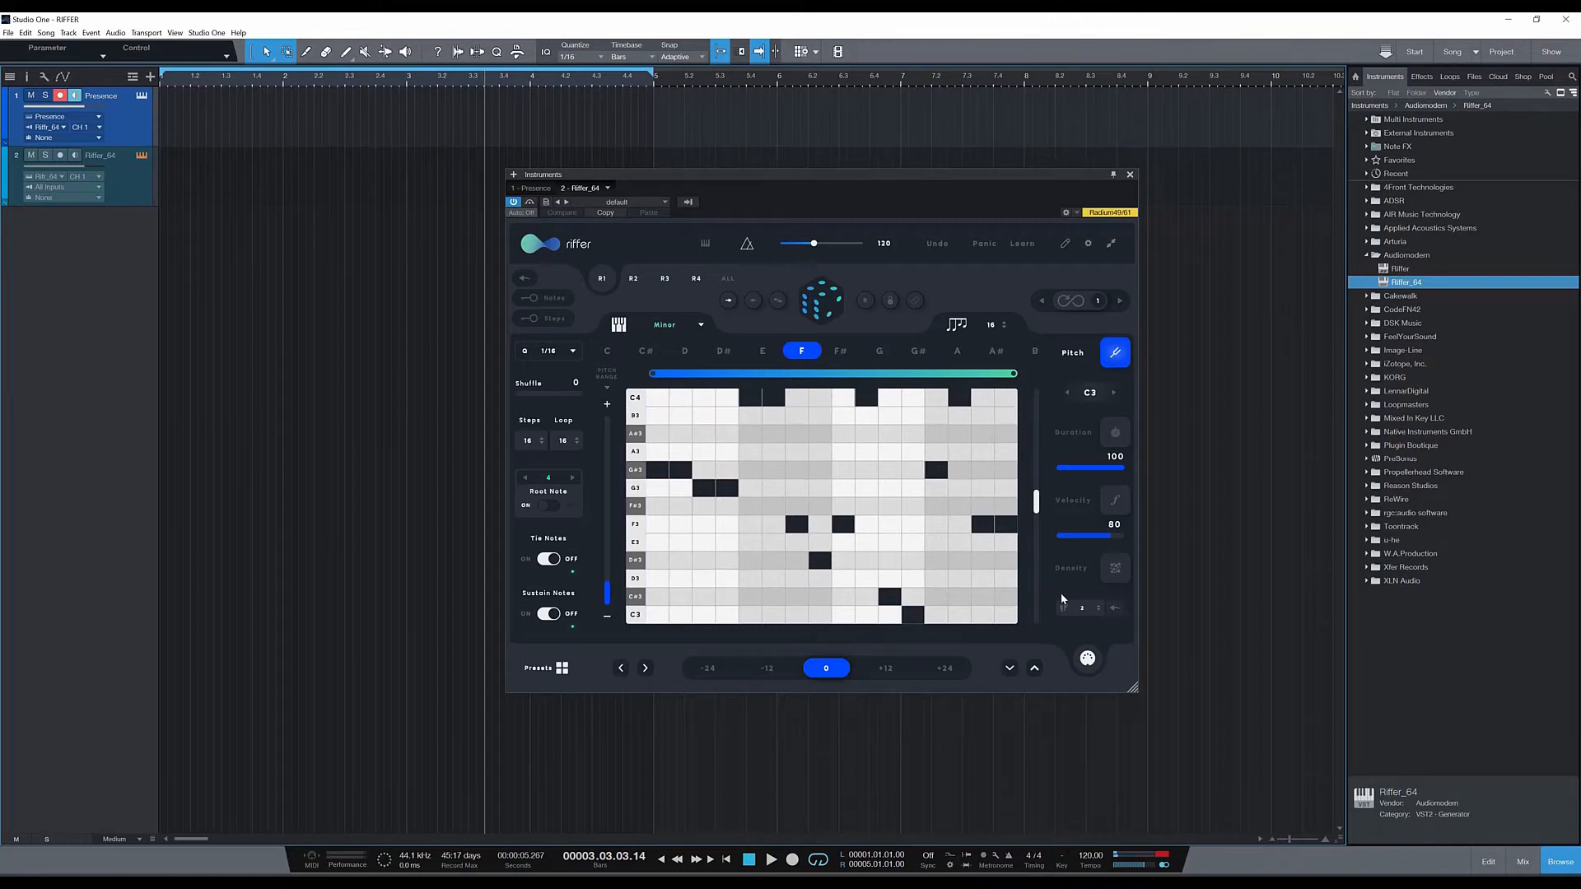
mouse_move(1089, 583)
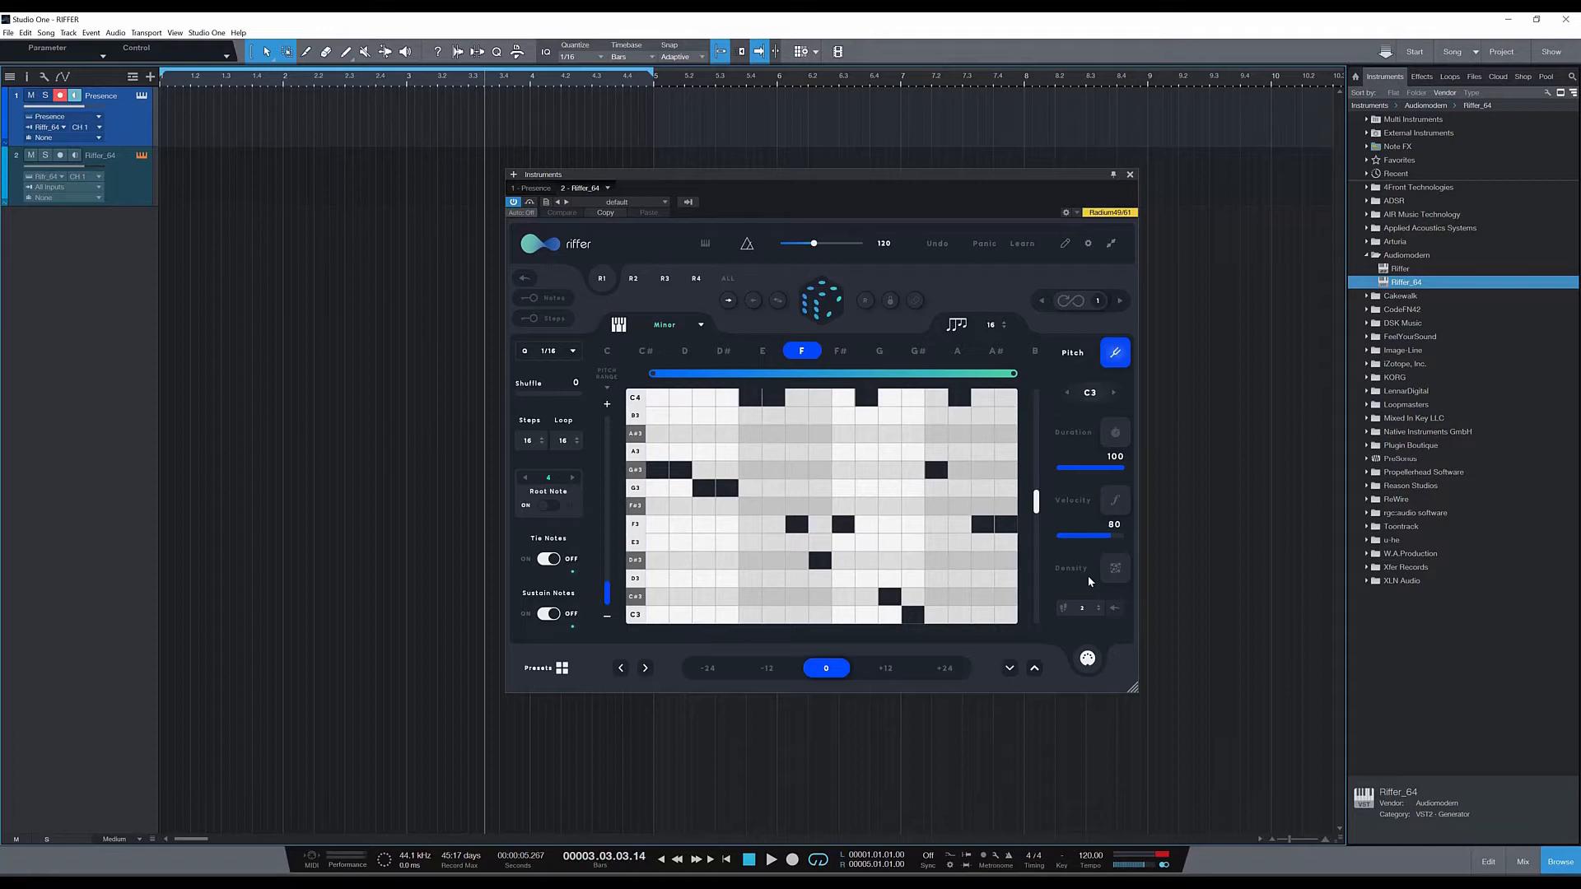
mouse_move(1145, 534)
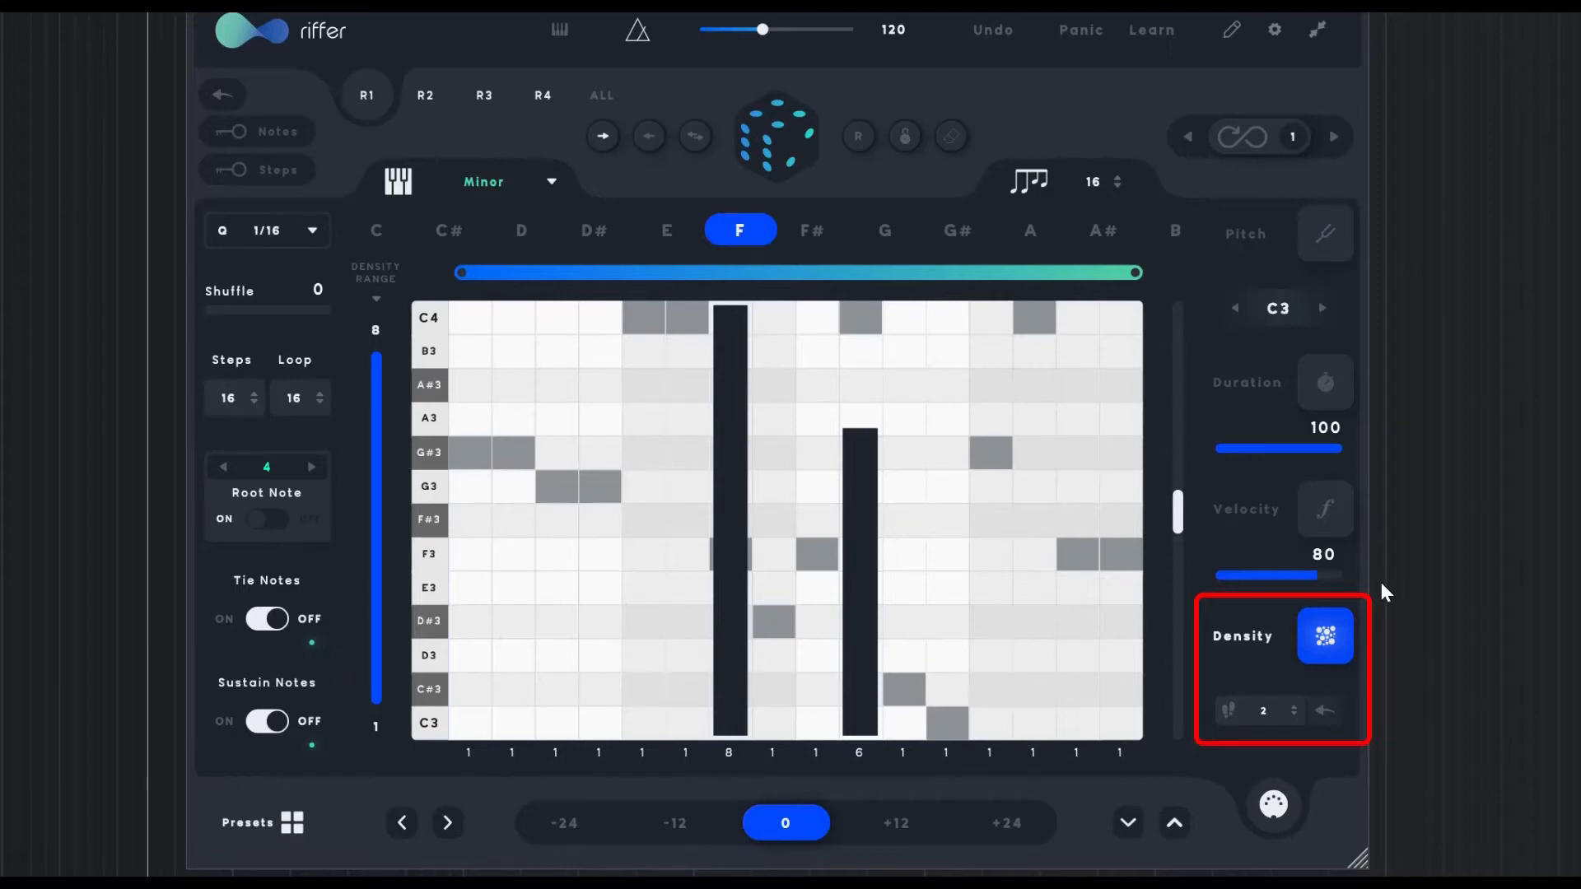
mouse_move(746, 287)
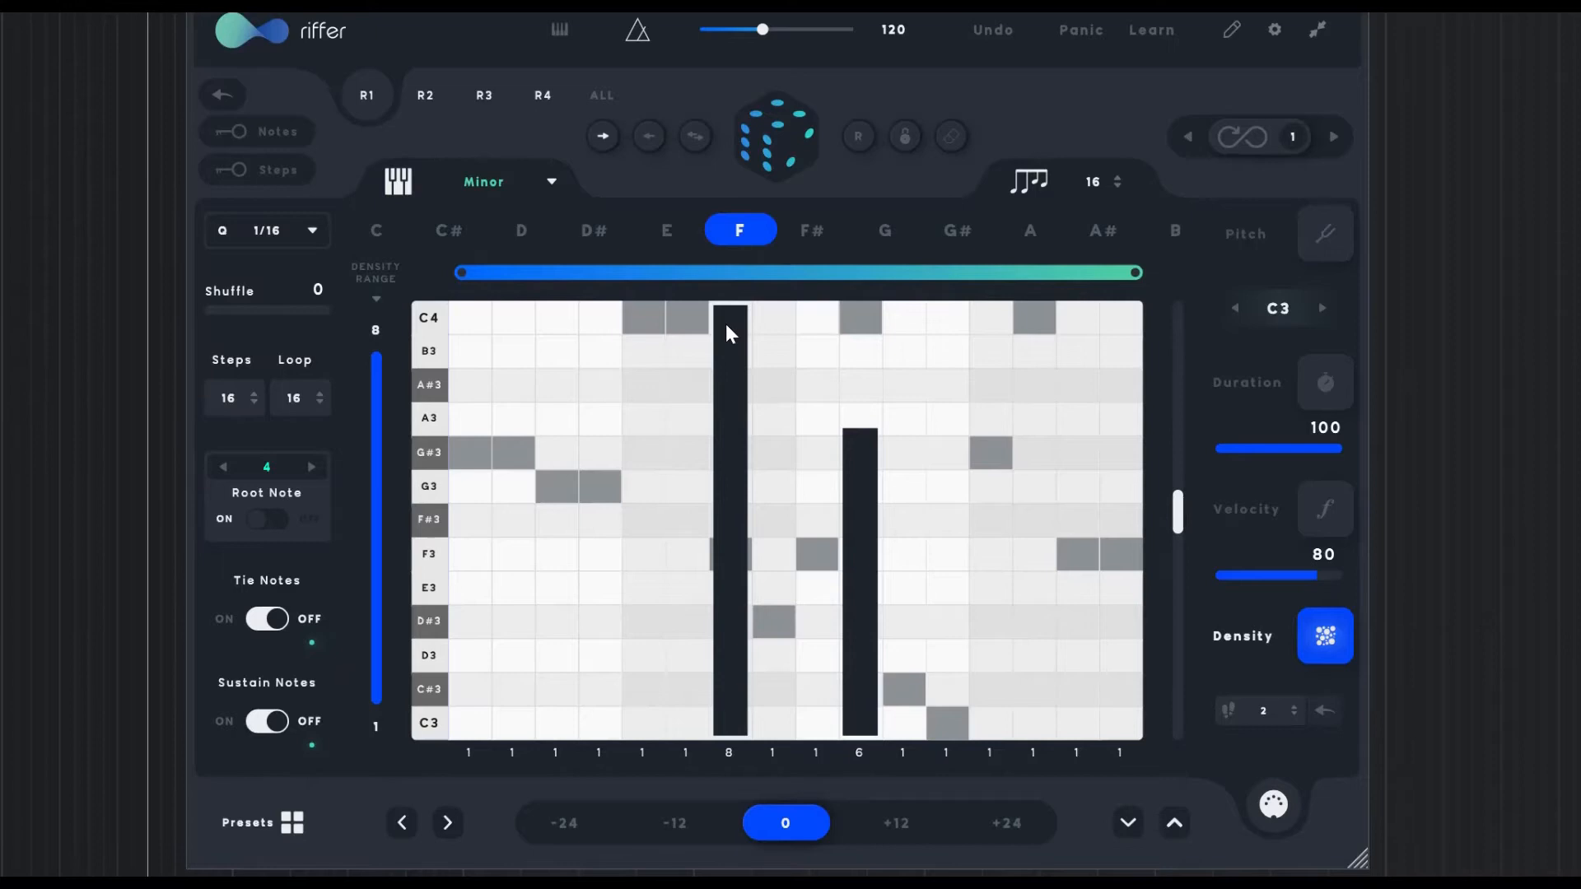
mouse_move(733, 344)
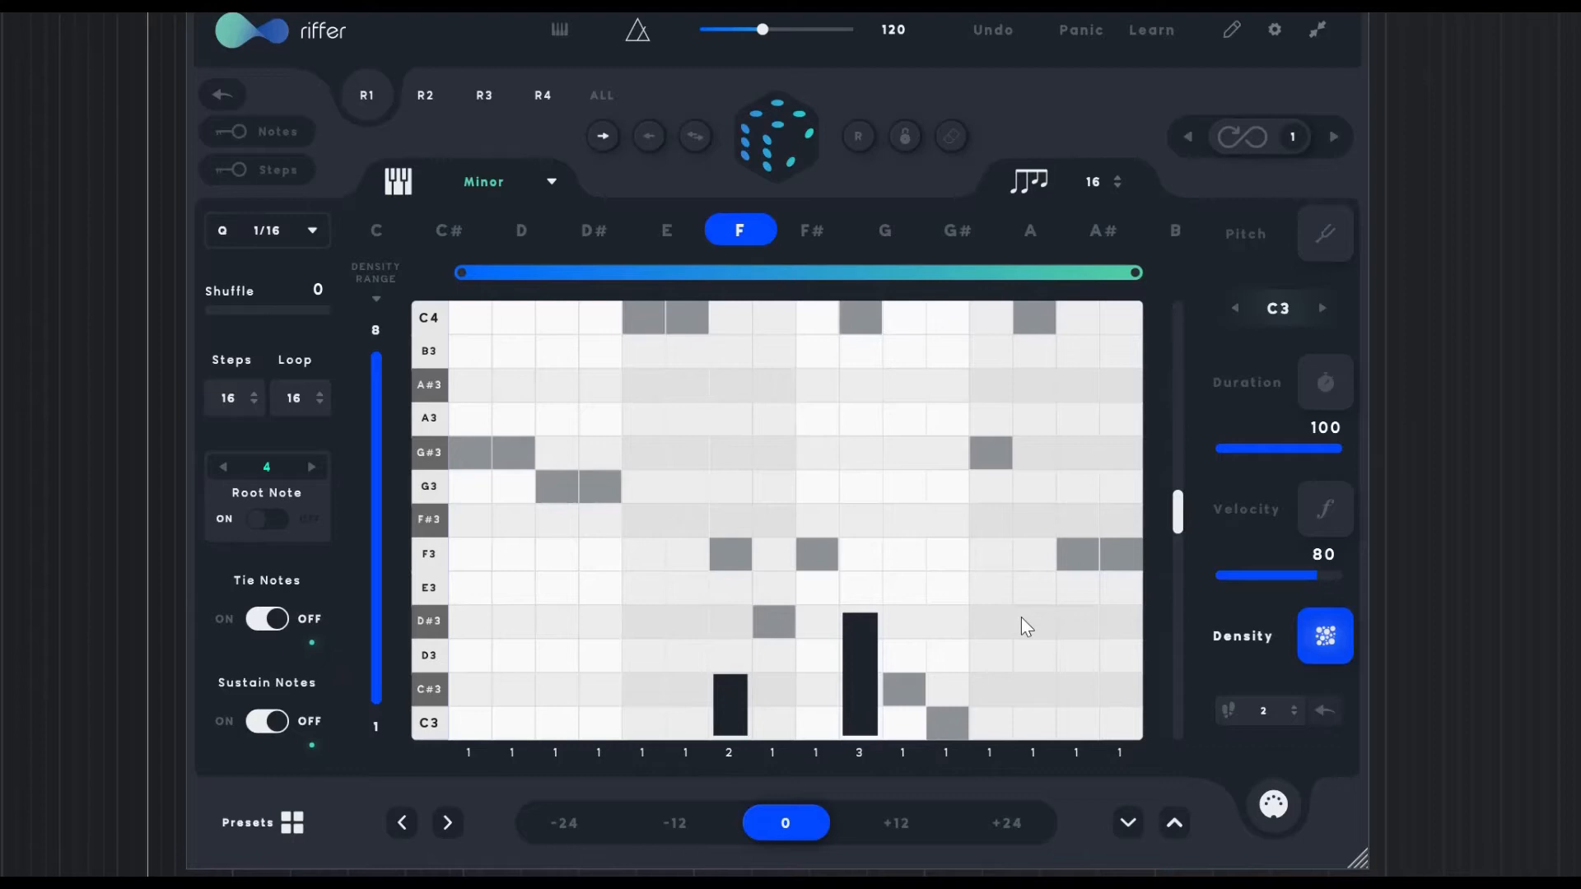
mouse_move(891, 498)
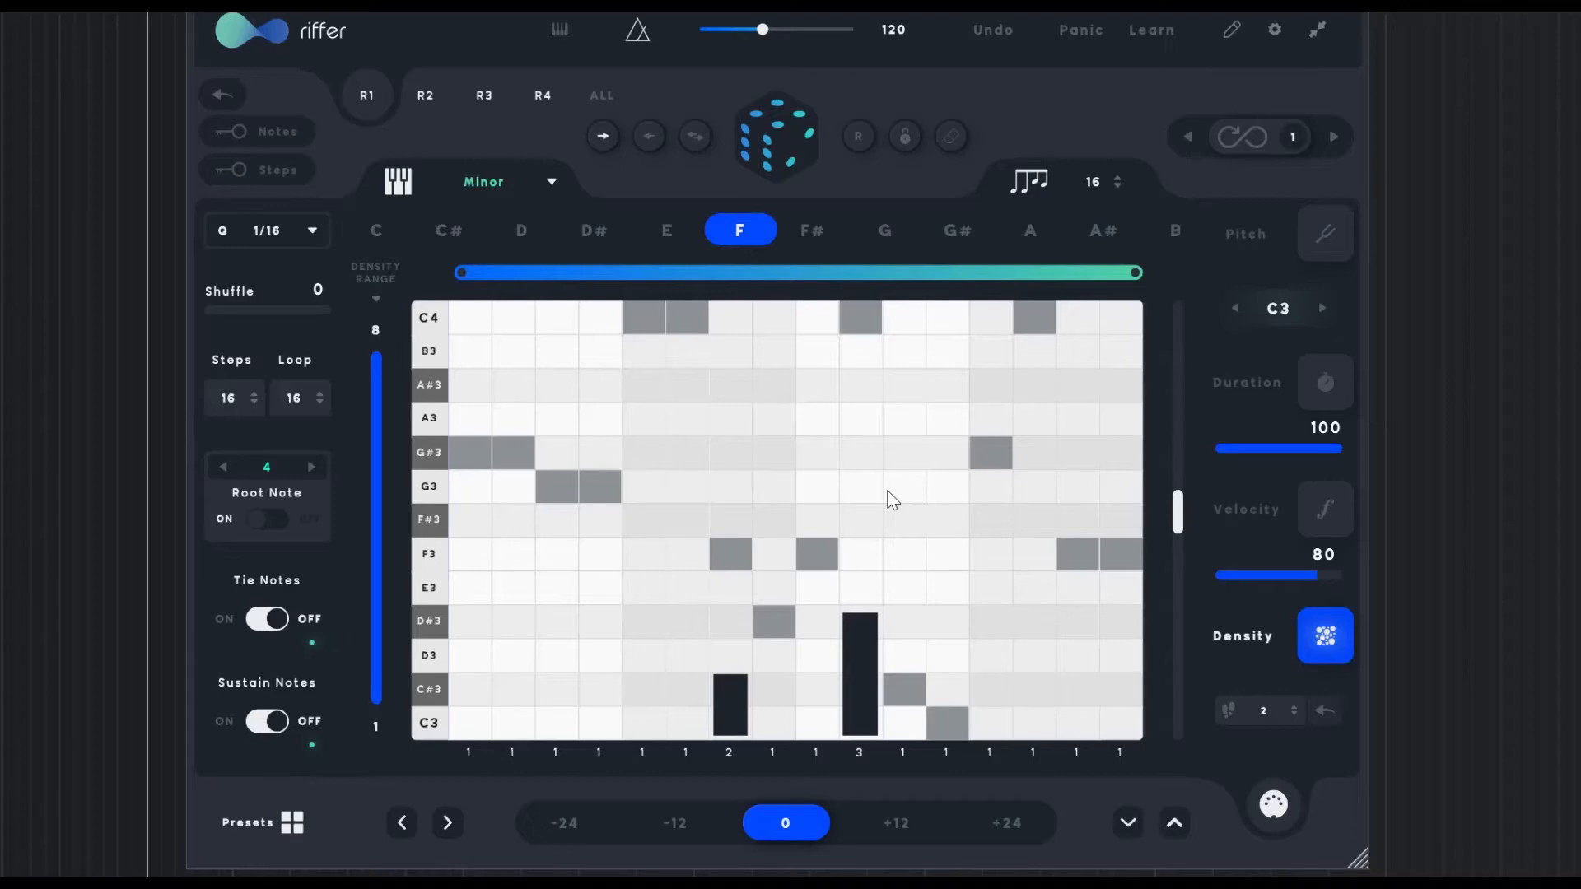
mouse_move(860, 423)
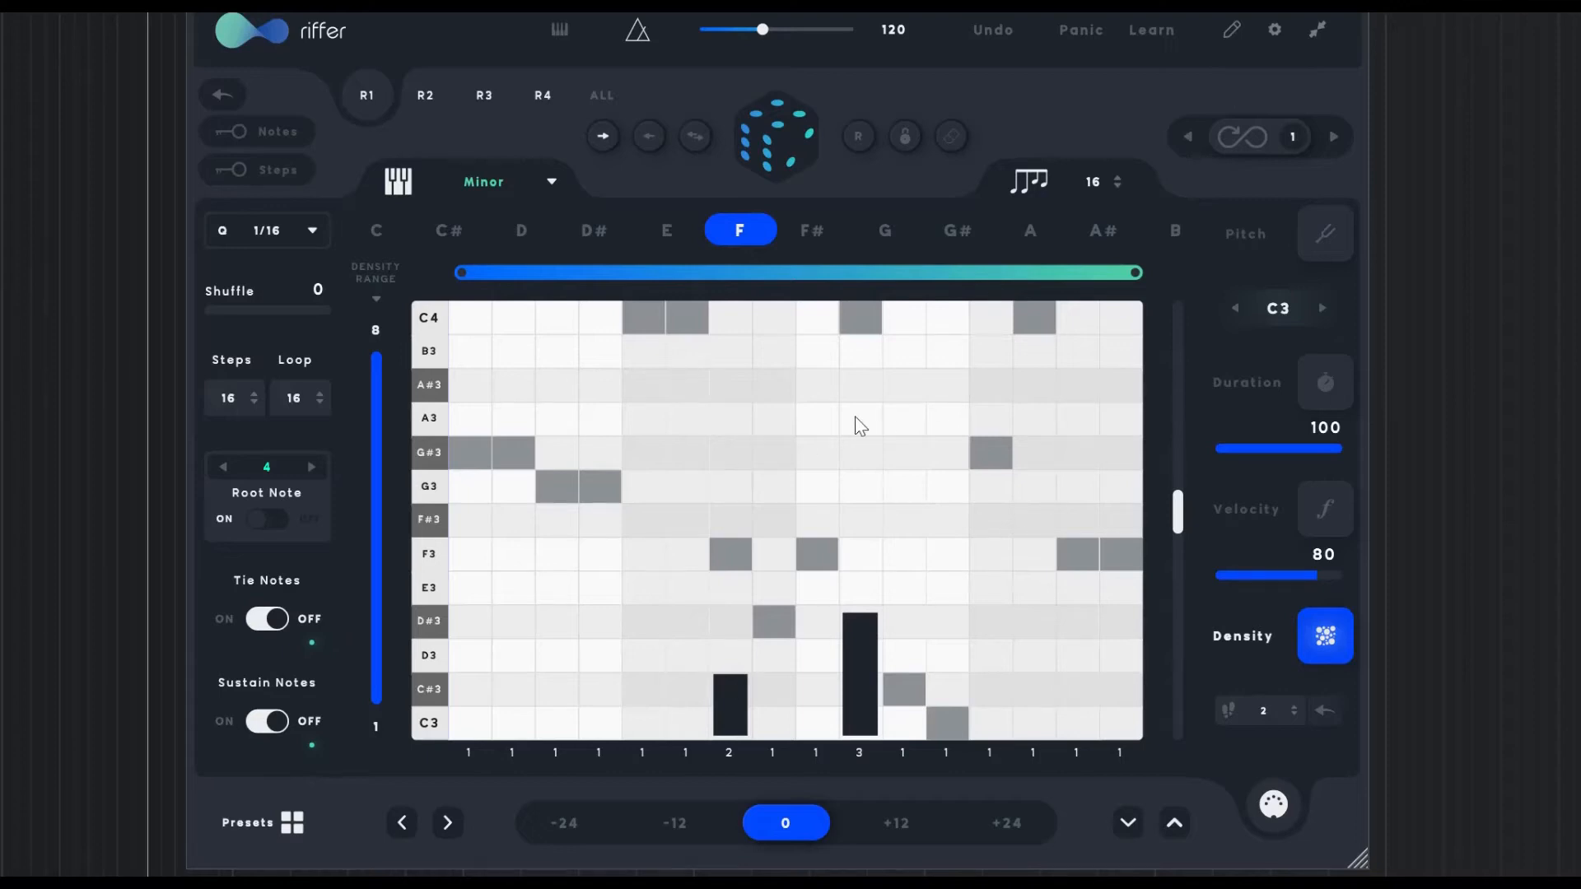
mouse_move(1073, 625)
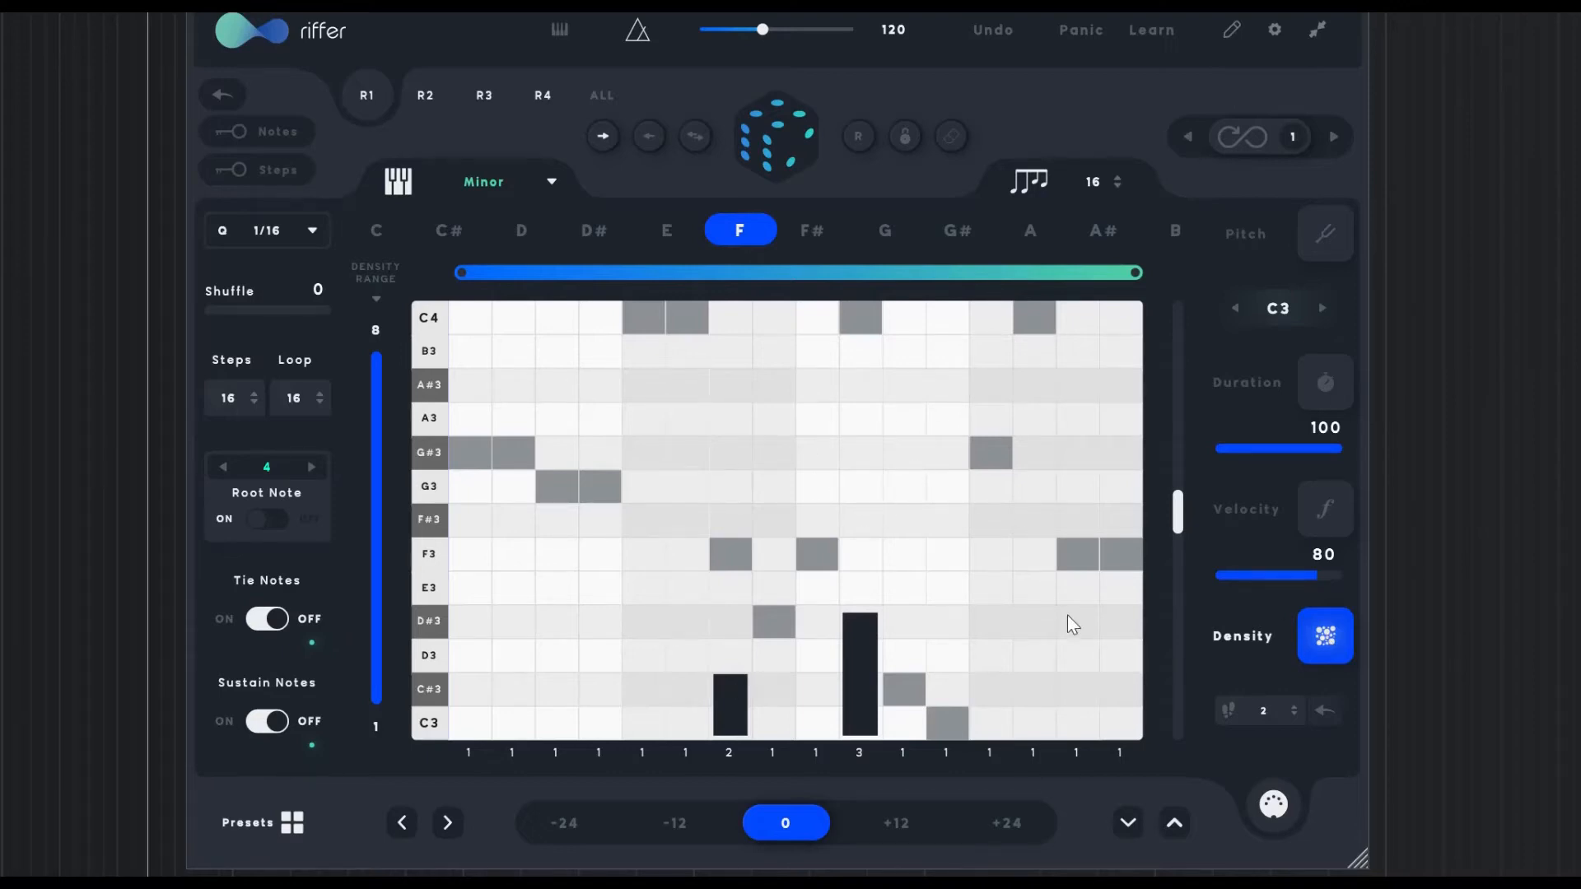
mouse_move(1378, 219)
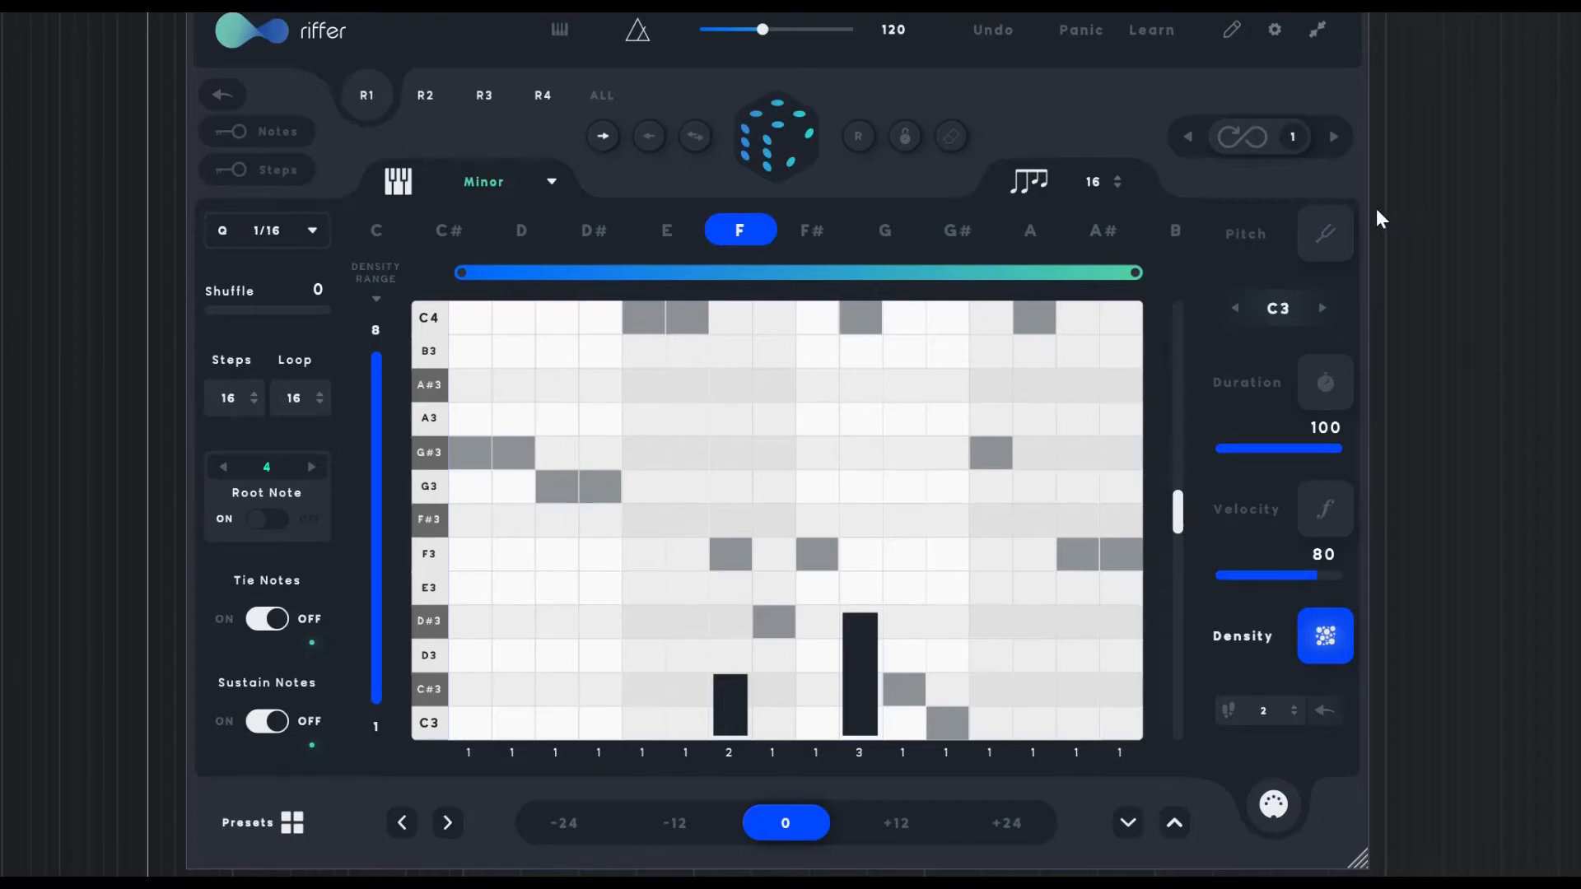
Switch Riffer's grid to Pitch editing mode
left_click(1325, 232)
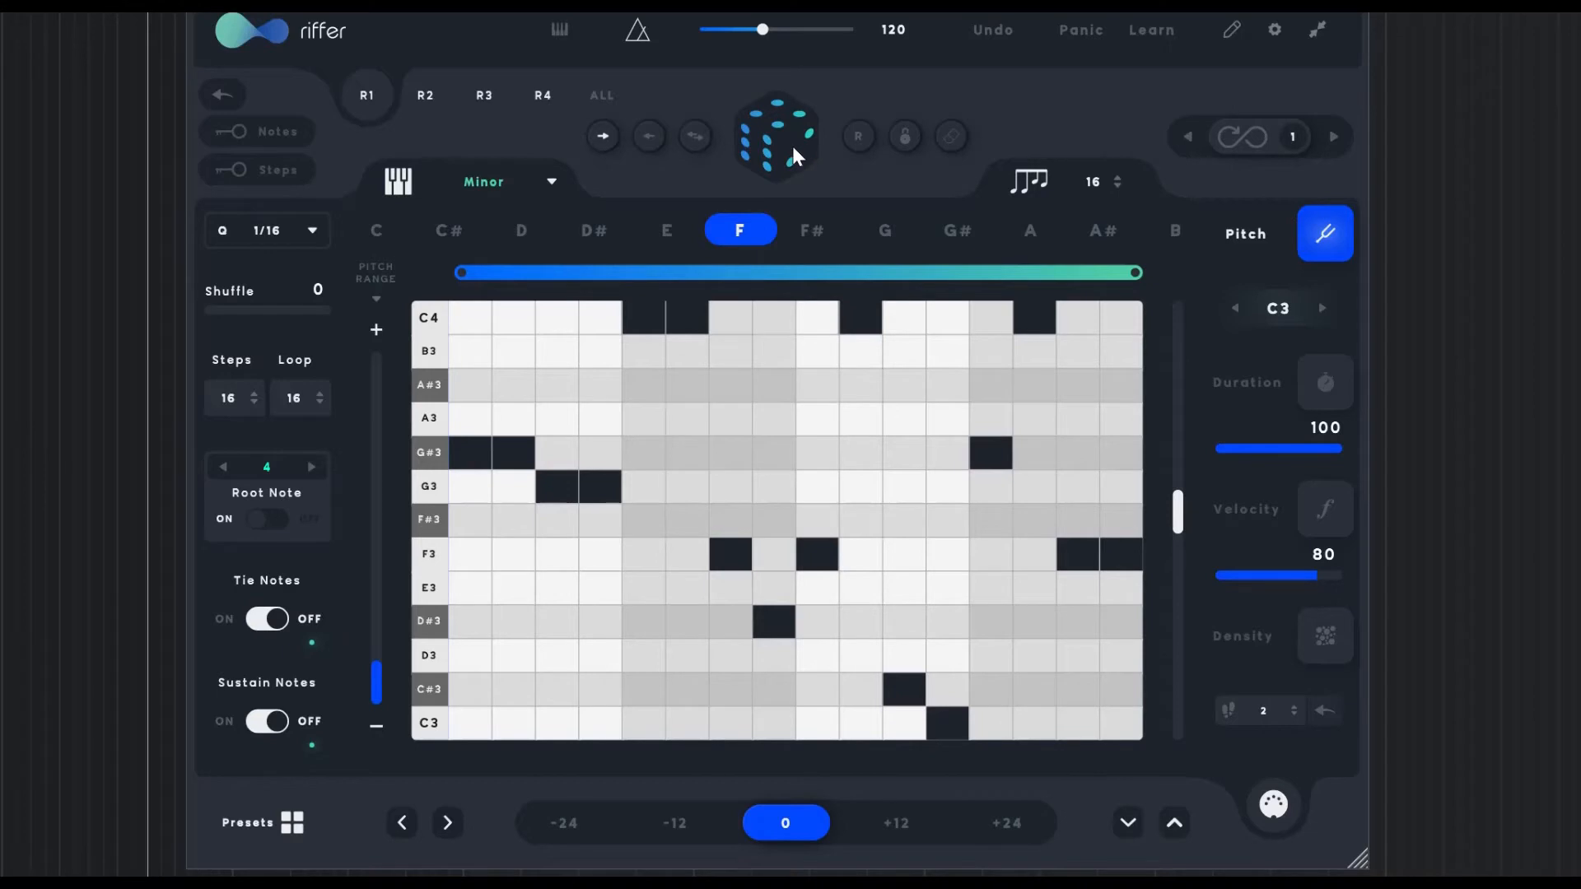
mouse_move(784, 160)
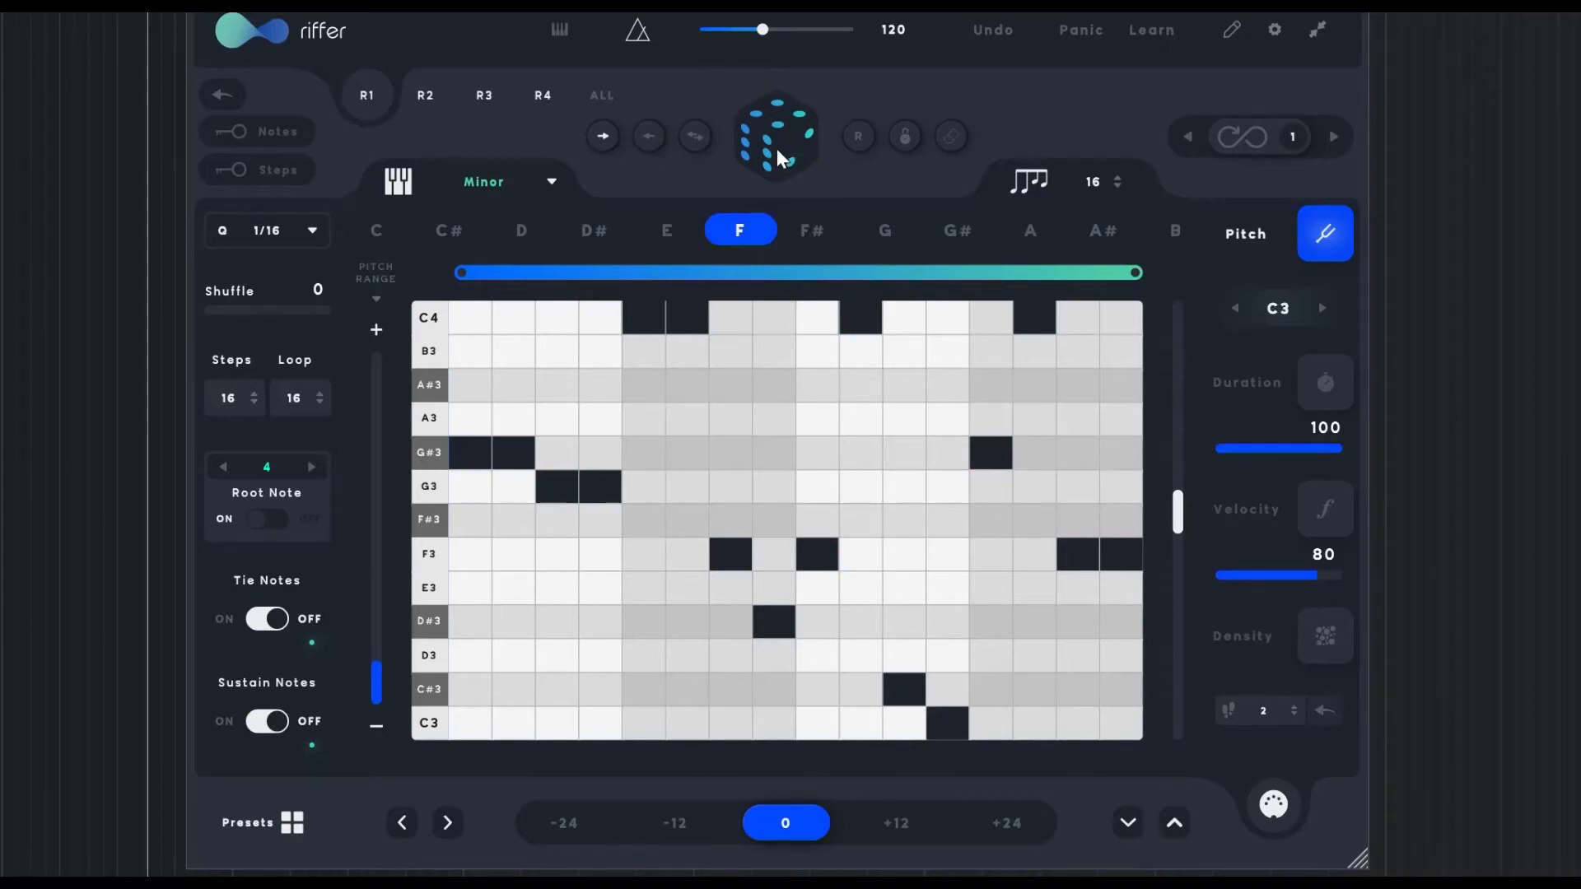
mouse_move(787, 151)
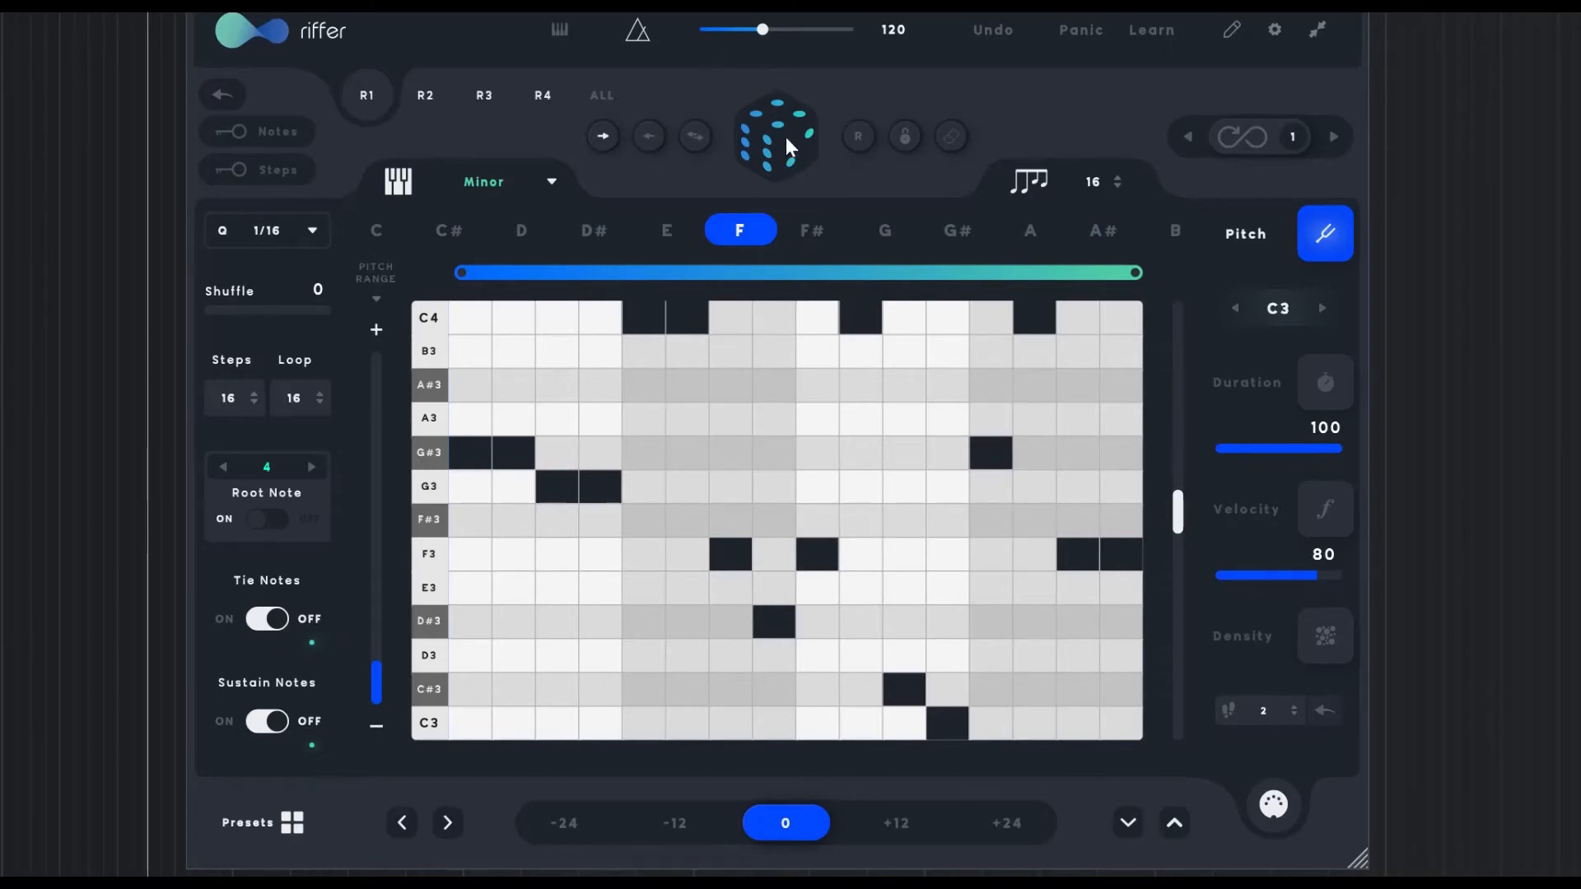
mouse_move(855, 142)
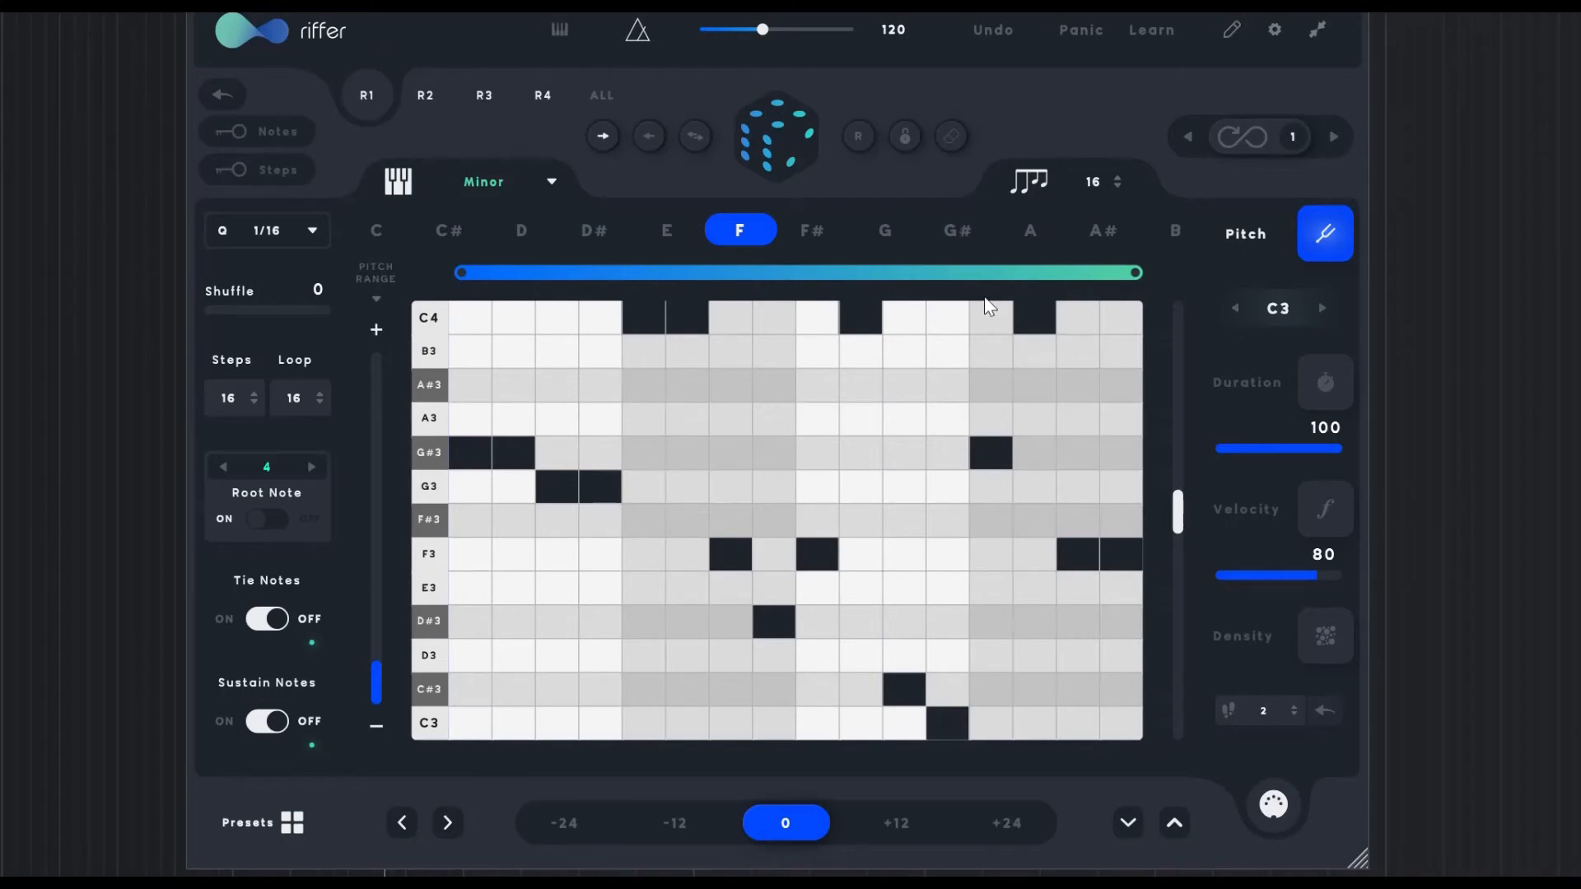
mouse_move(1209, 792)
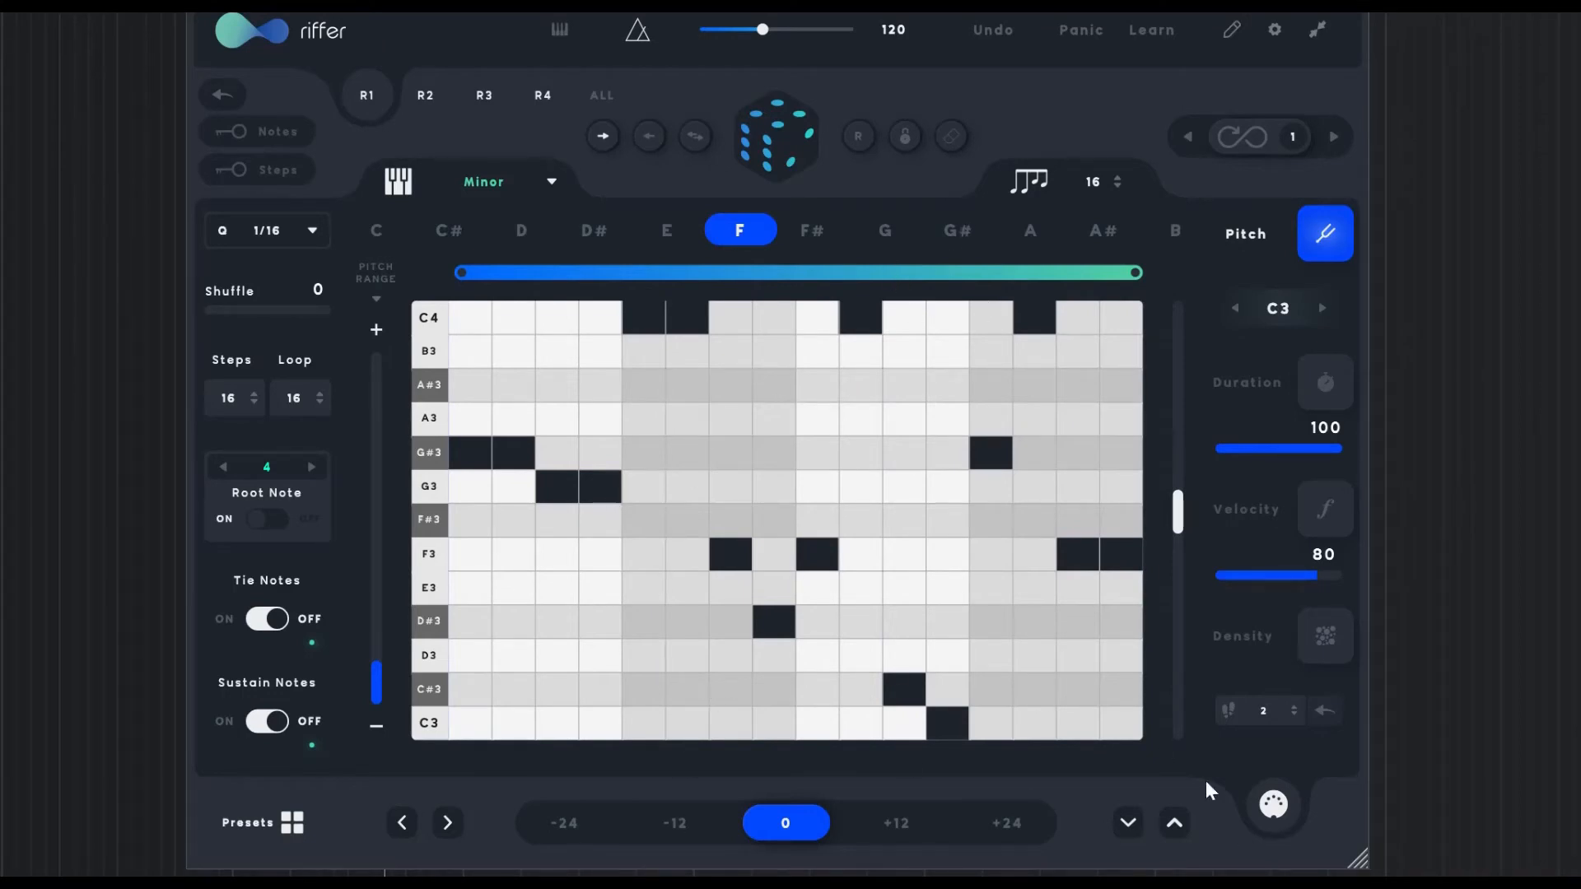
mouse_move(1306, 666)
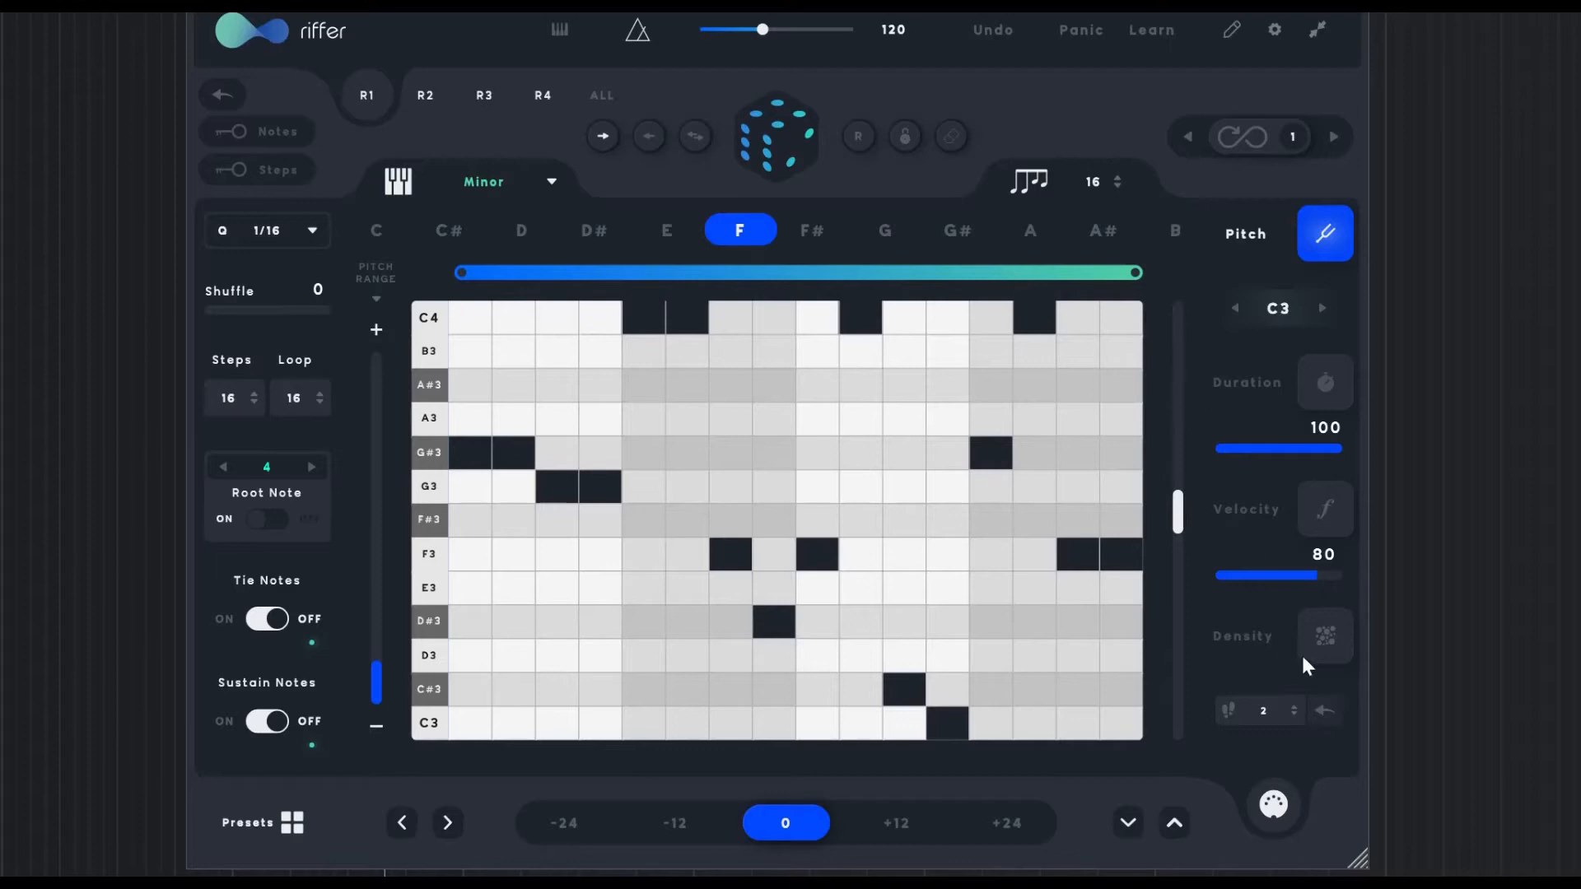
left_click(1325, 635)
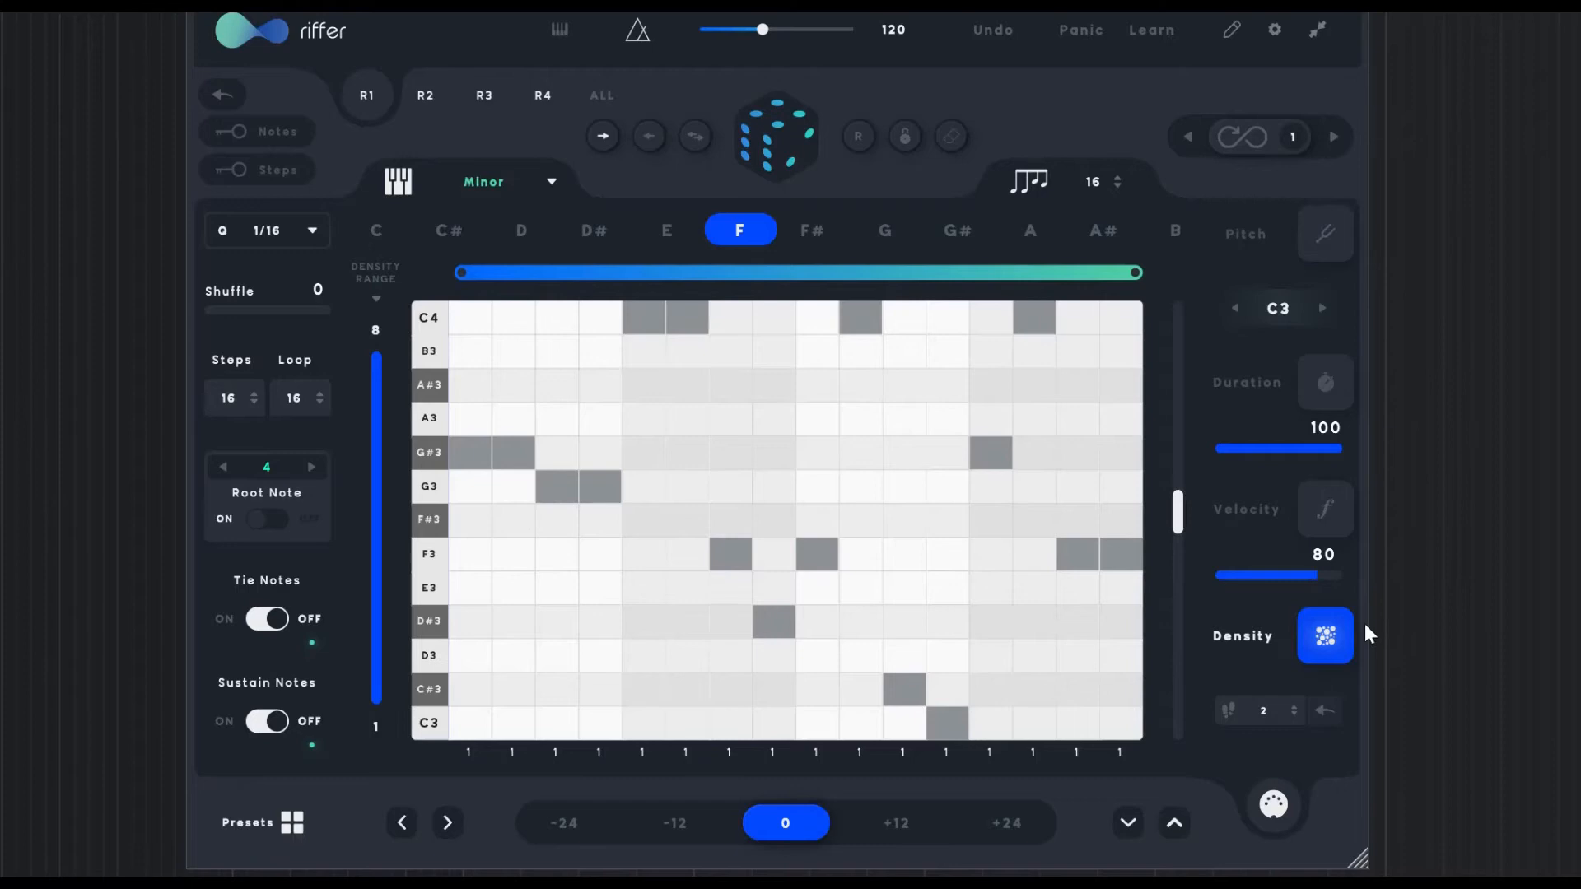
left_click(1324, 232)
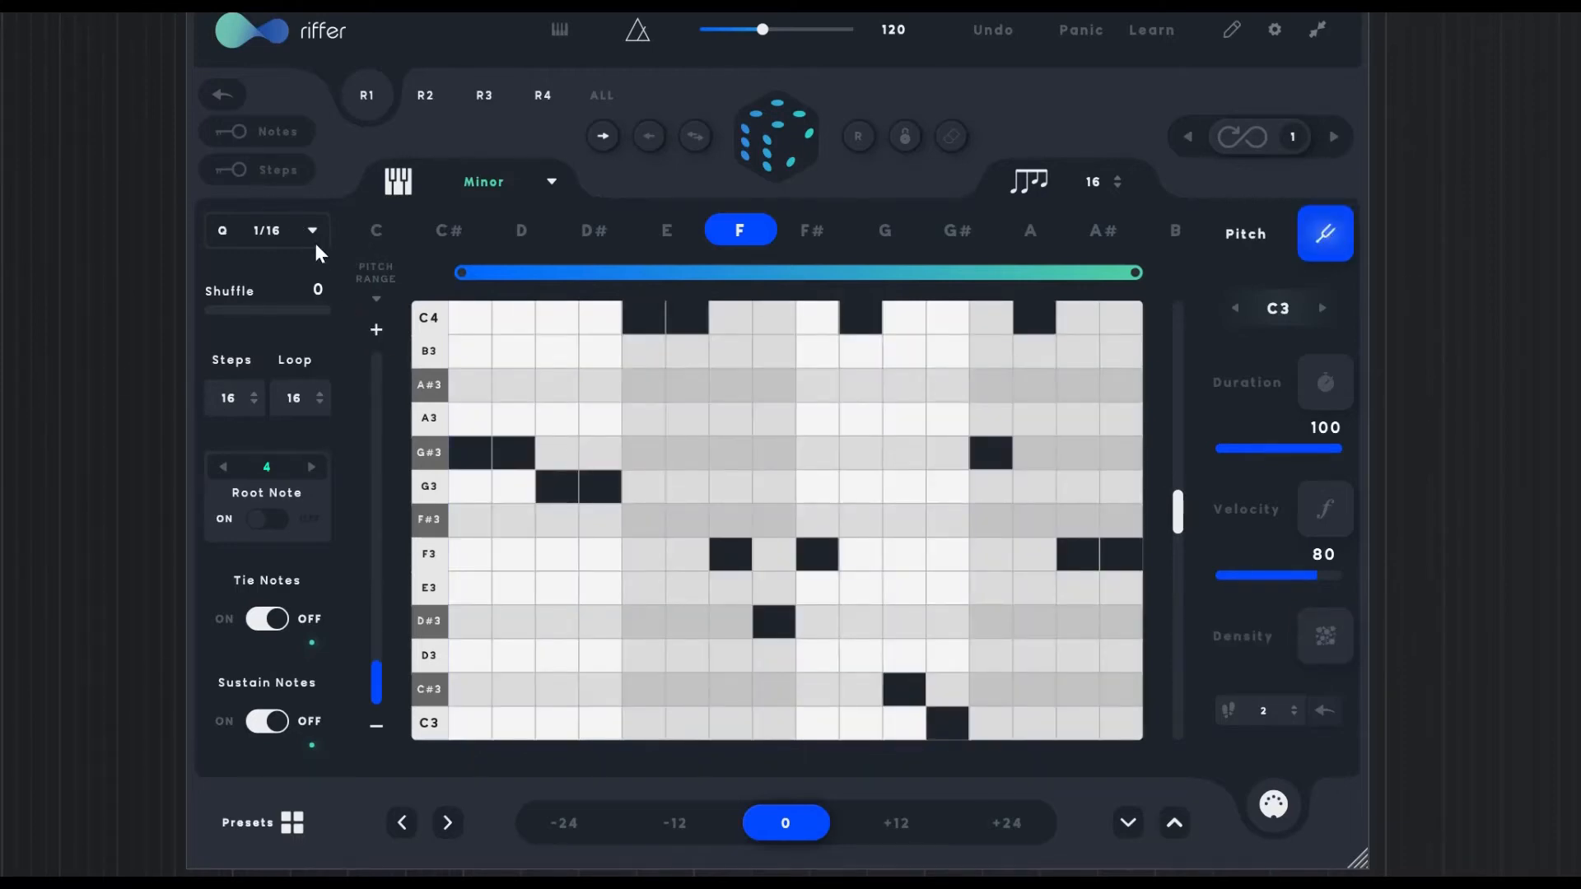
Set Riffer's step quantize to 1/8
left_click(310, 231)
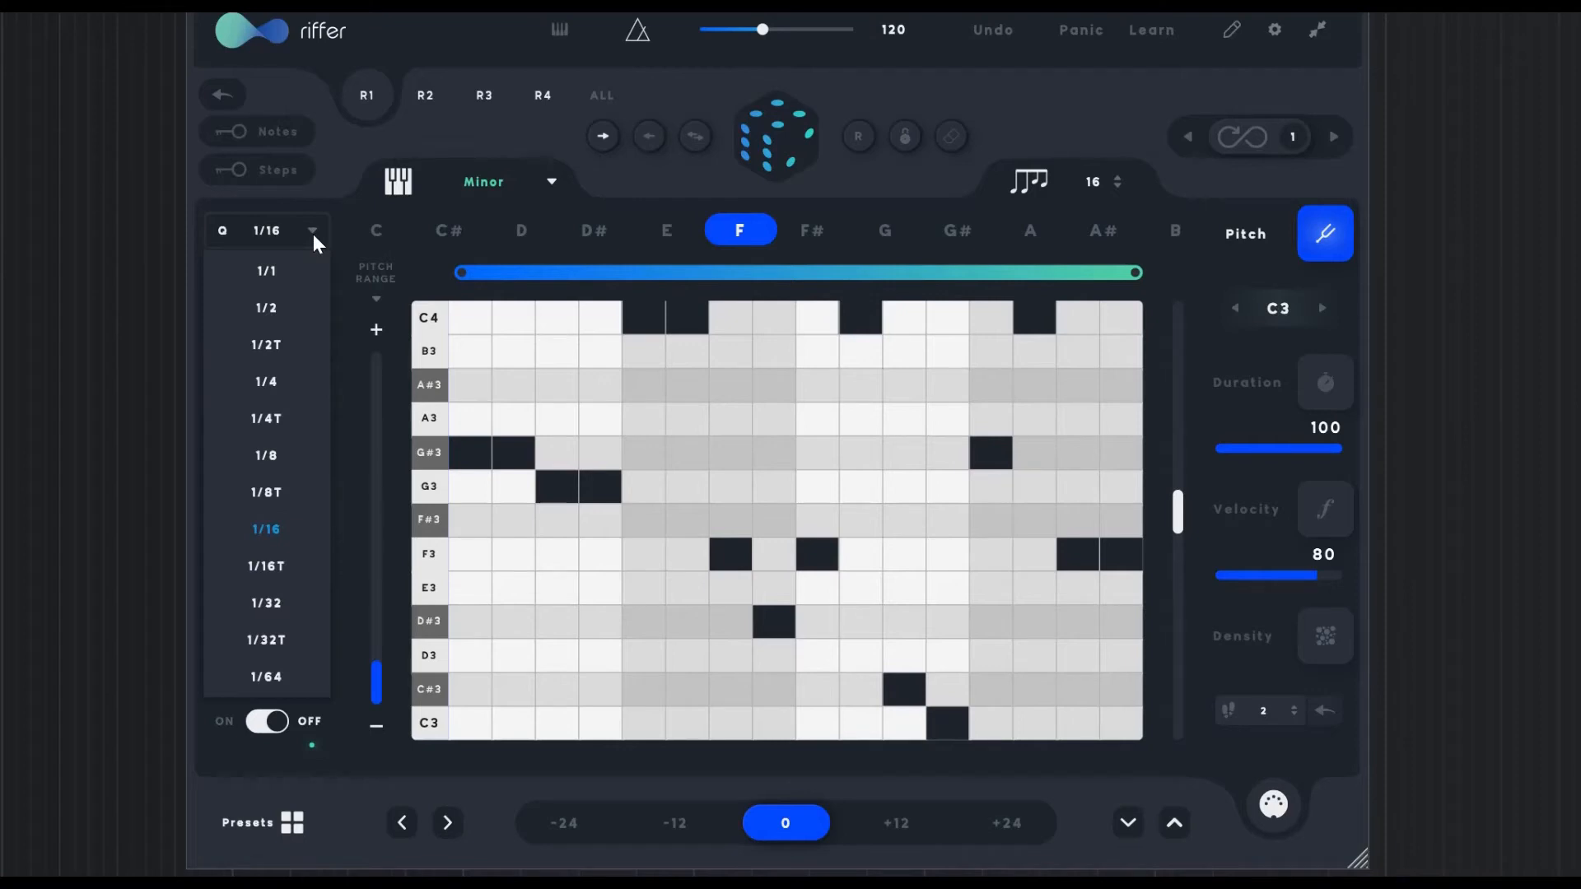
mouse_move(278, 382)
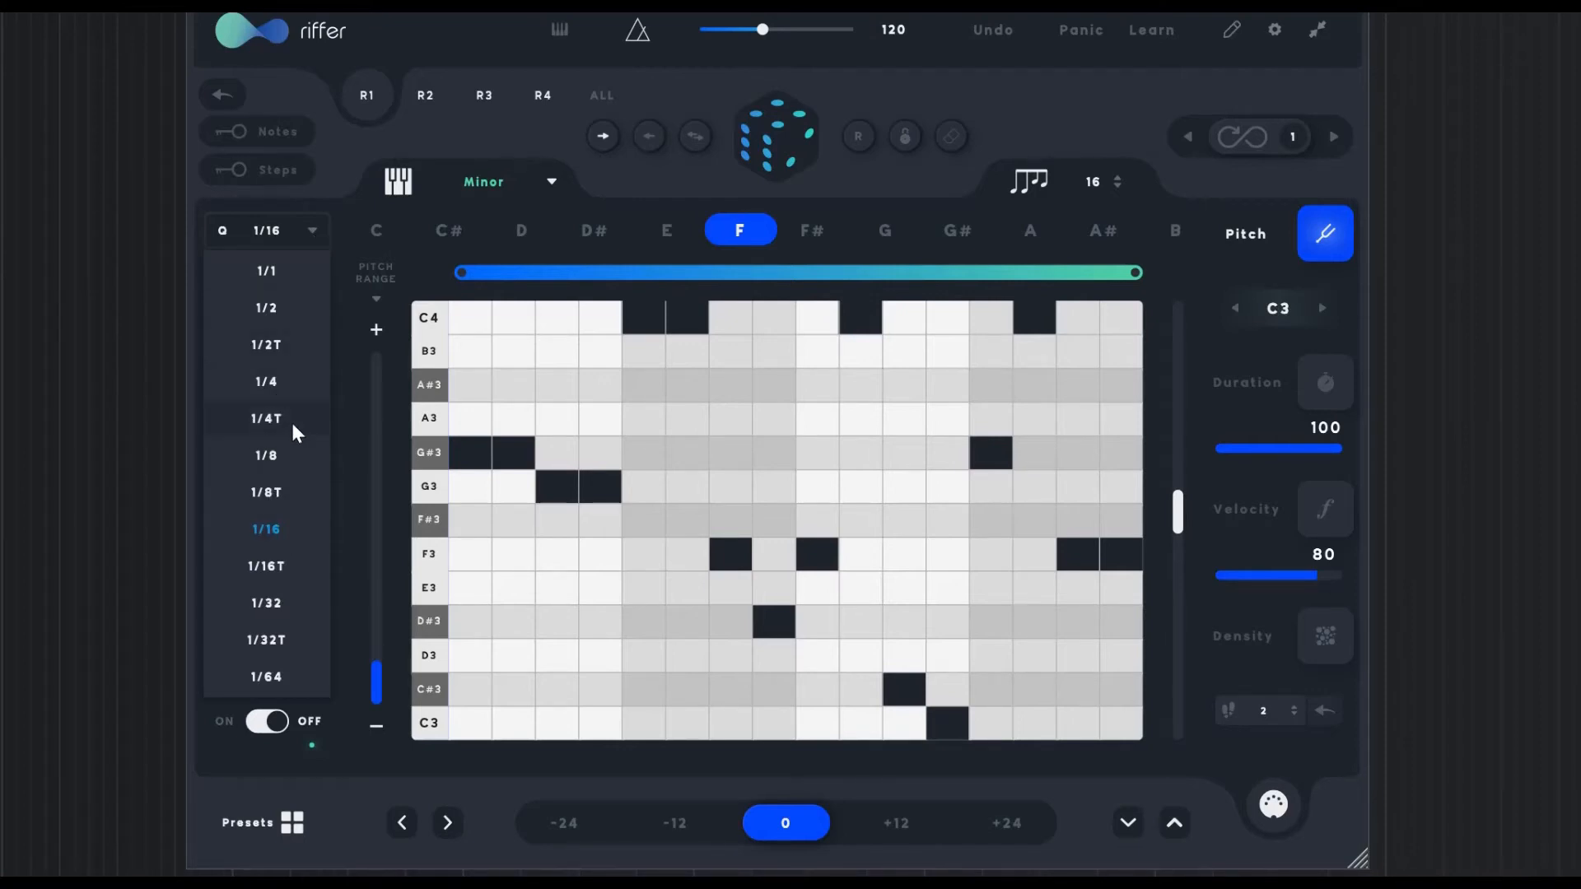
mouse_move(289, 482)
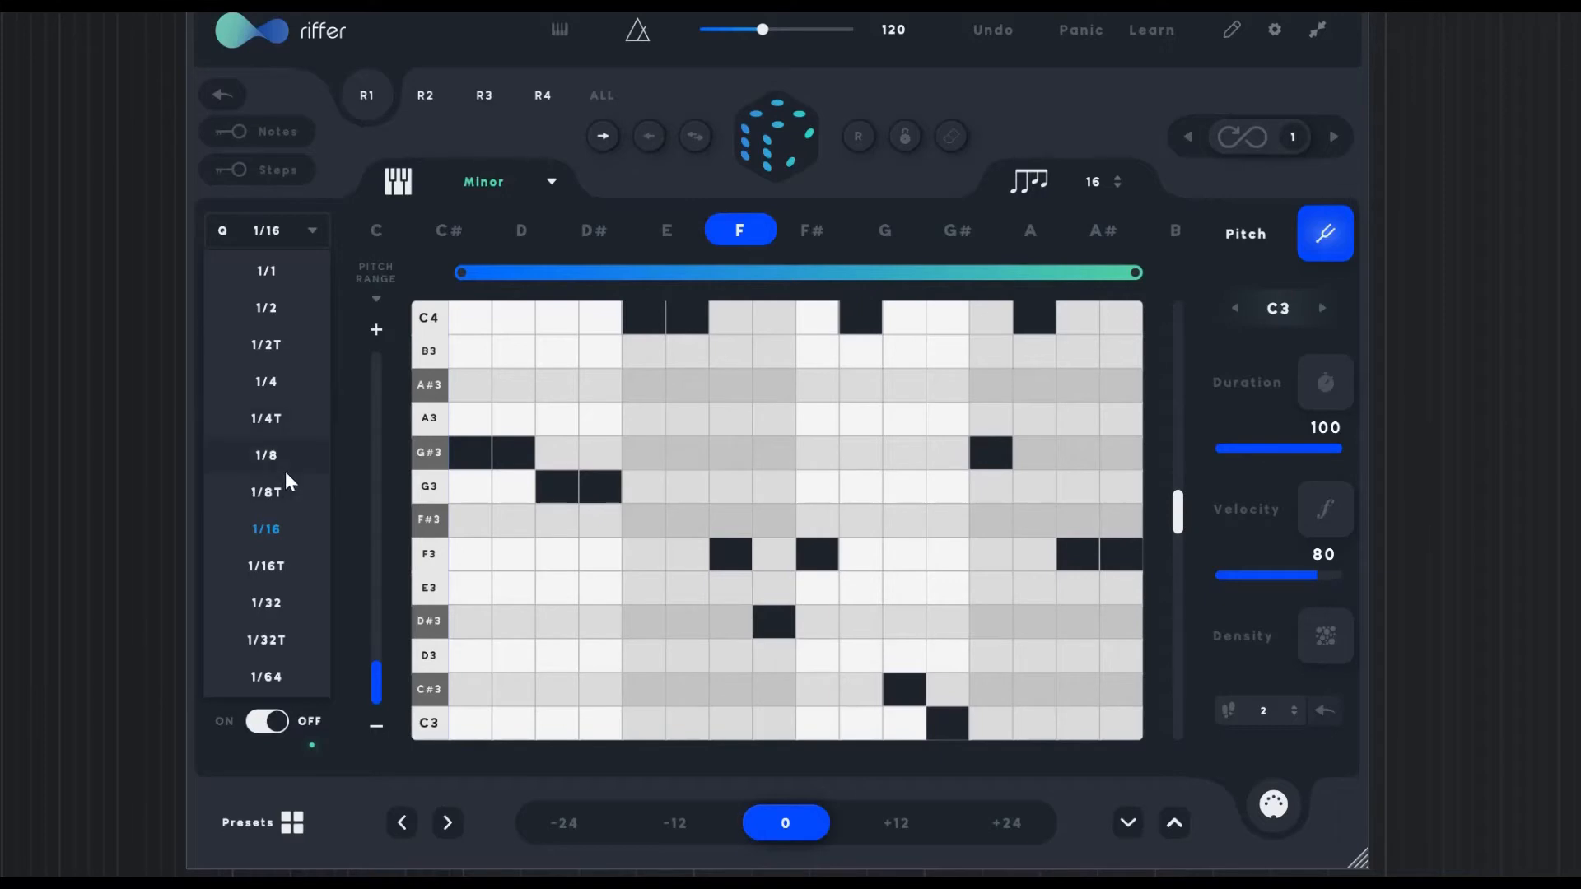
left_click(265, 455)
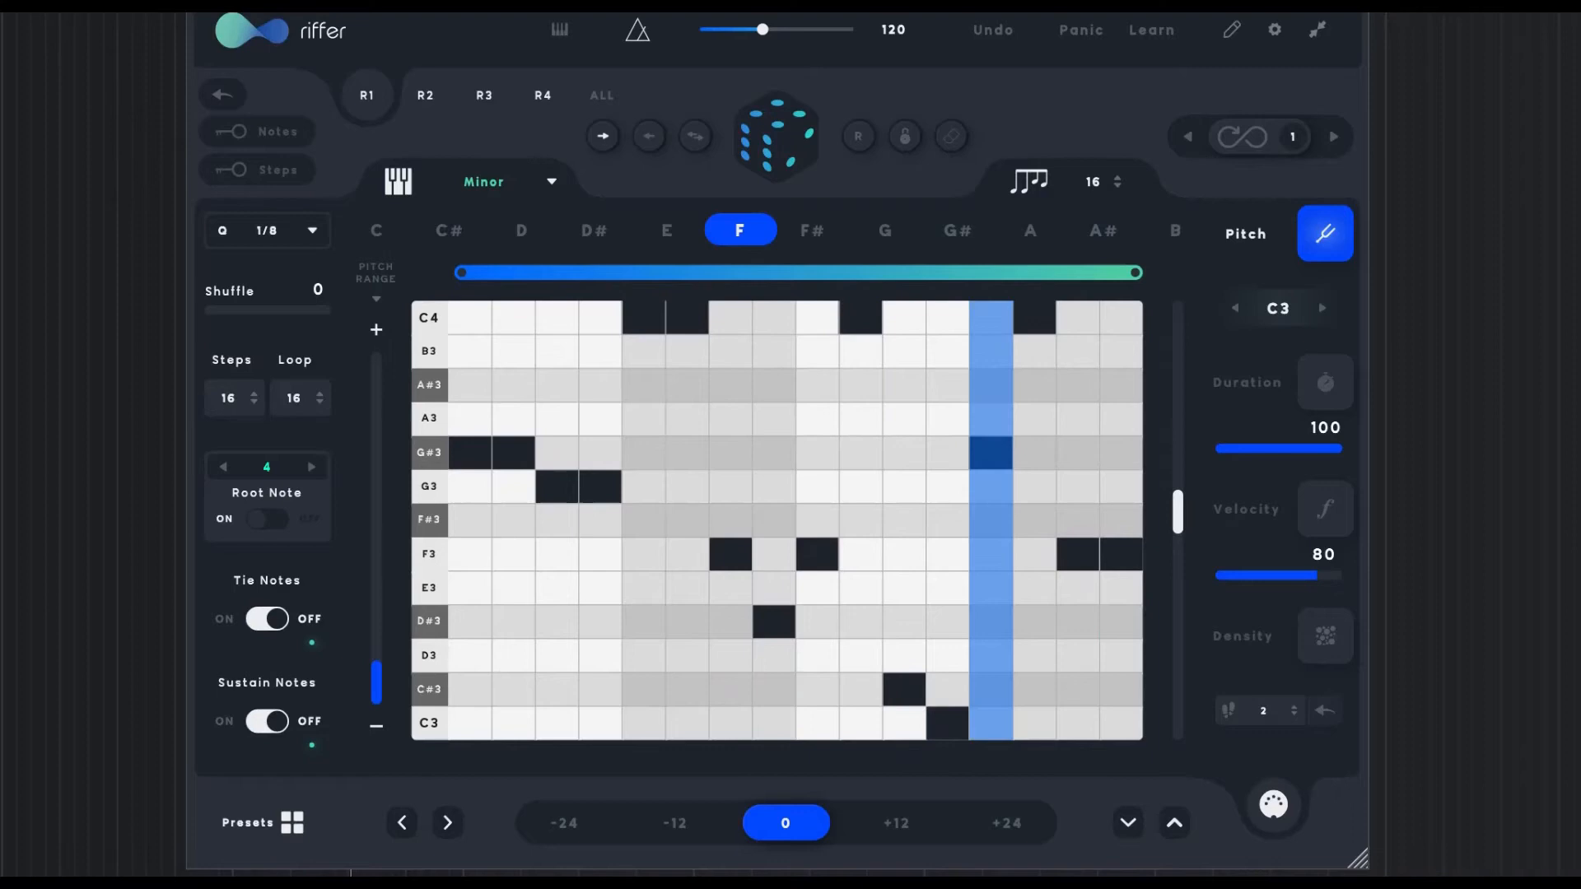
In Density mode, make step 6 play two notes, then open the preset slot list
left_click(1324, 635)
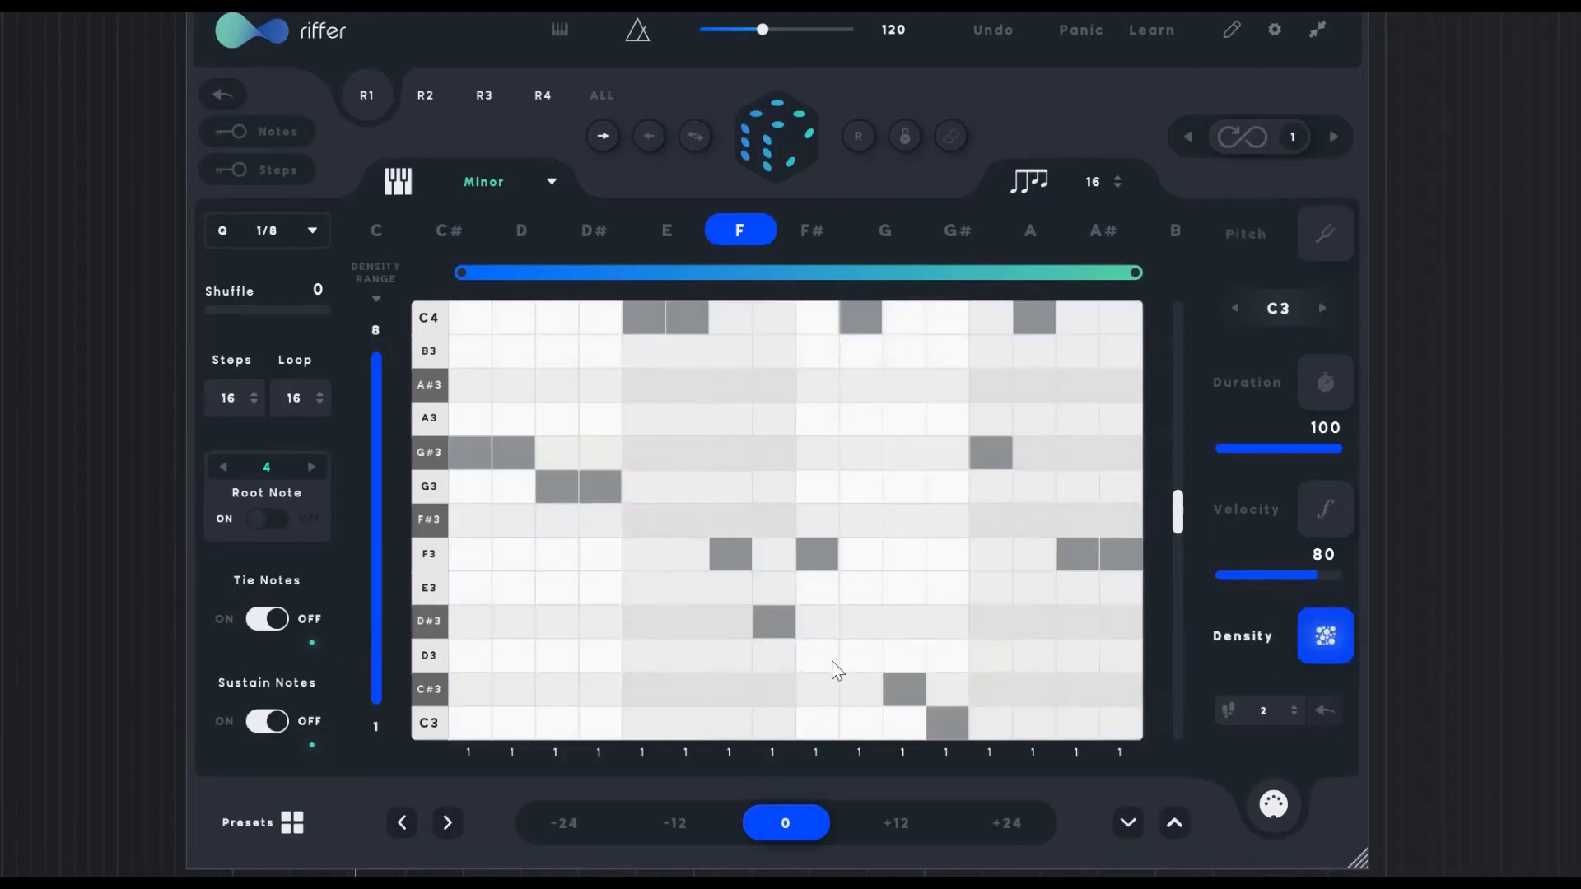
mouse_move(732, 680)
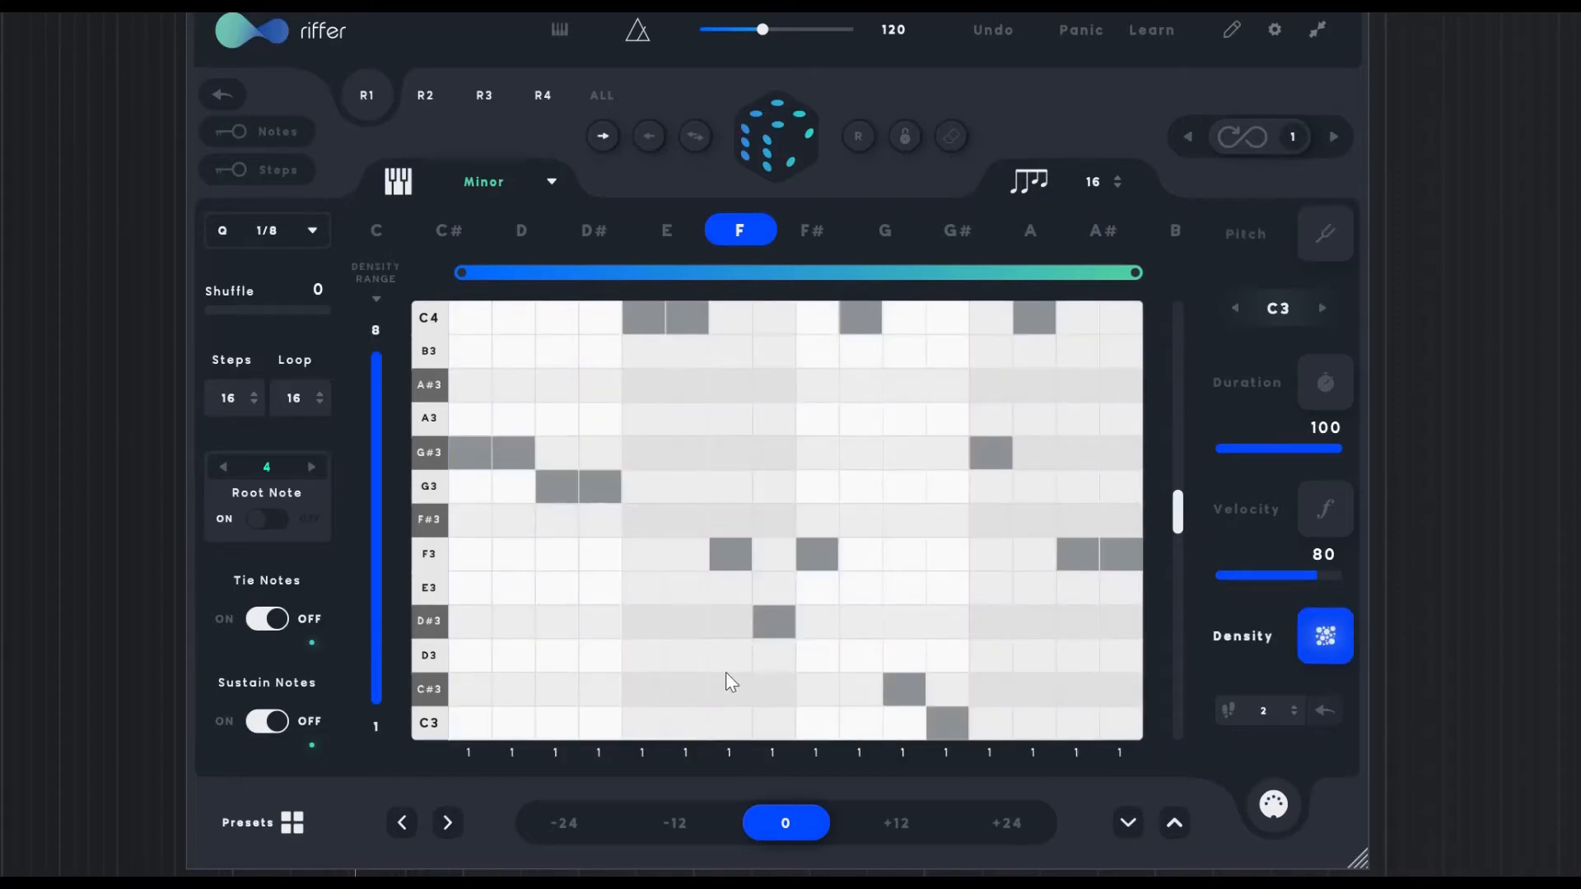
left_click(685, 706)
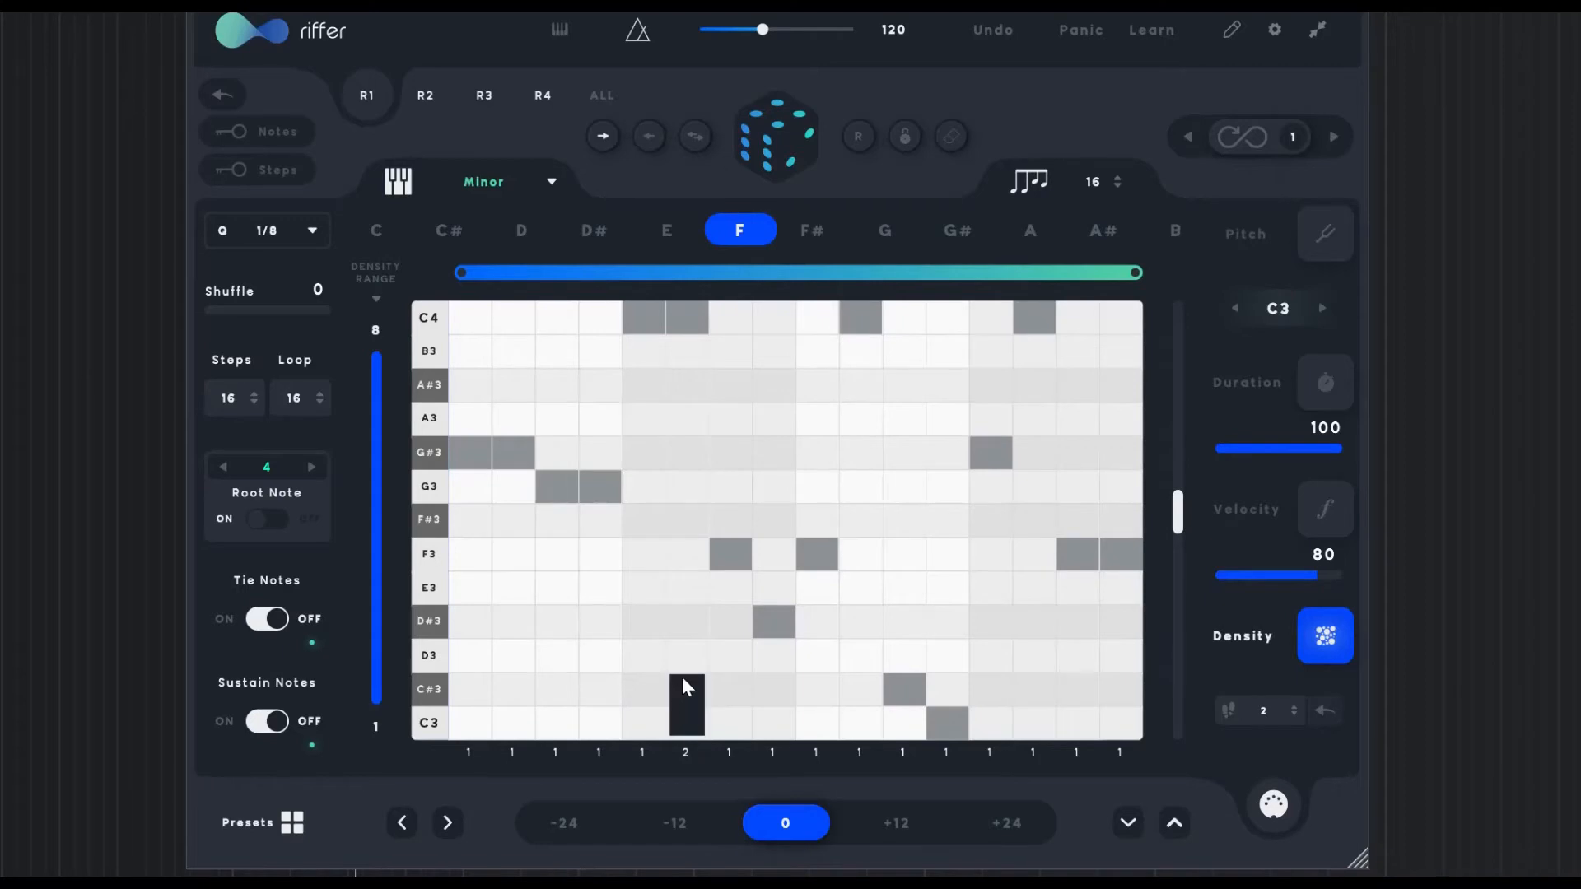
mouse_move(868, 623)
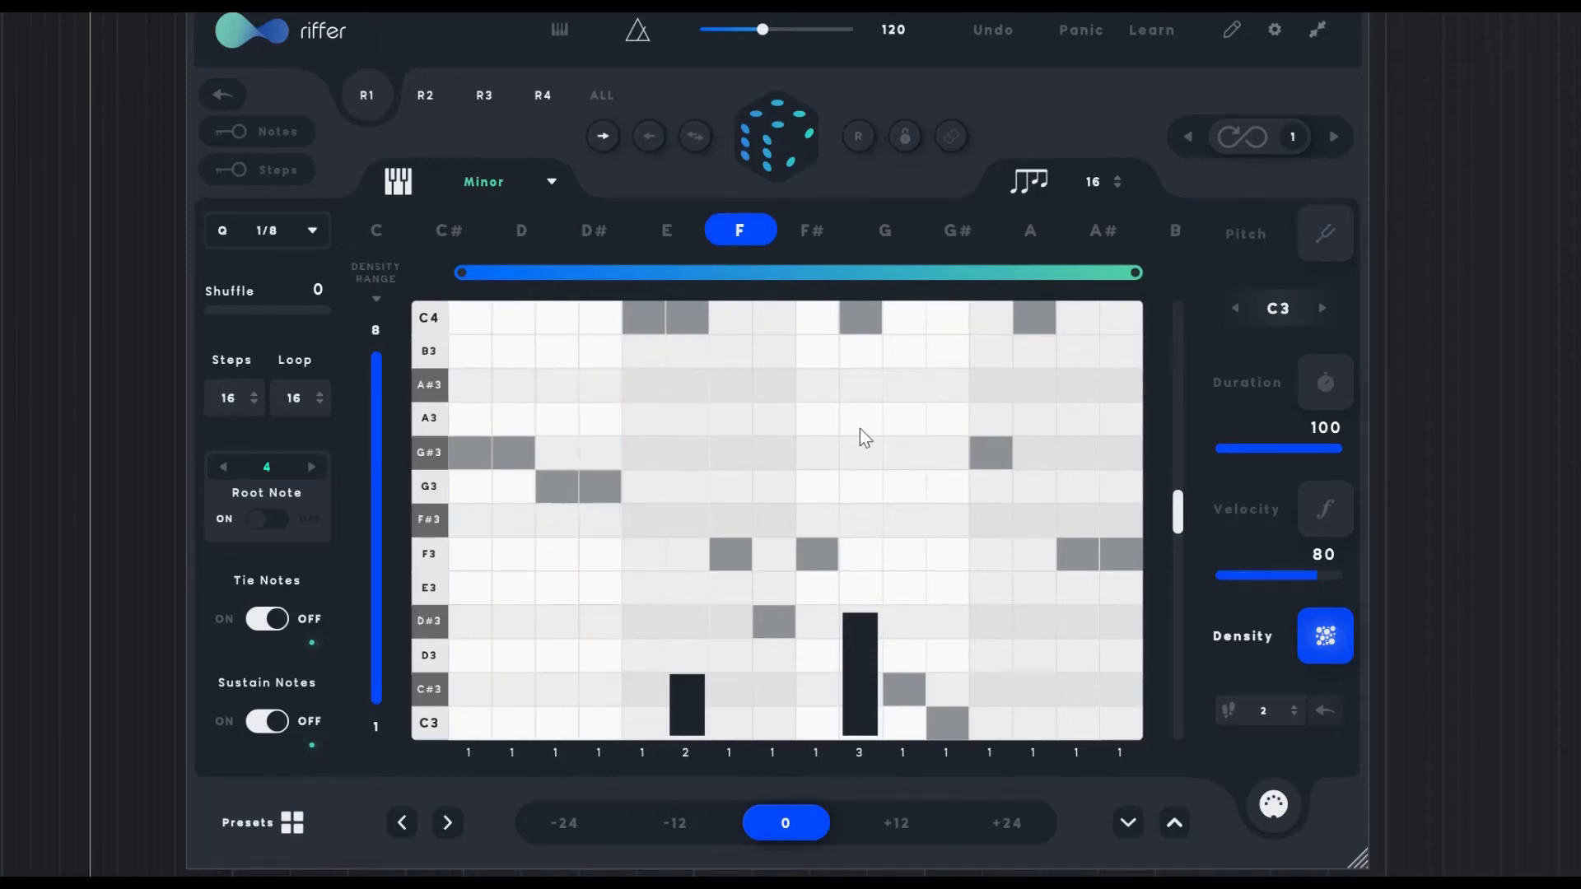
mouse_move(877, 356)
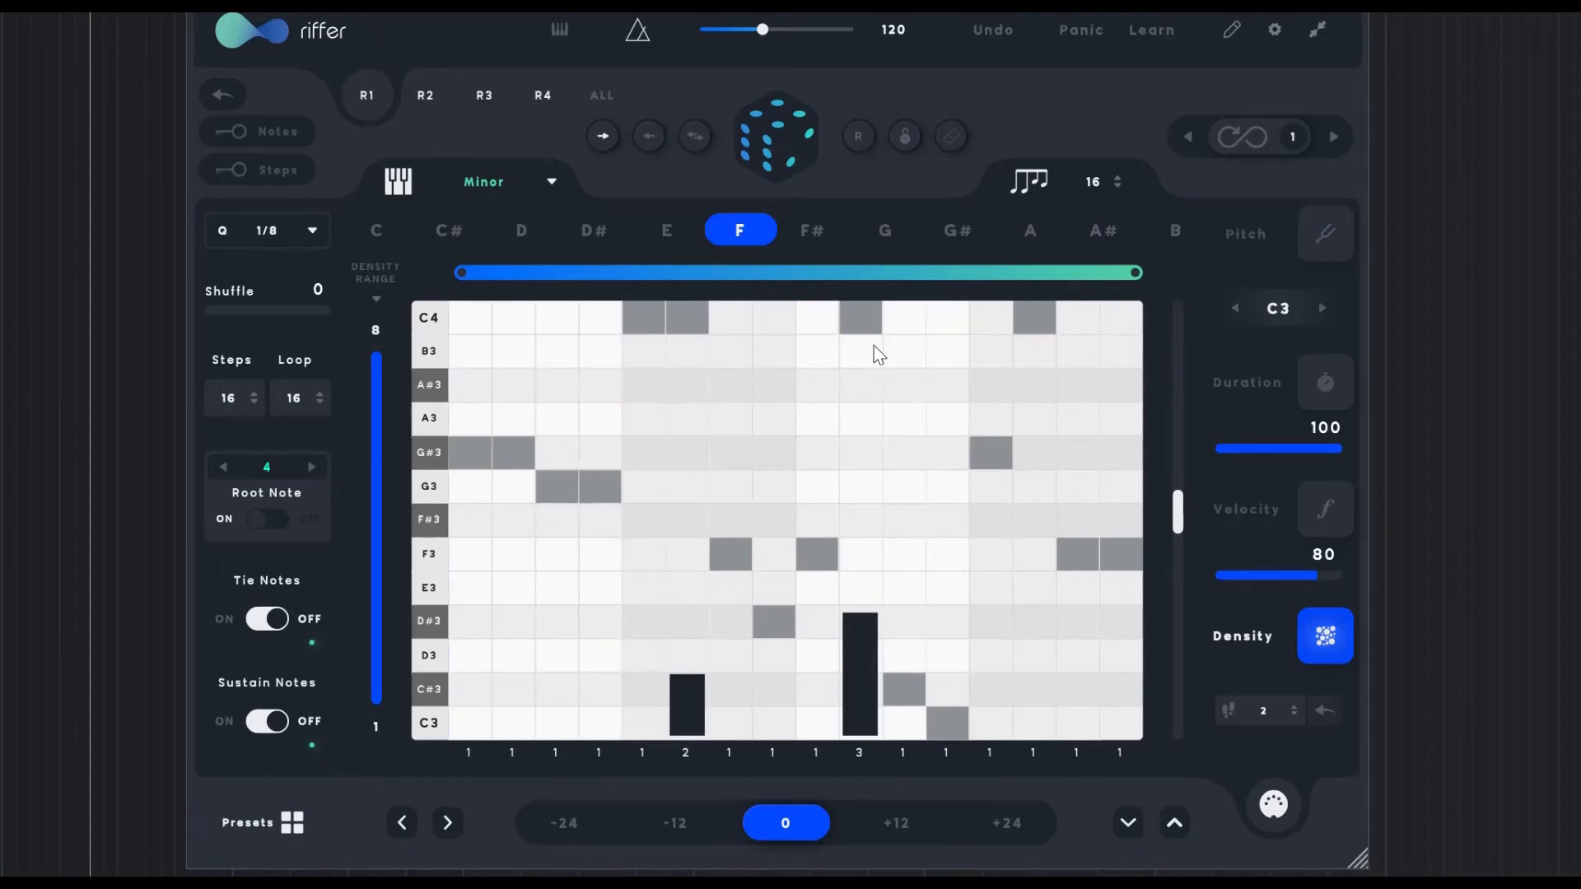
mouse_move(1075, 428)
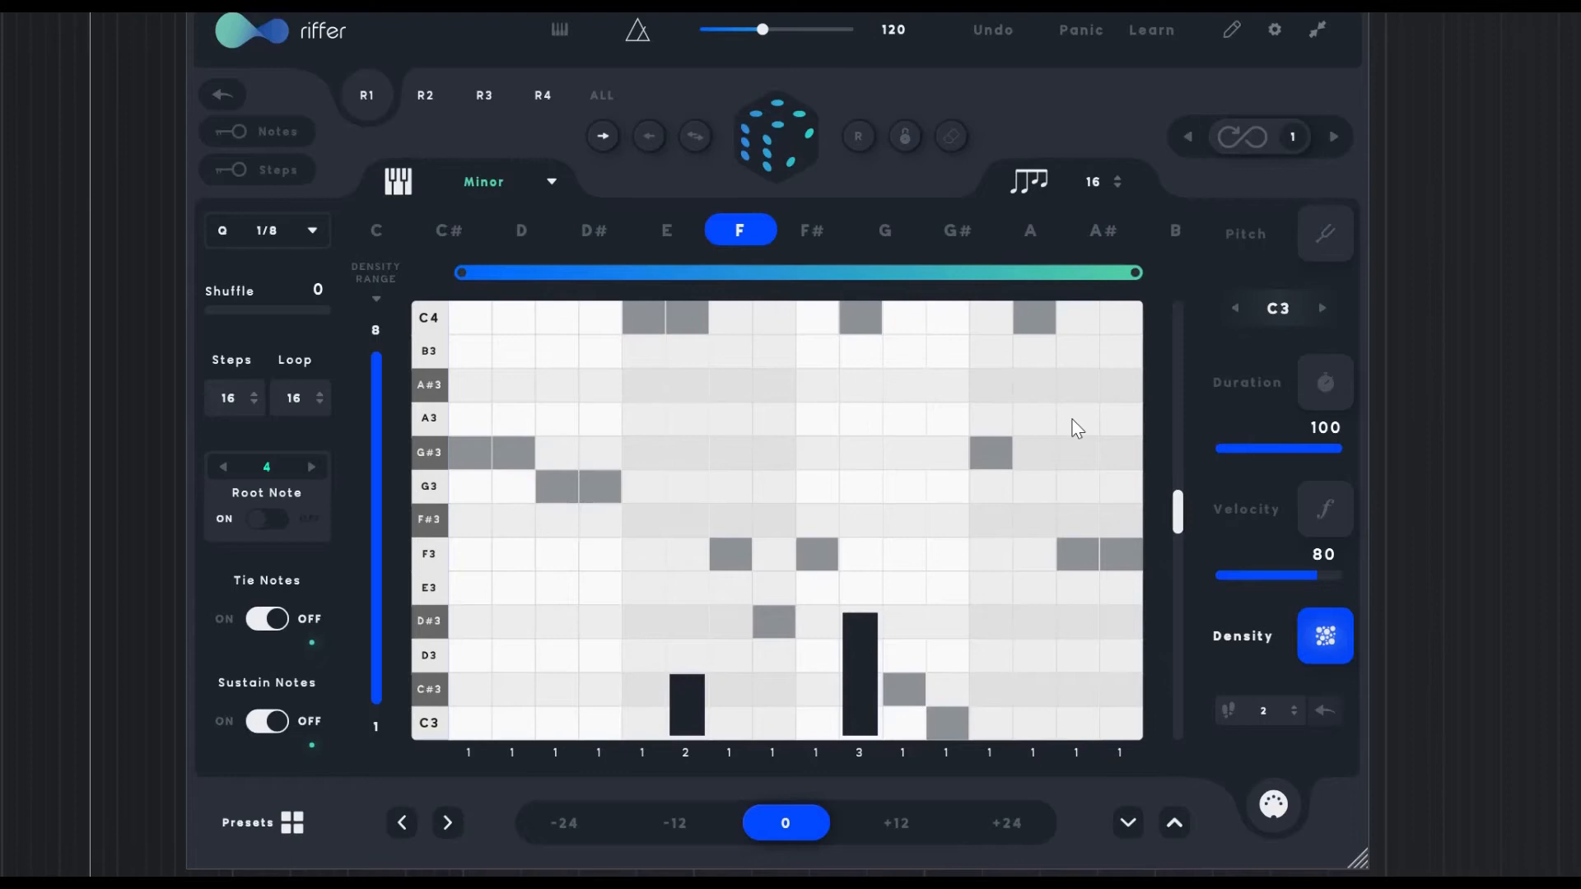
mouse_move(1026, 325)
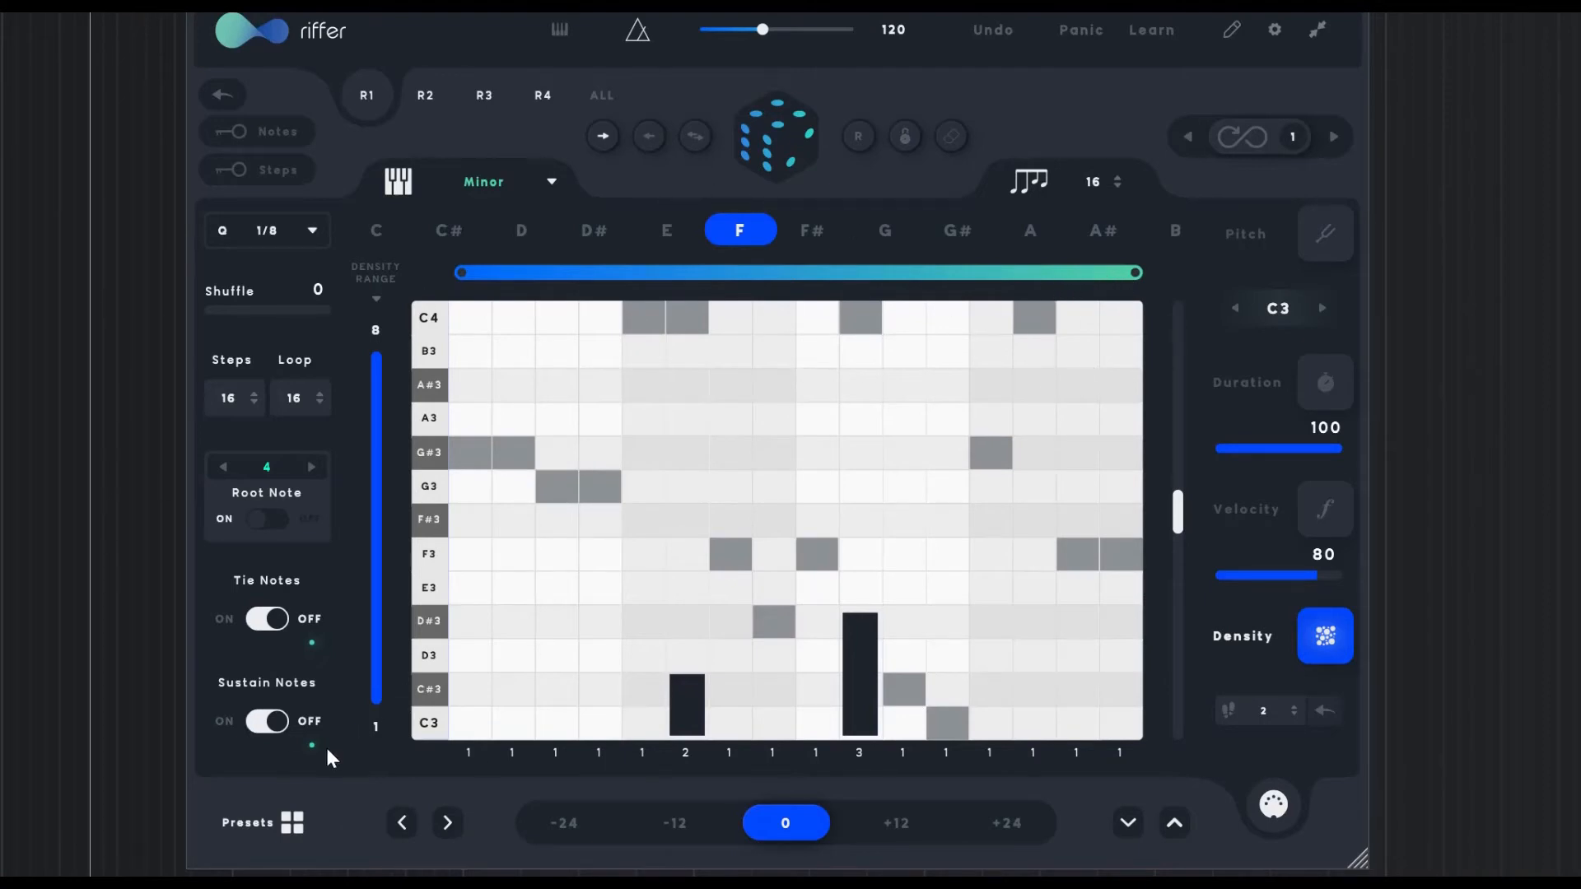
mouse_move(1007, 504)
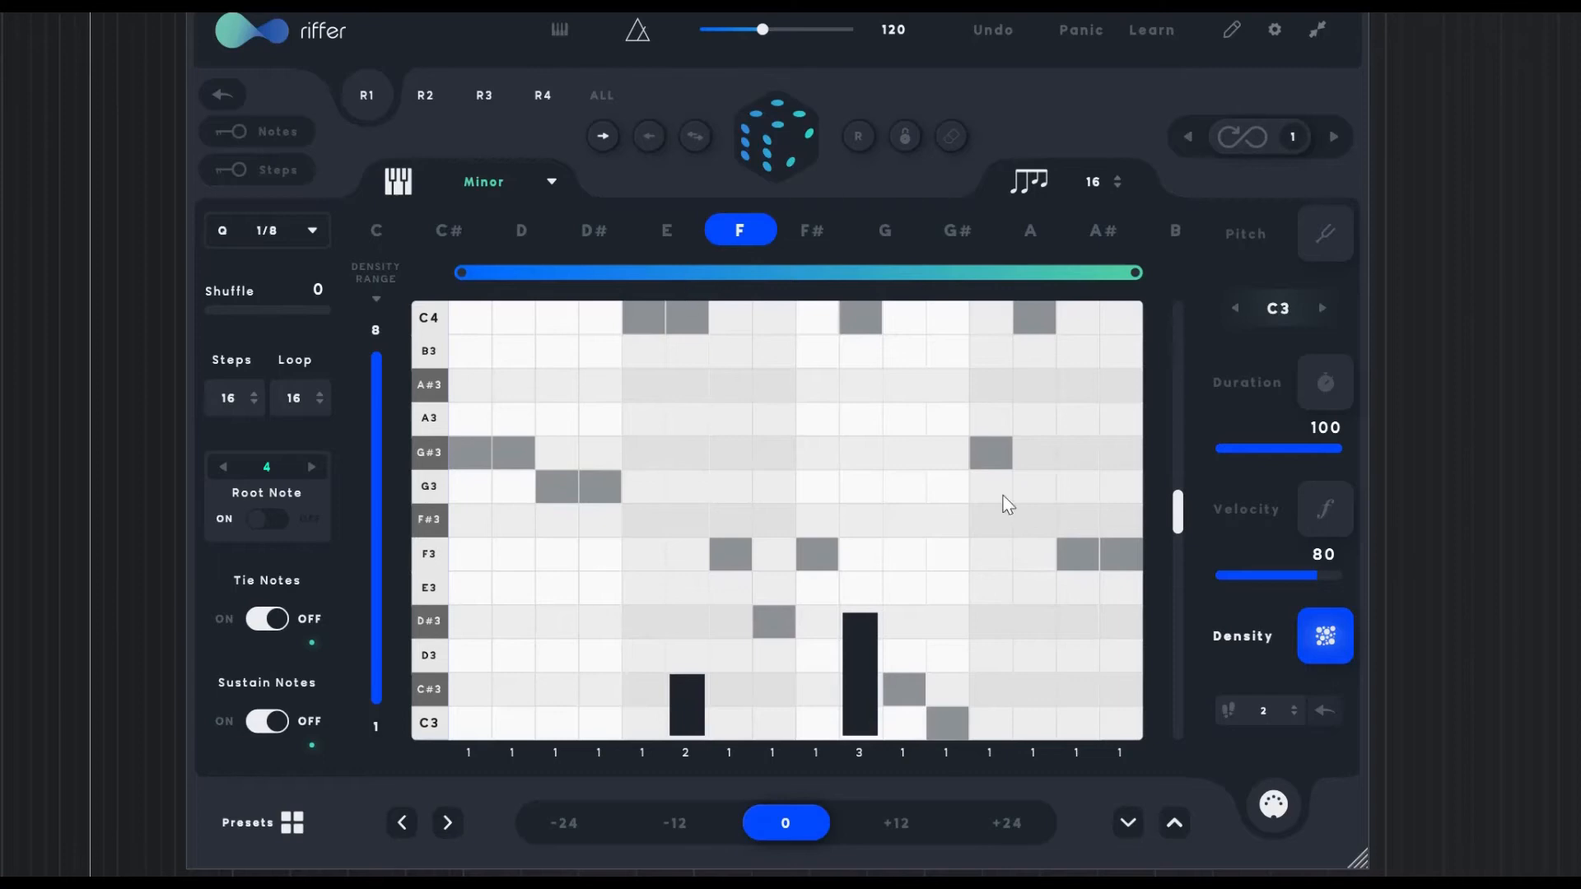
left_click(292, 824)
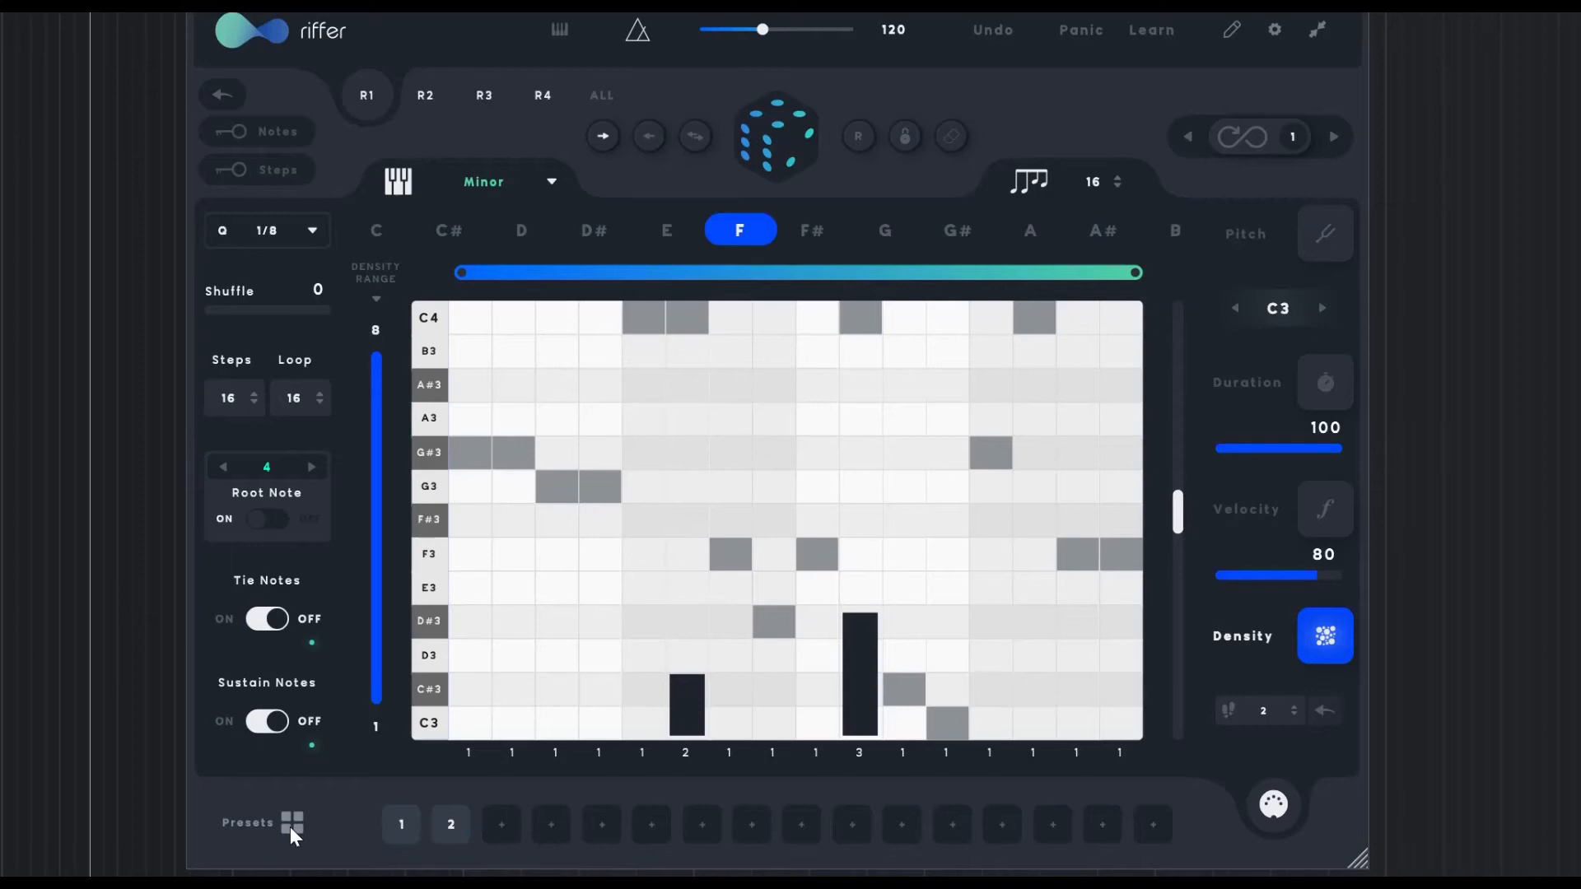
mouse_move(1088, 12)
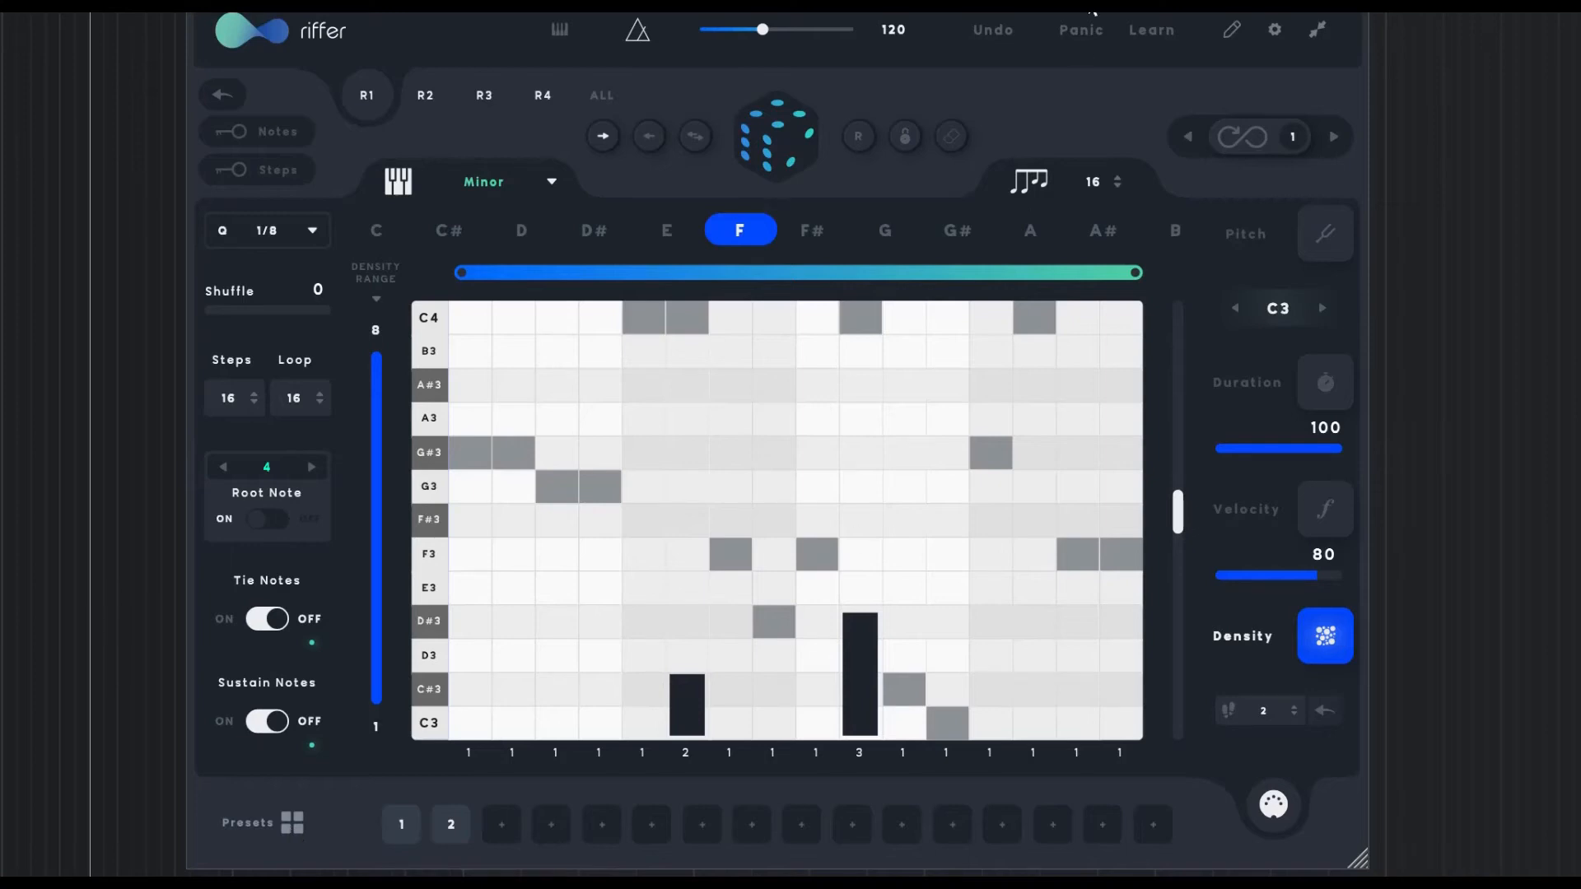
mouse_move(1573, 660)
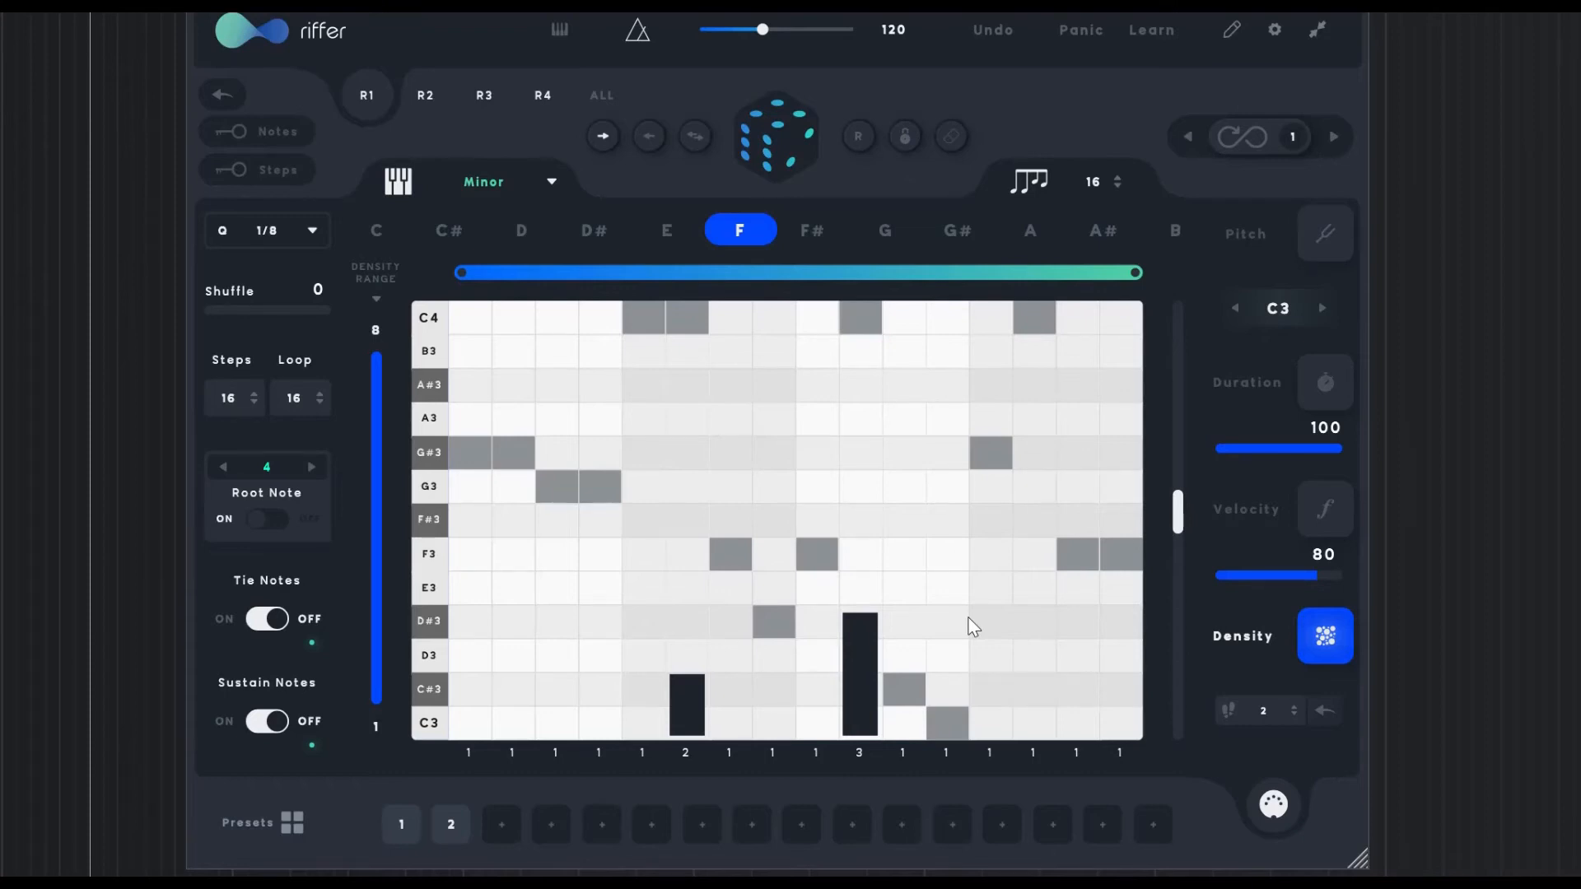
mouse_move(1286, 802)
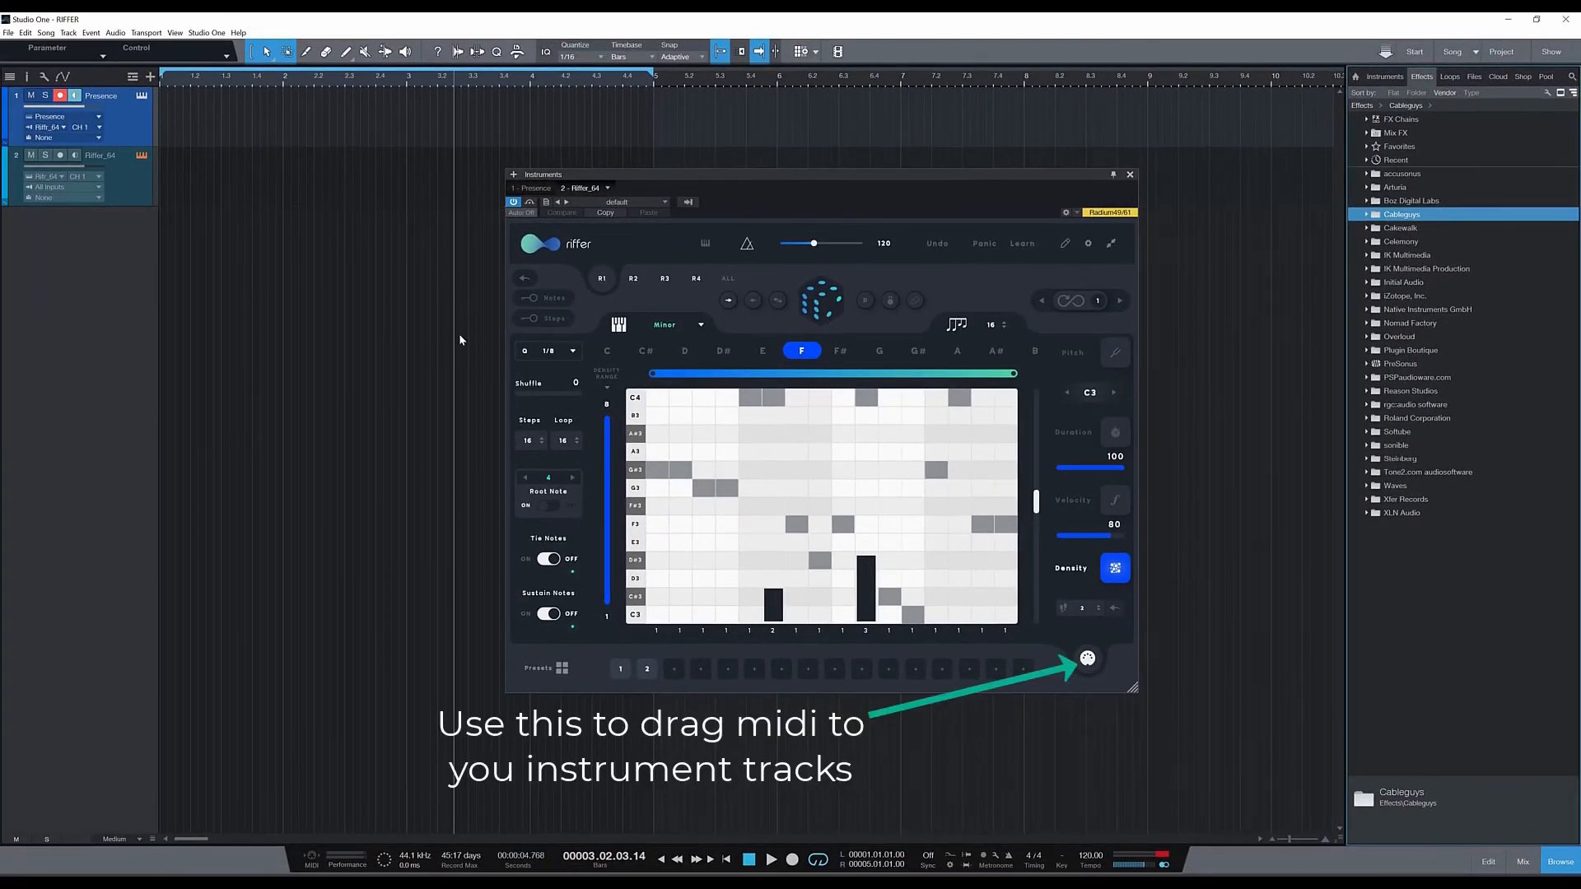
mouse_move(260, 217)
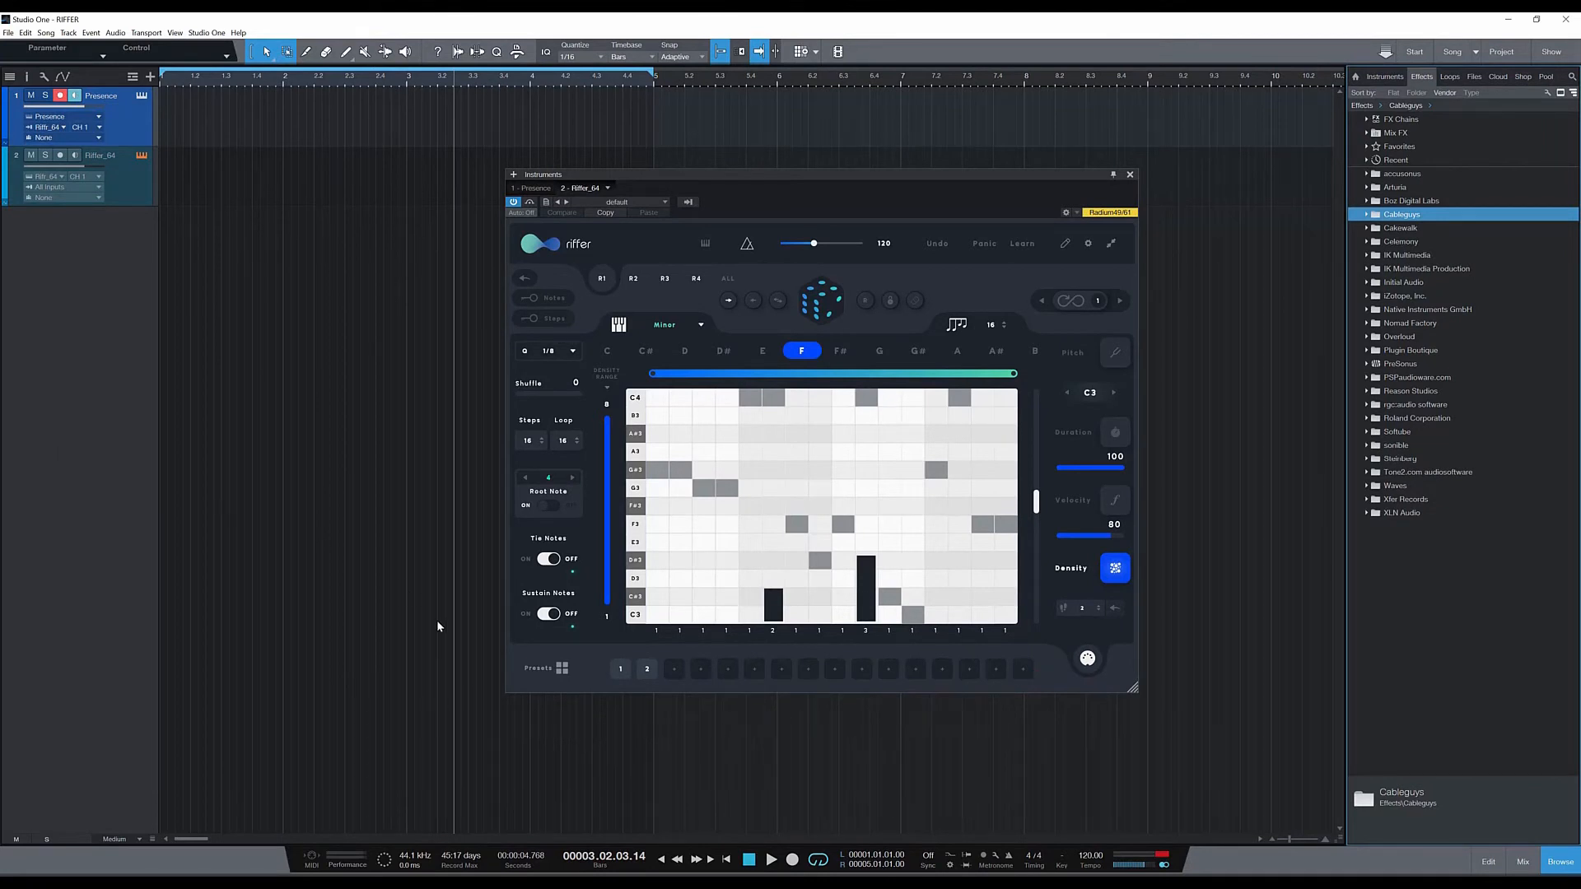
mouse_move(703, 672)
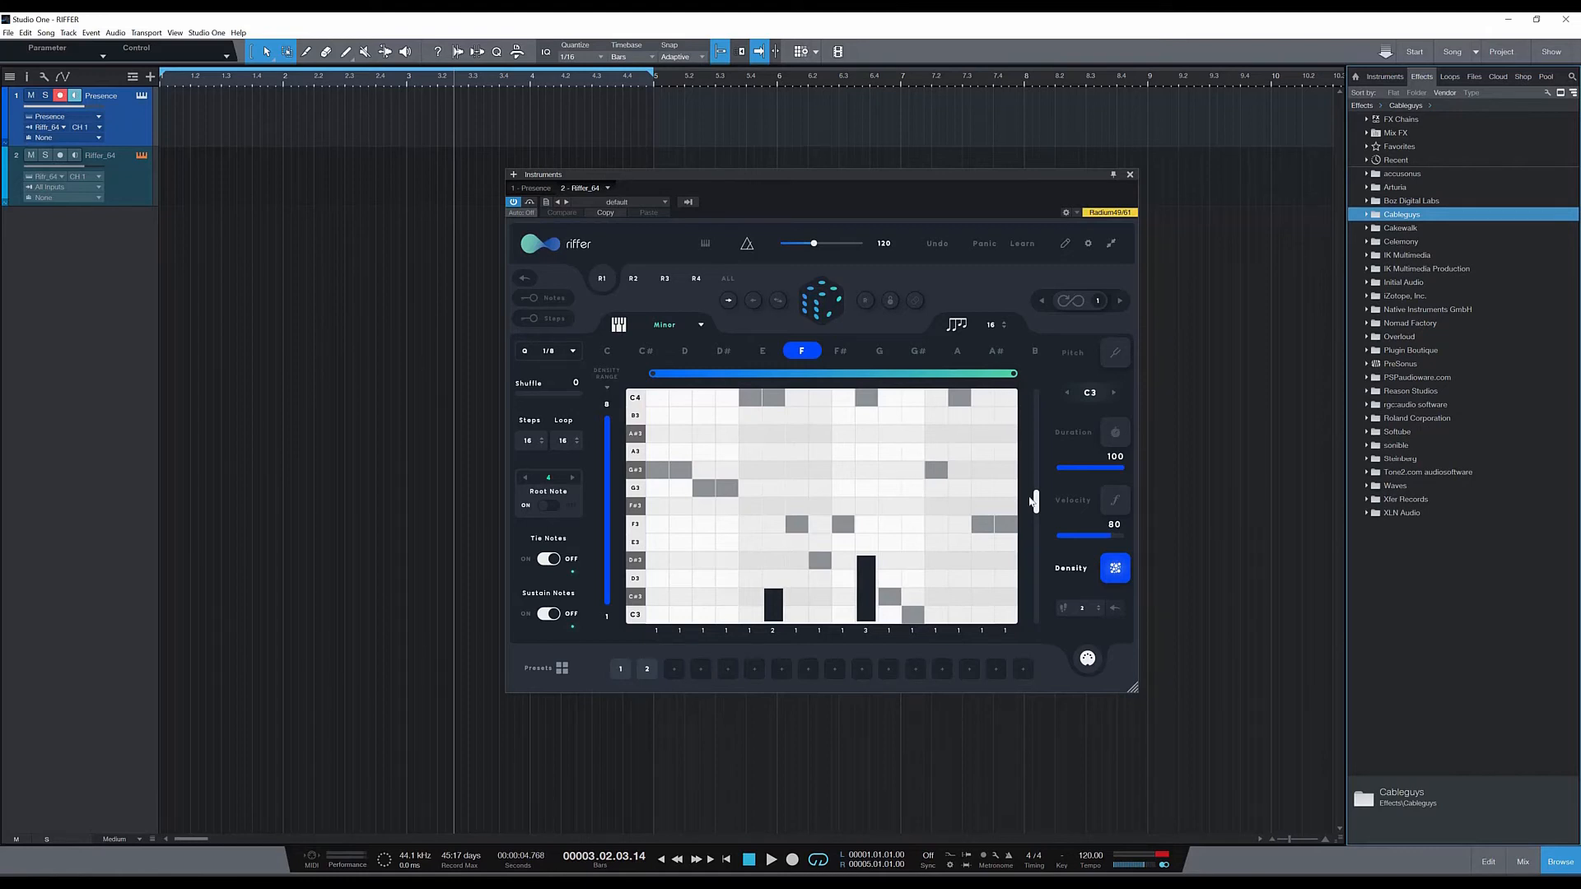
mouse_move(824, 336)
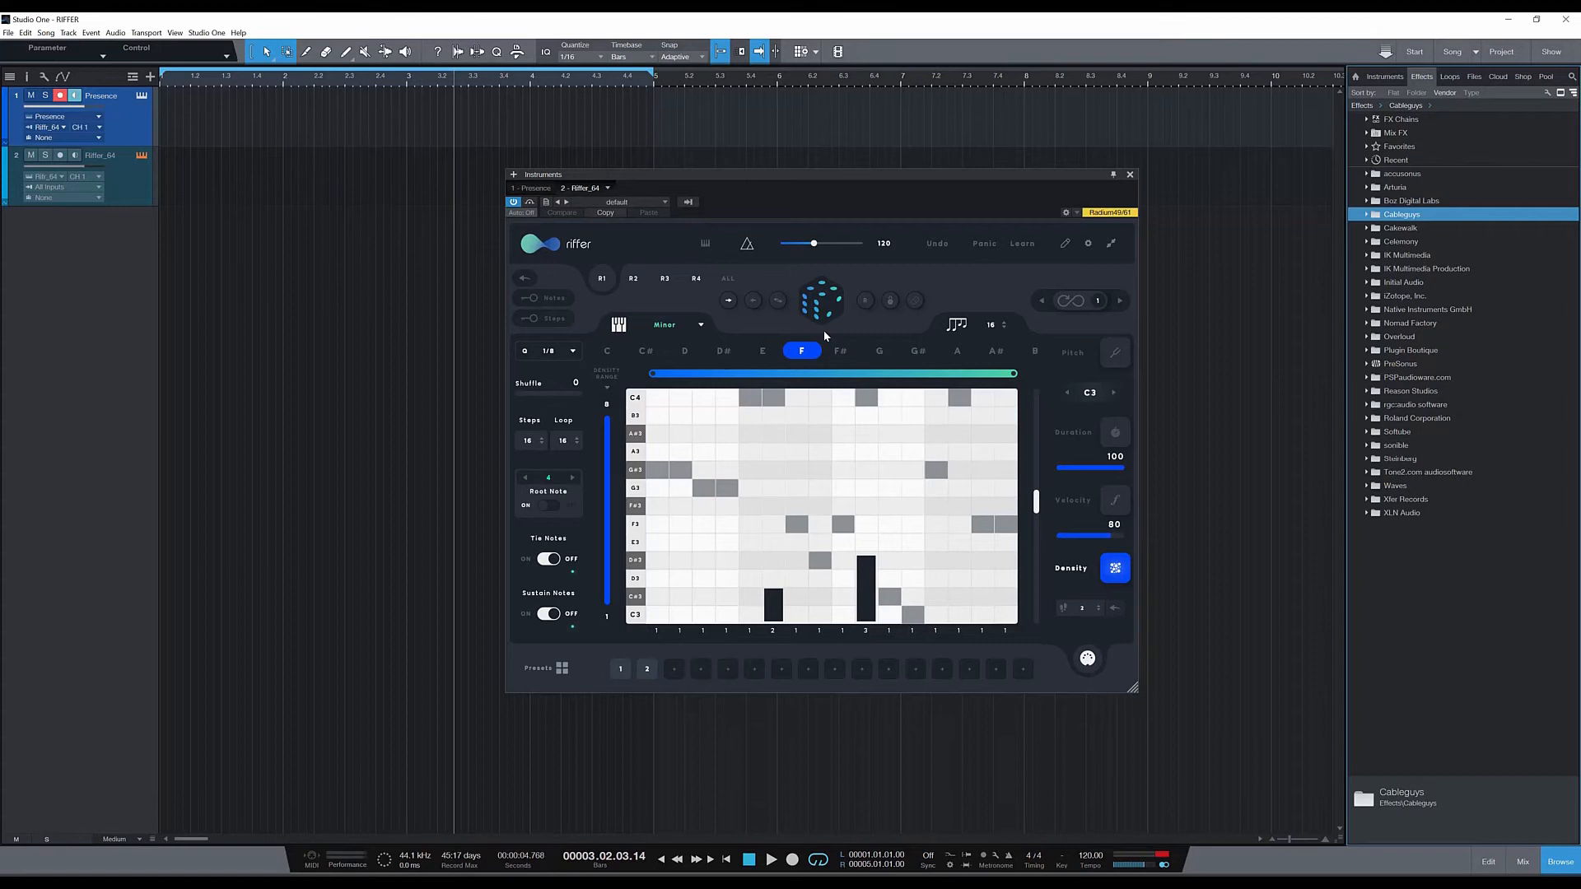
mouse_move(726, 752)
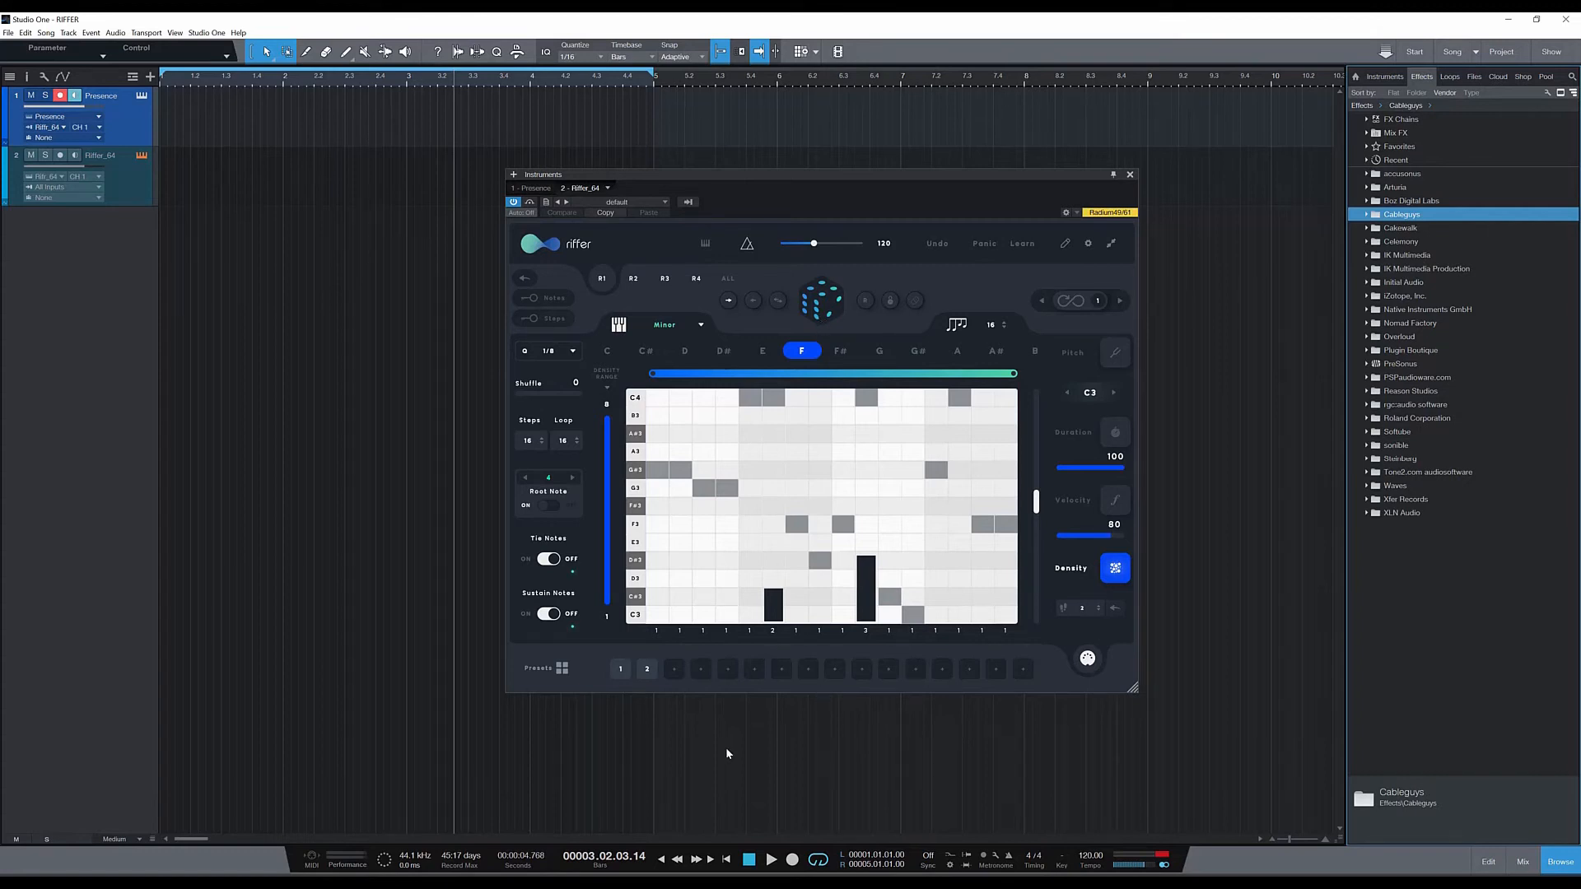
left_click(771, 860)
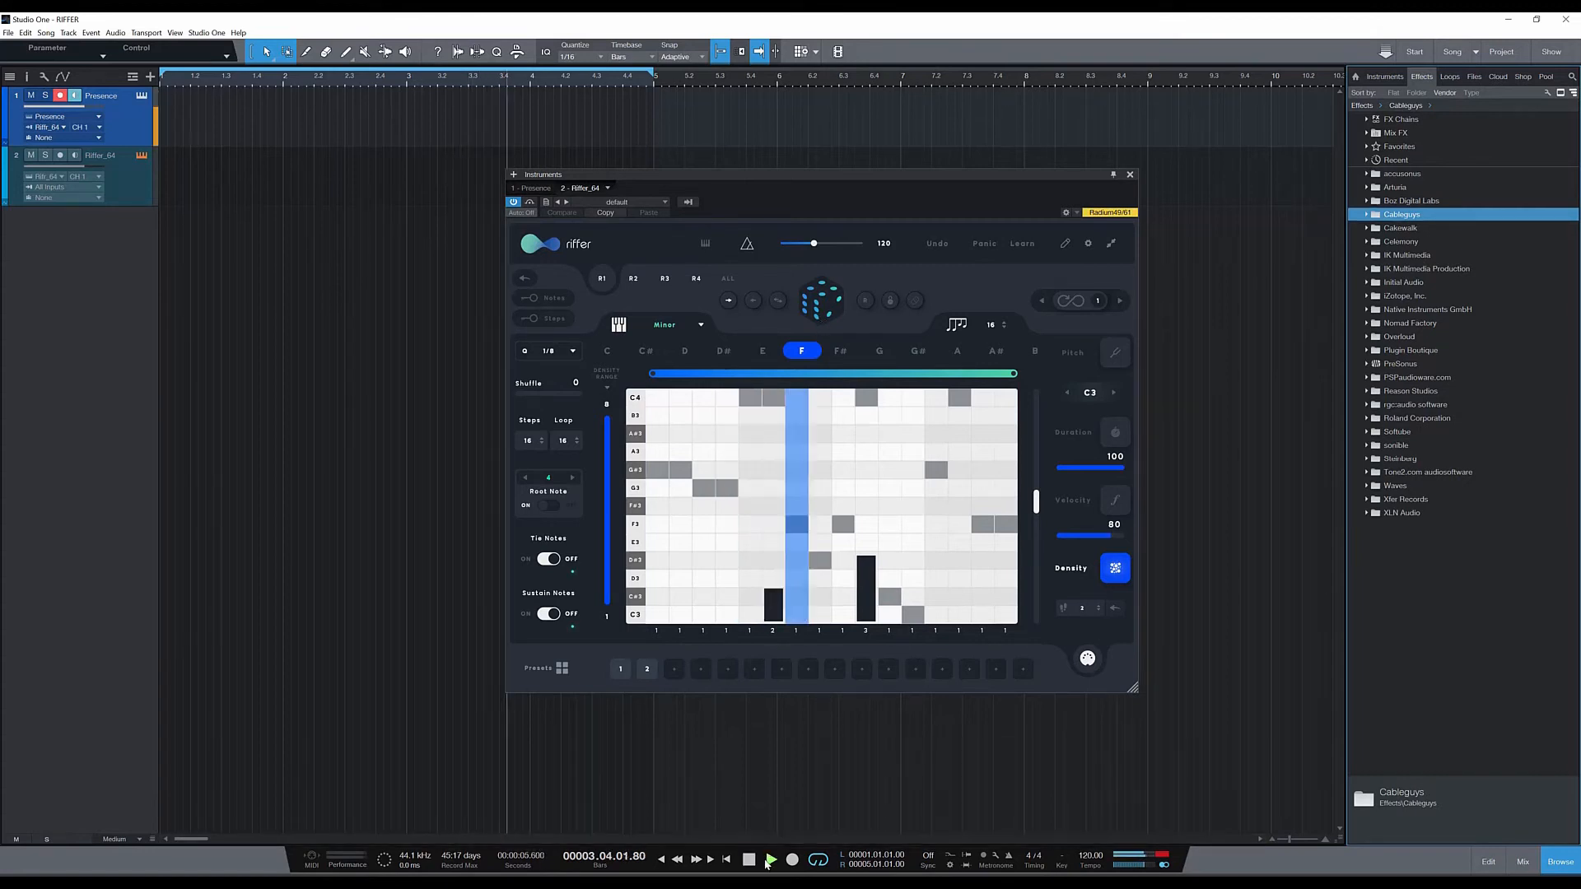
left_click(770, 859)
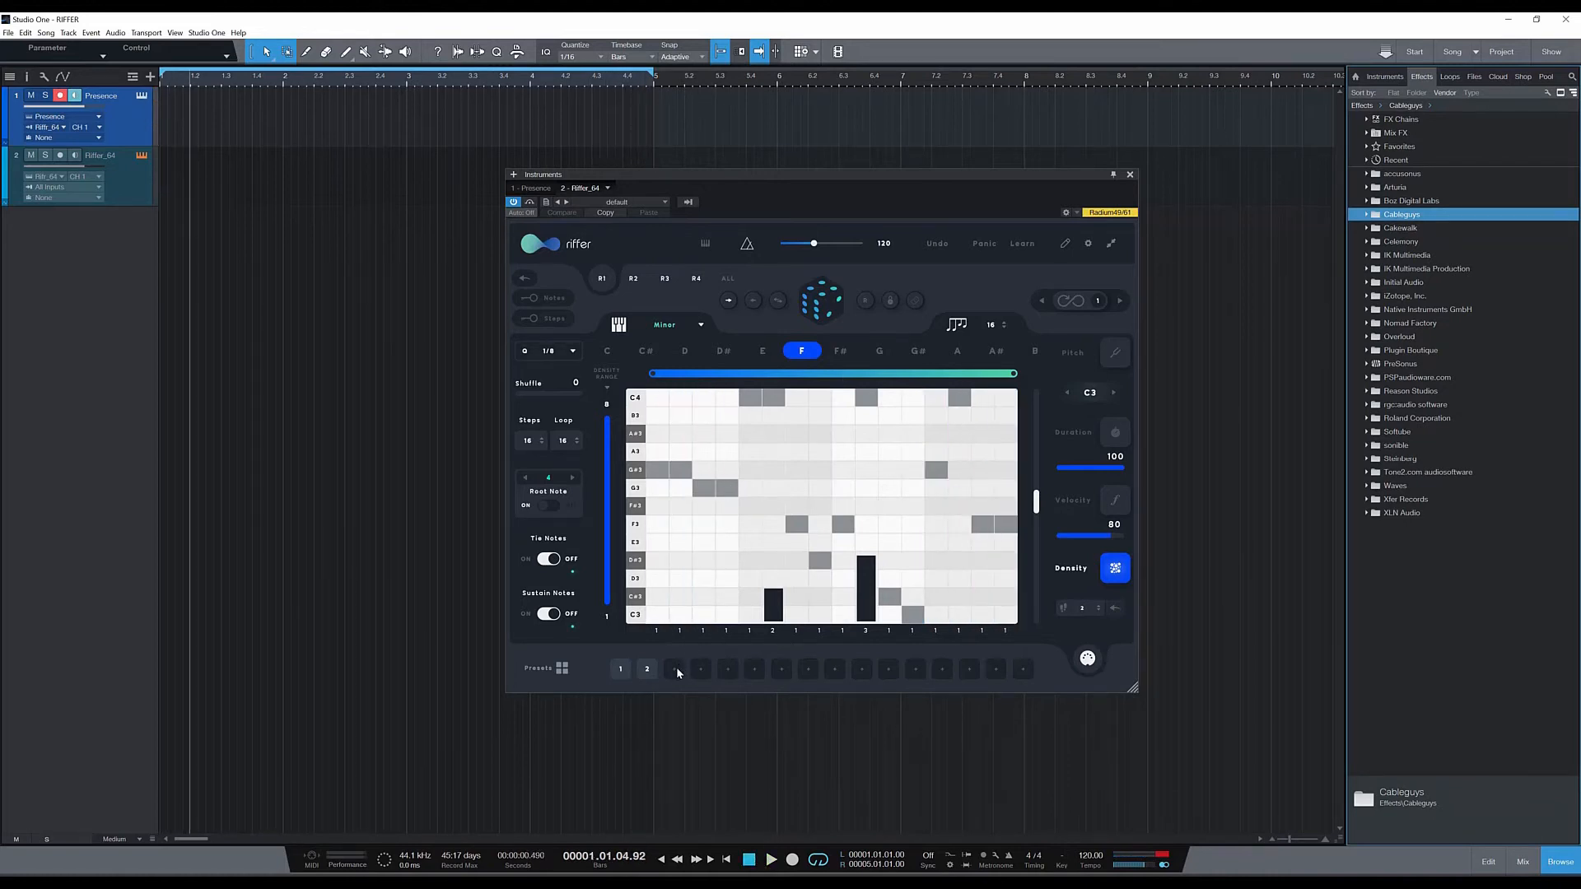
Save the riff as preset 3, audition it transposed to D and G, then return to F
left_click(674, 669)
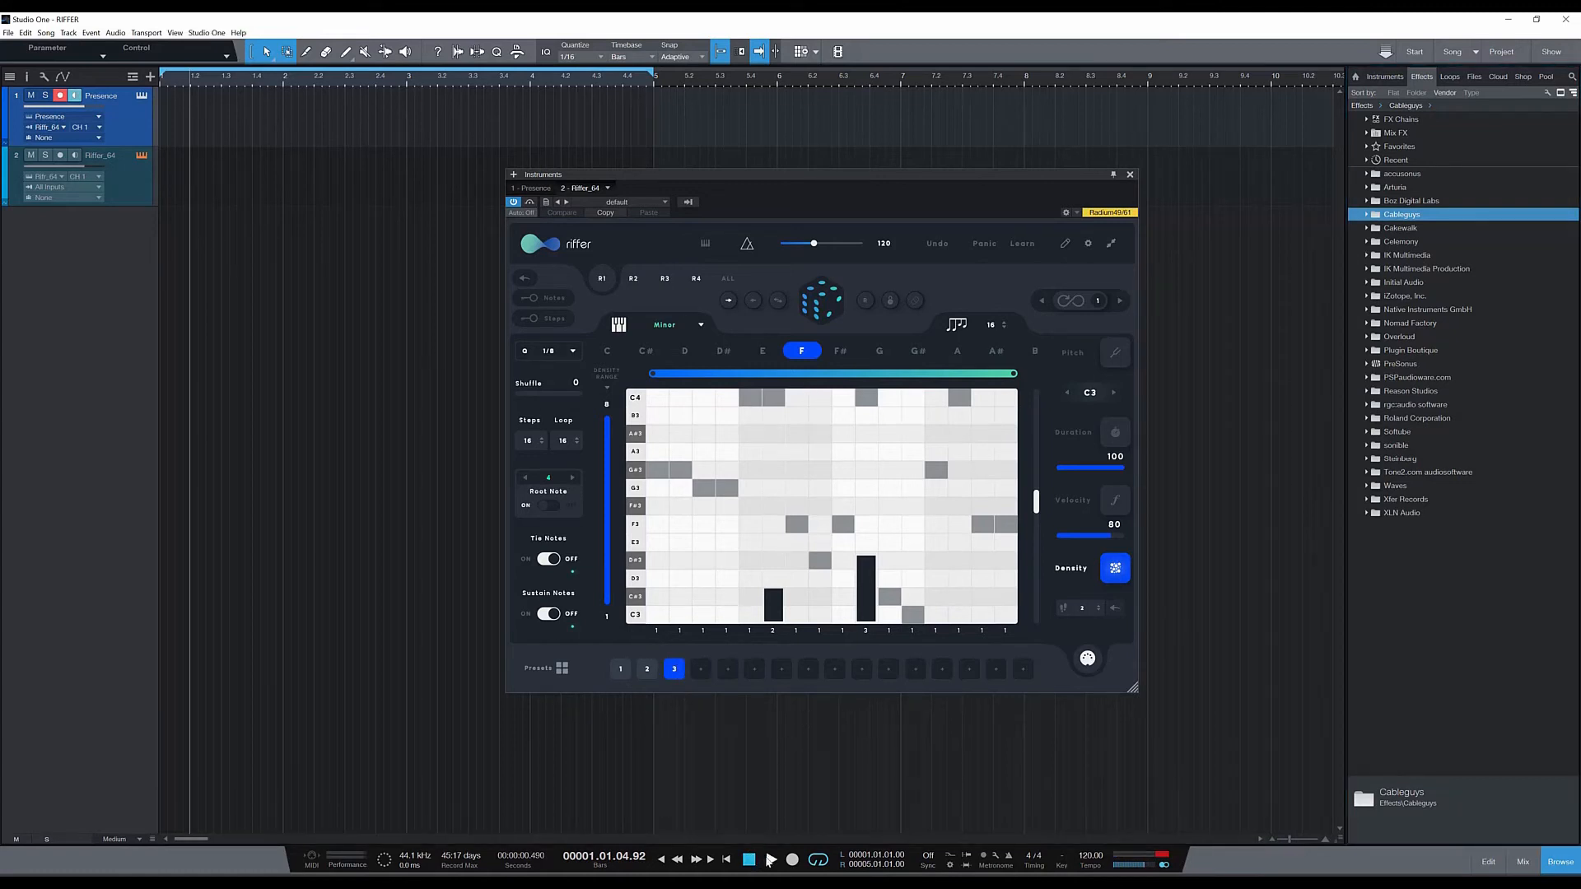
left_click(771, 859)
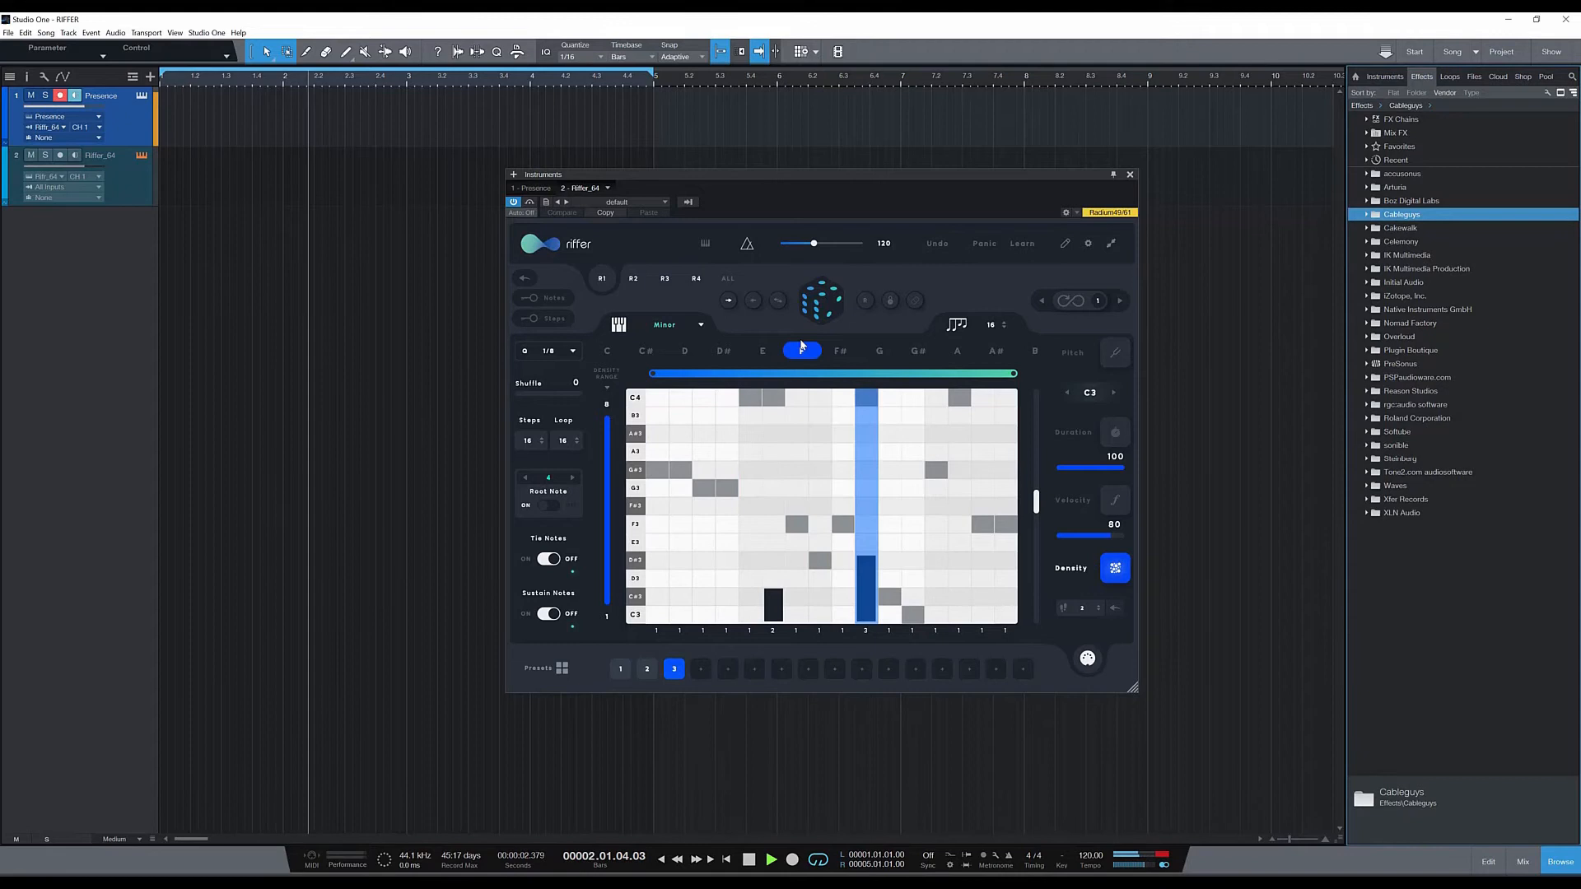
left_click(685, 351)
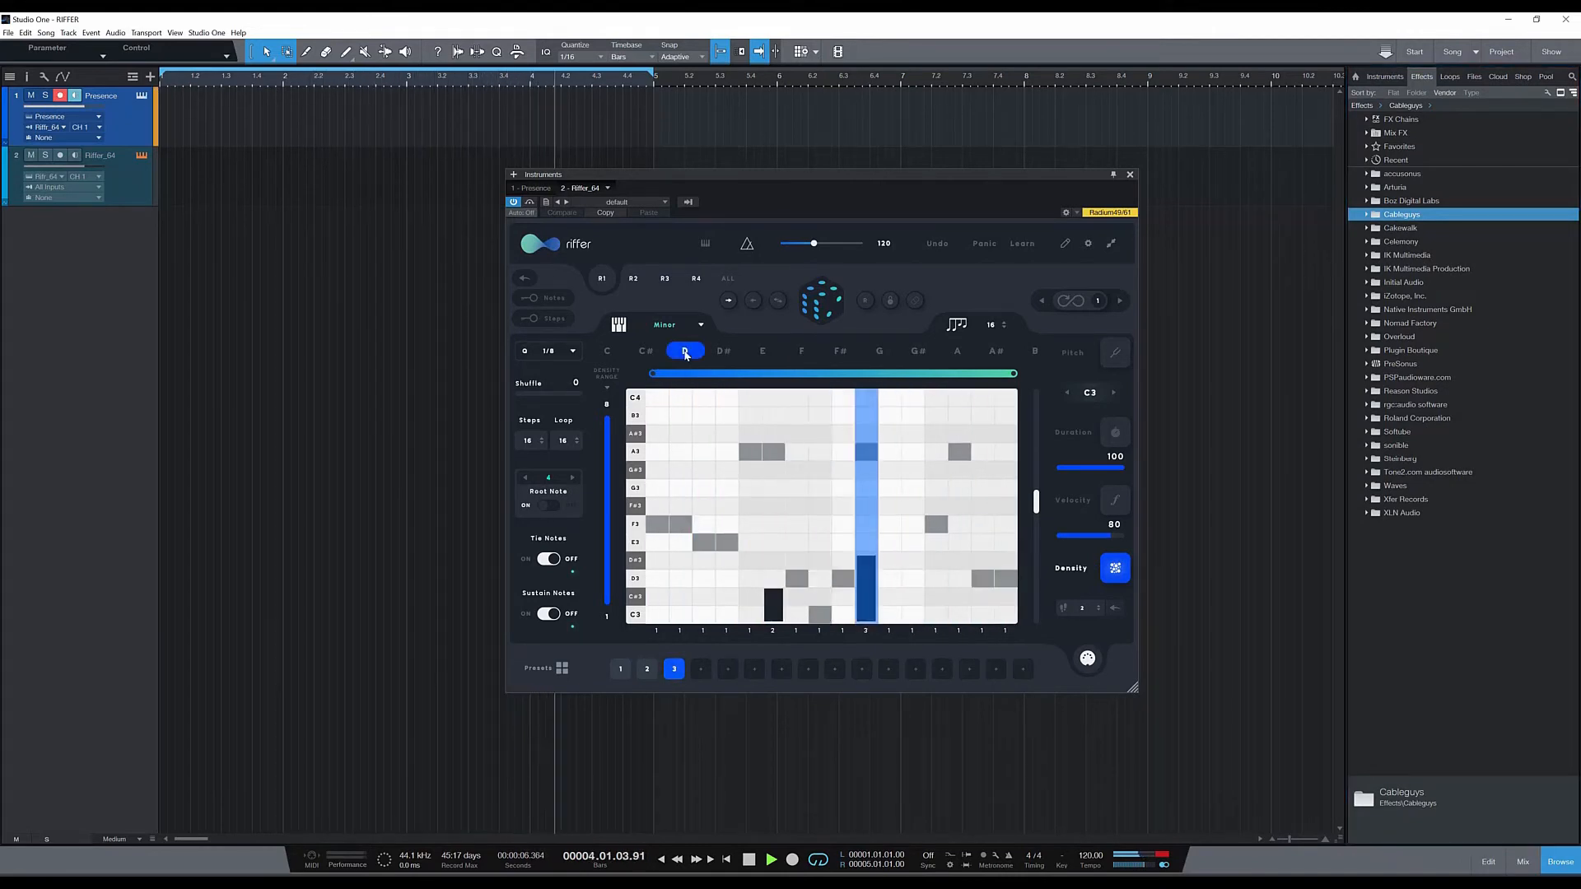
left_click(879, 351)
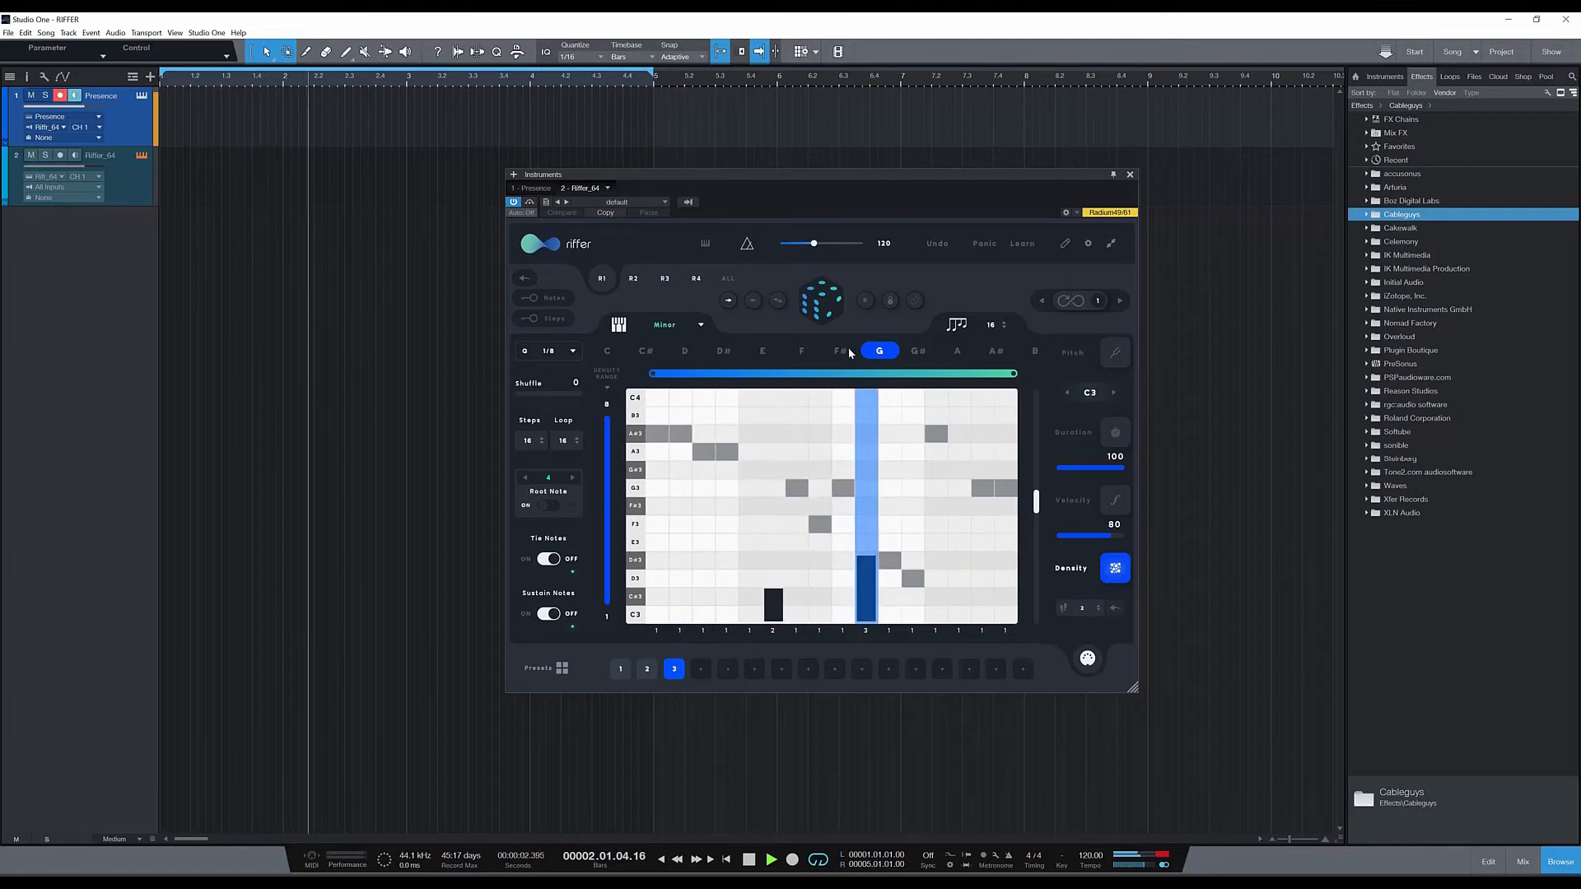
left_click(802, 351)
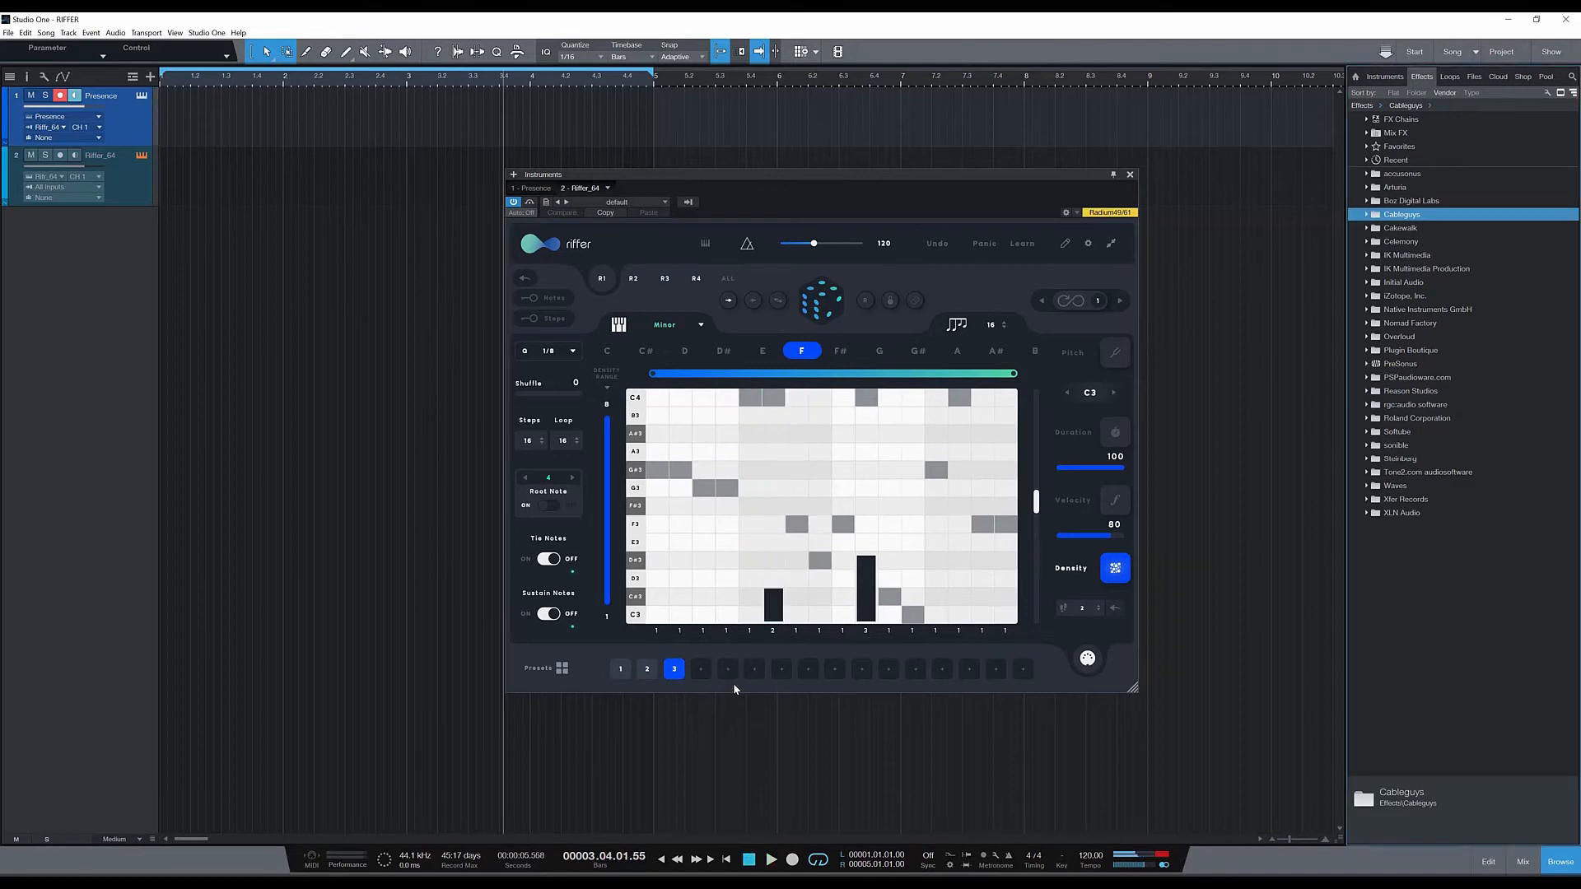
mouse_move(1016, 690)
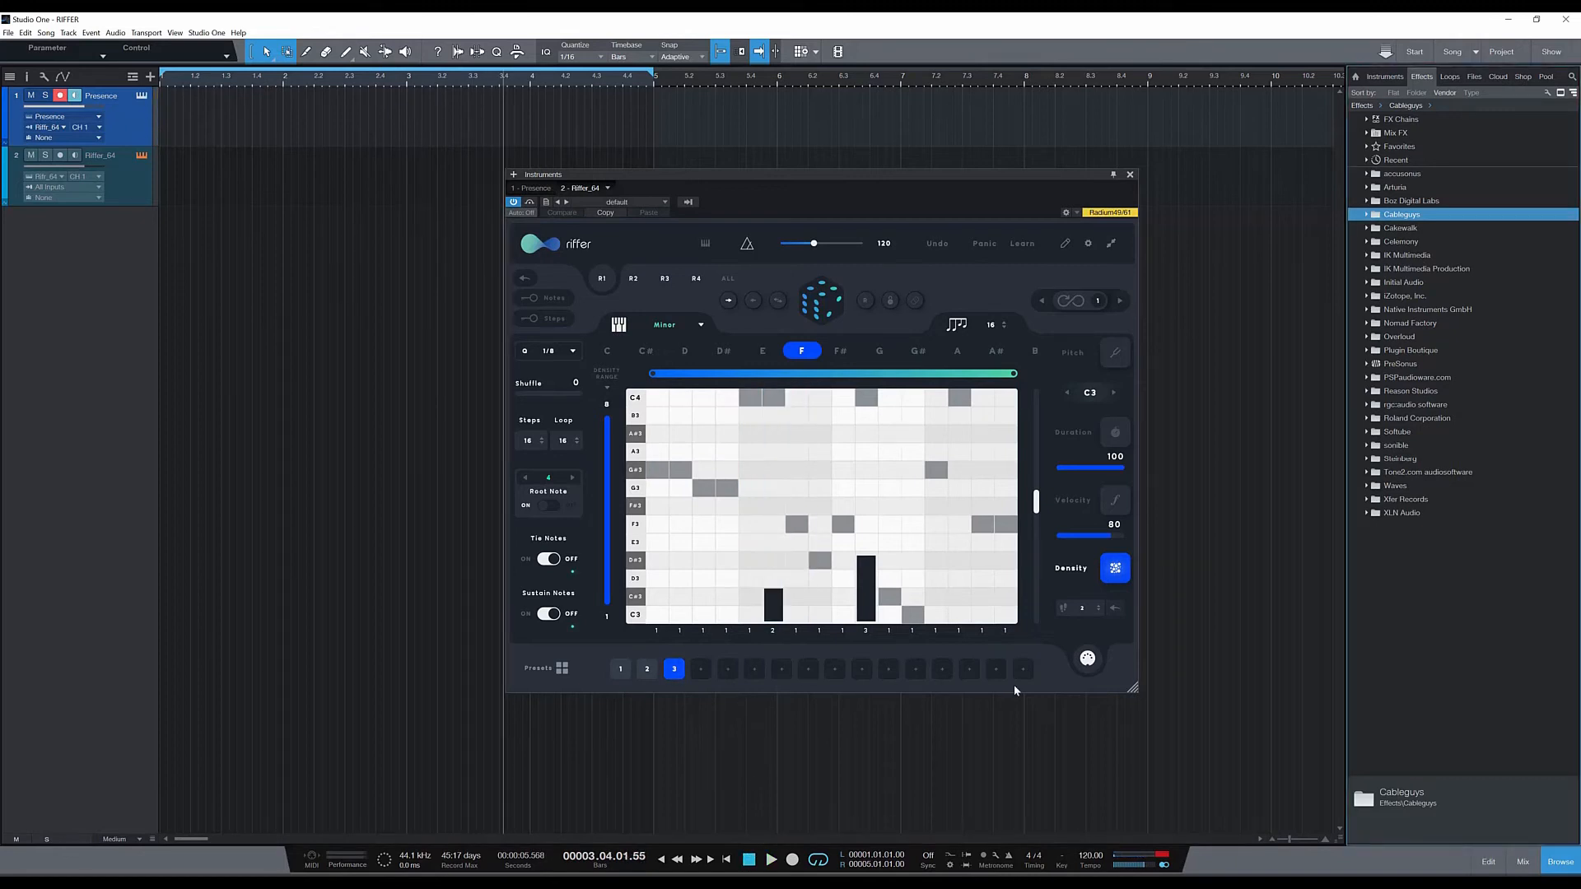
mouse_move(626, 677)
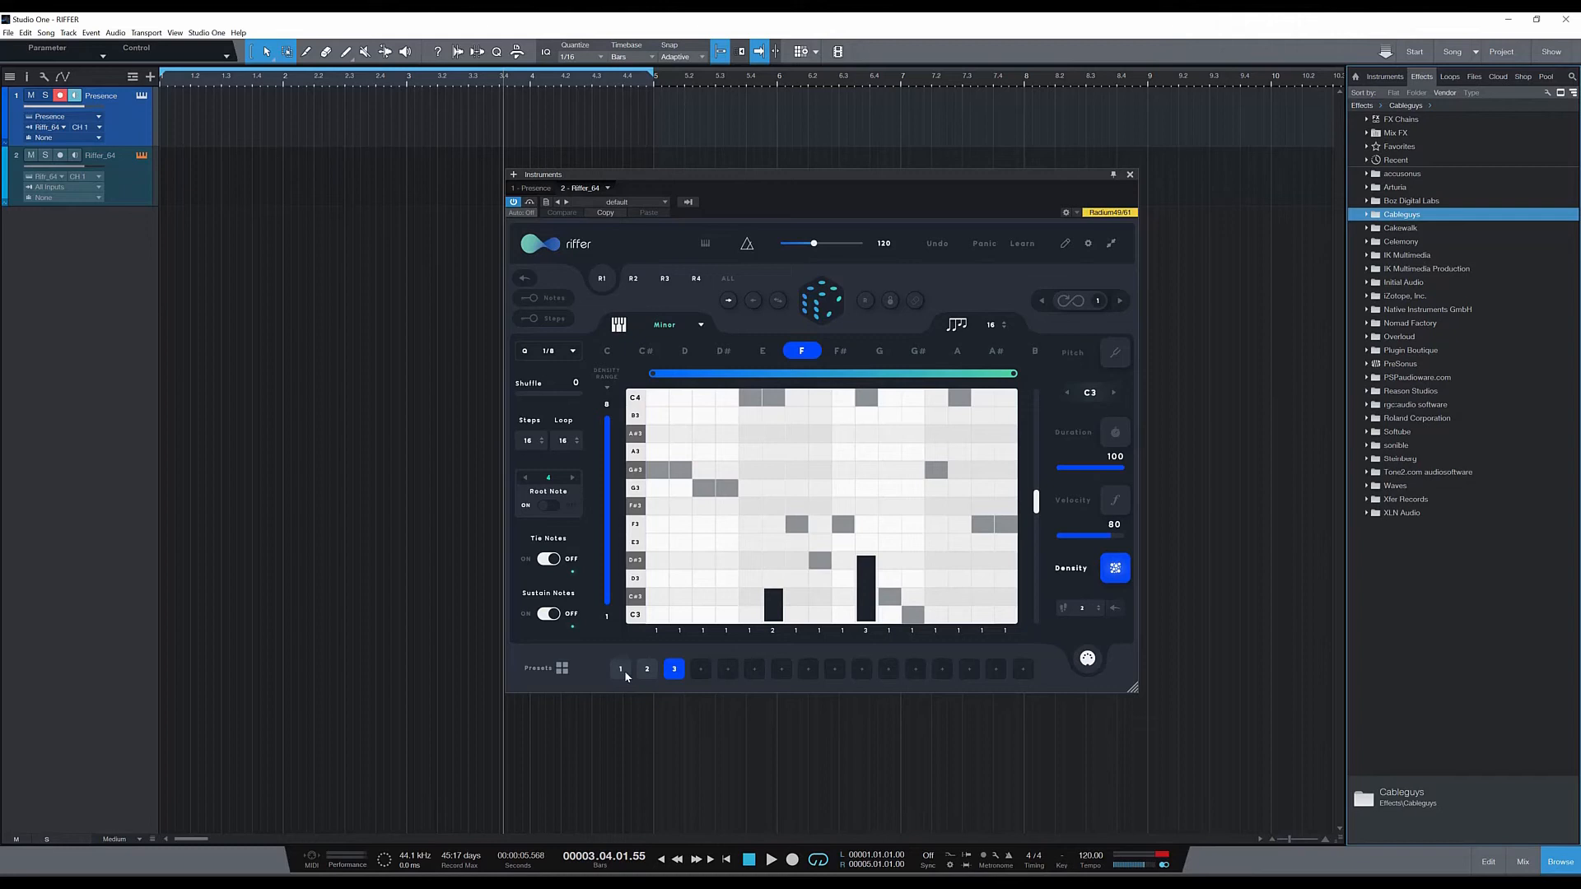
mouse_move(647, 677)
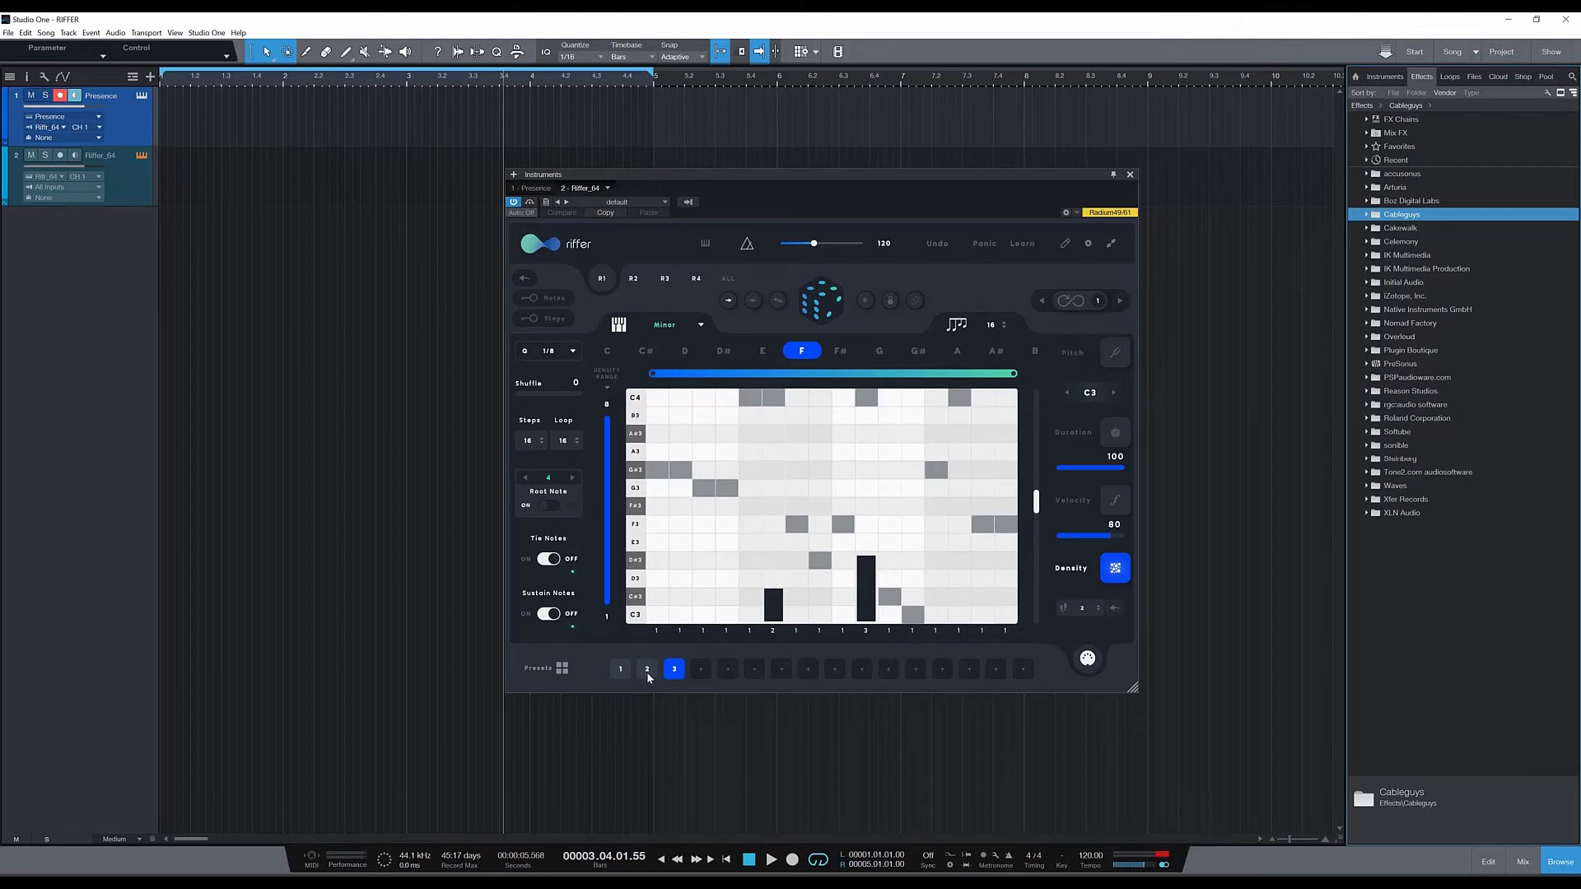
mouse_move(1218, 757)
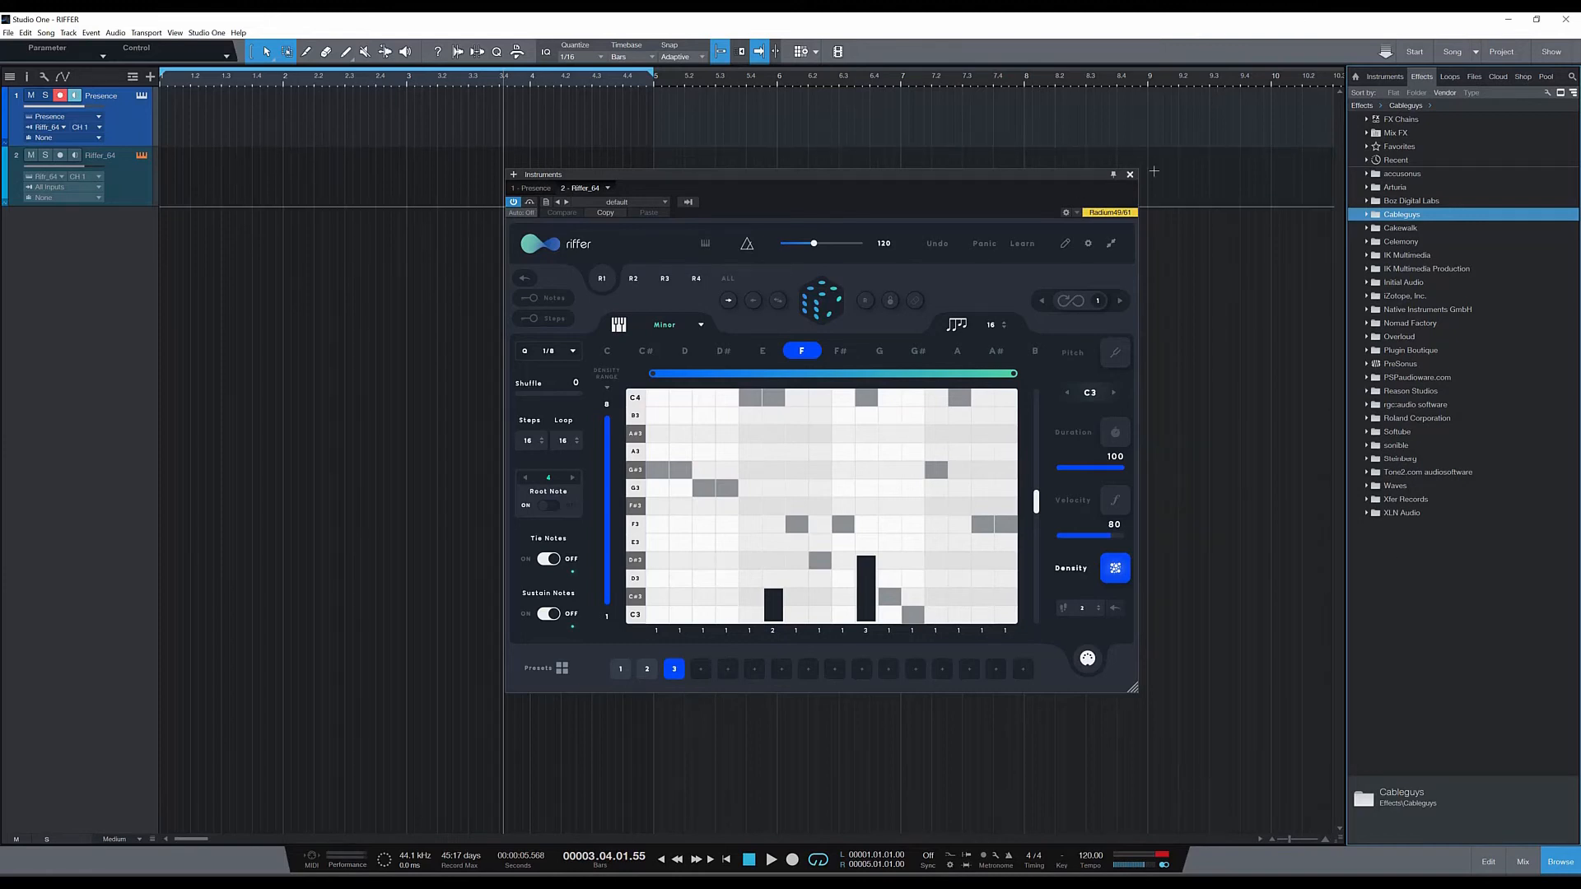
mouse_move(1130, 176)
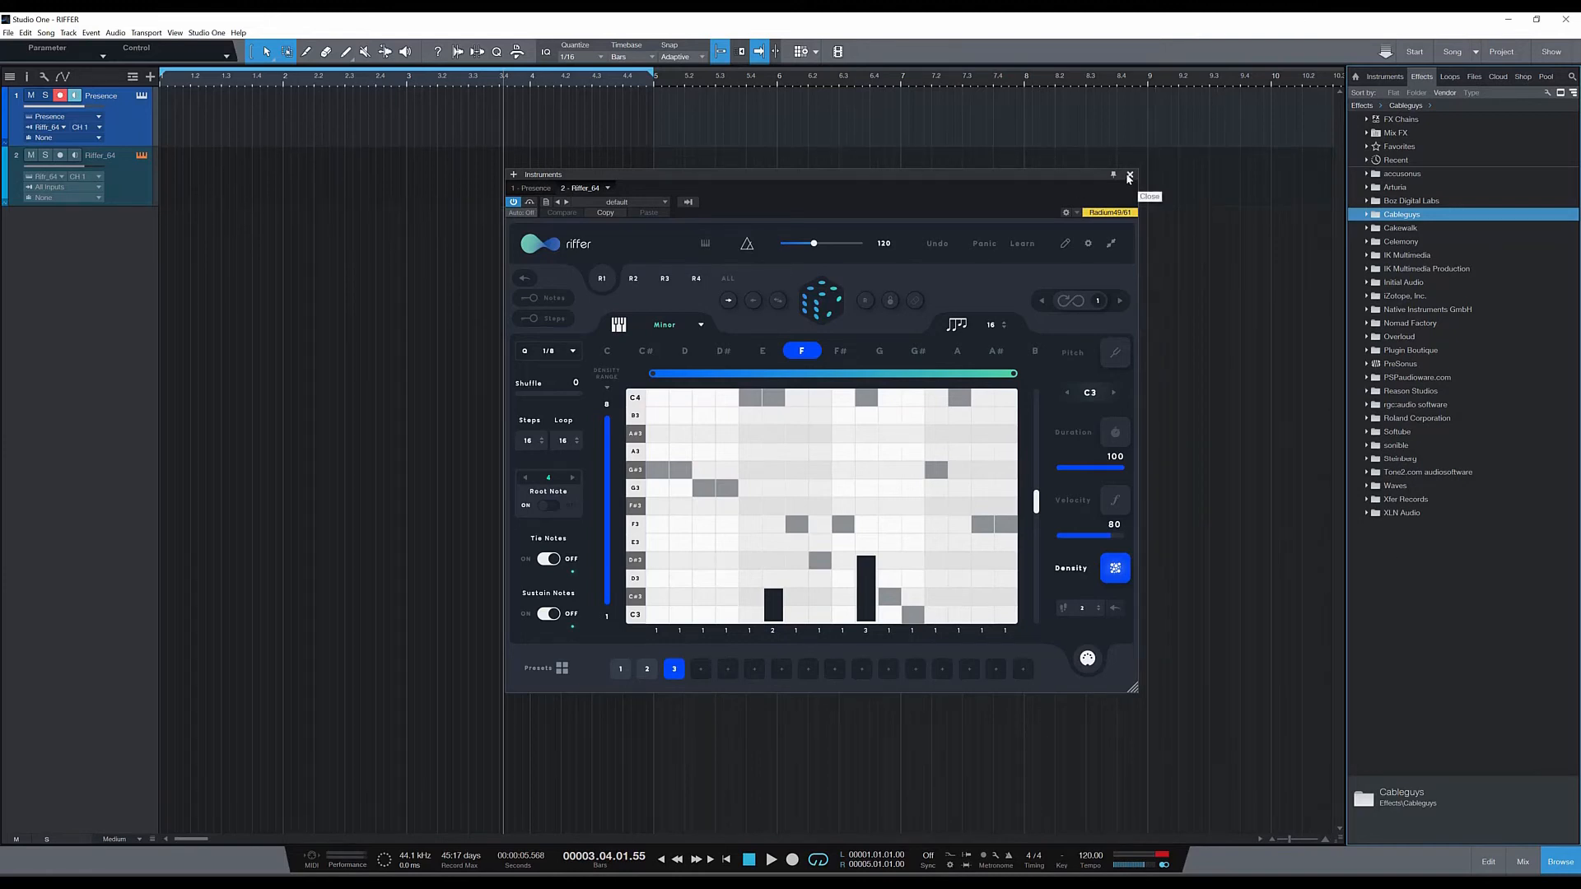
mouse_move(722, 848)
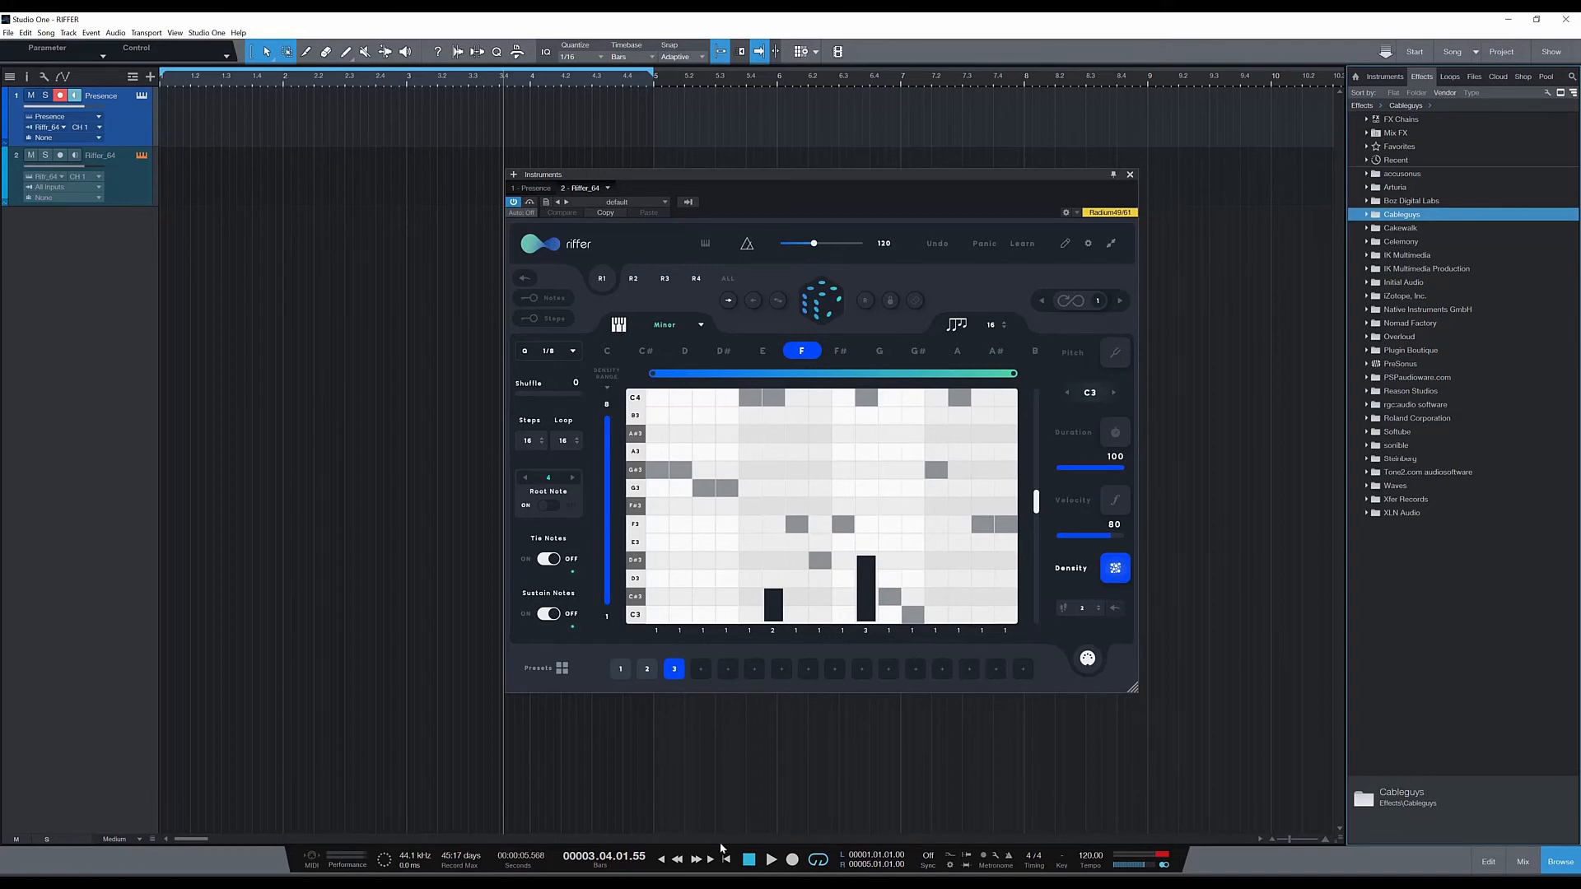
mouse_move(498, 639)
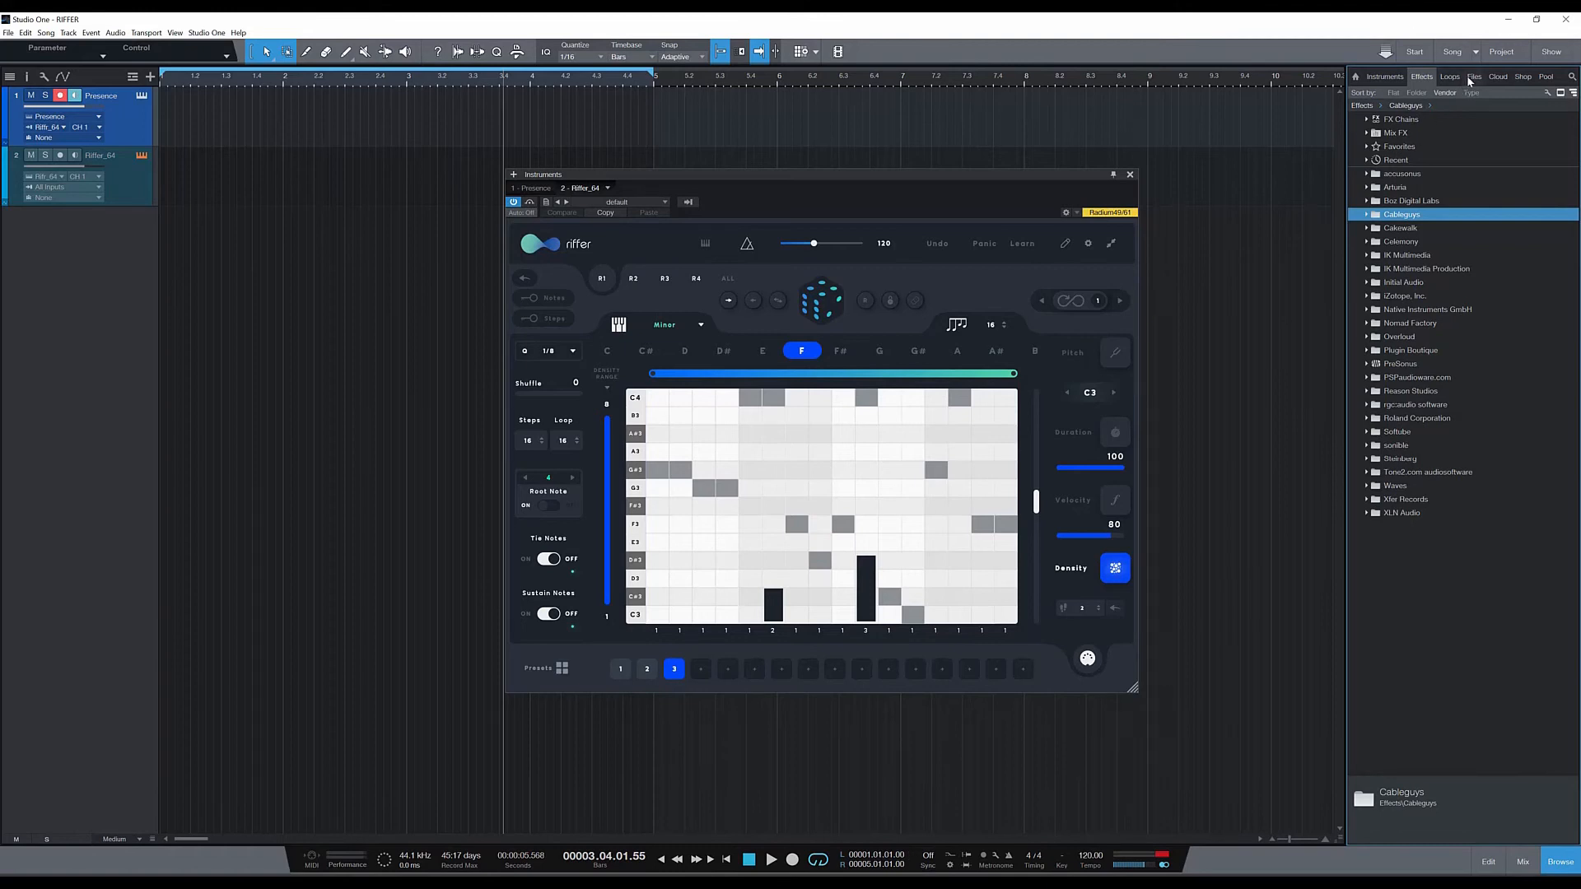
Show the Browser's Files tab and recall Riffer's first saved pattern
left_click(1472, 75)
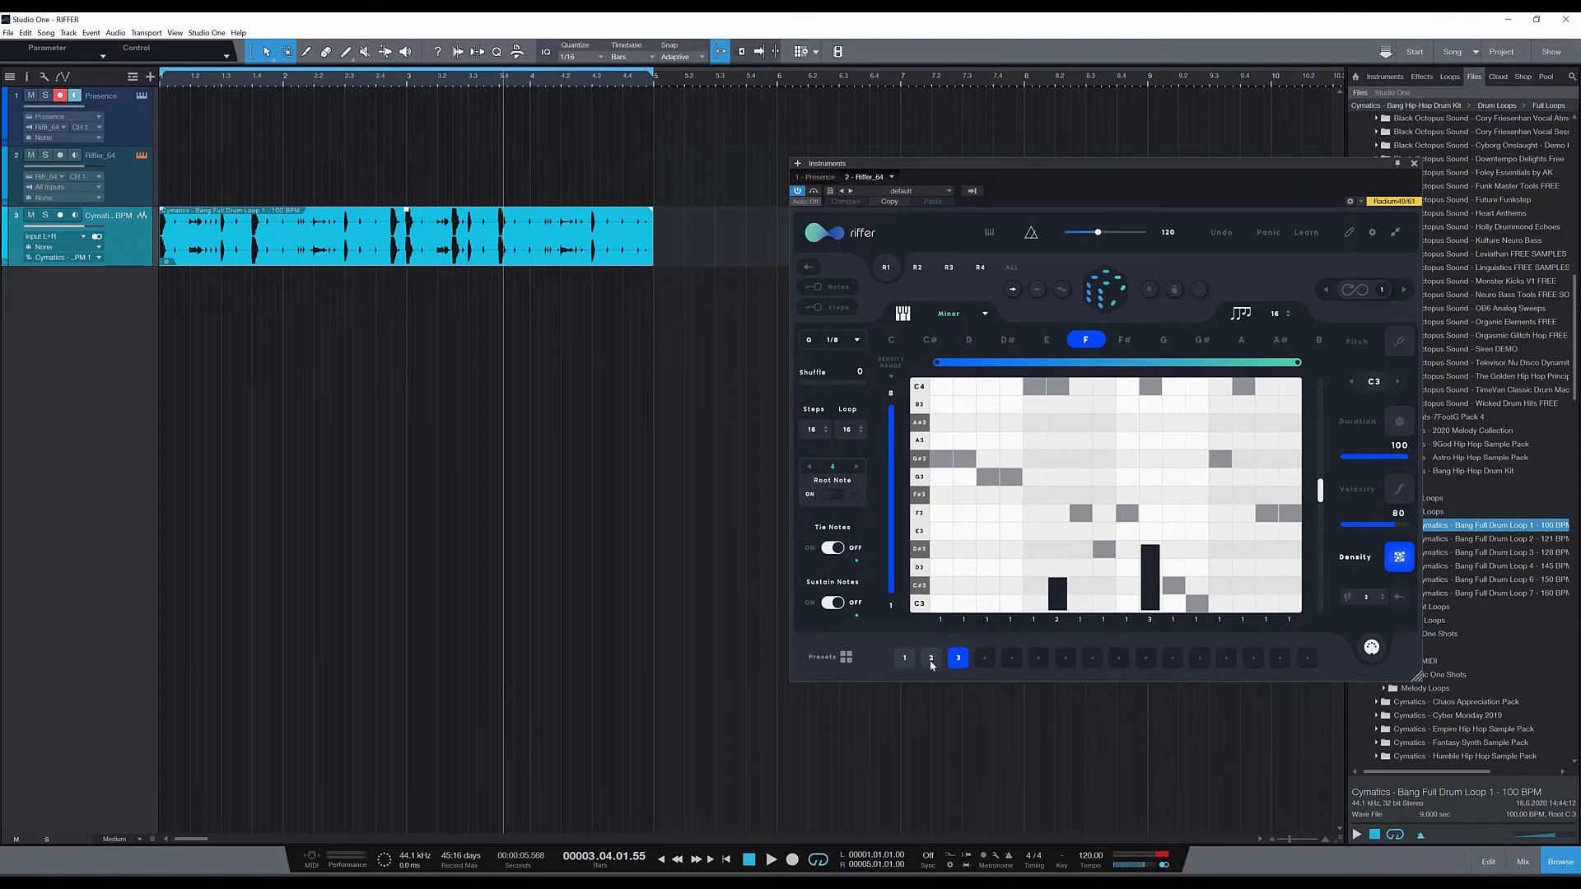
left_click(904, 658)
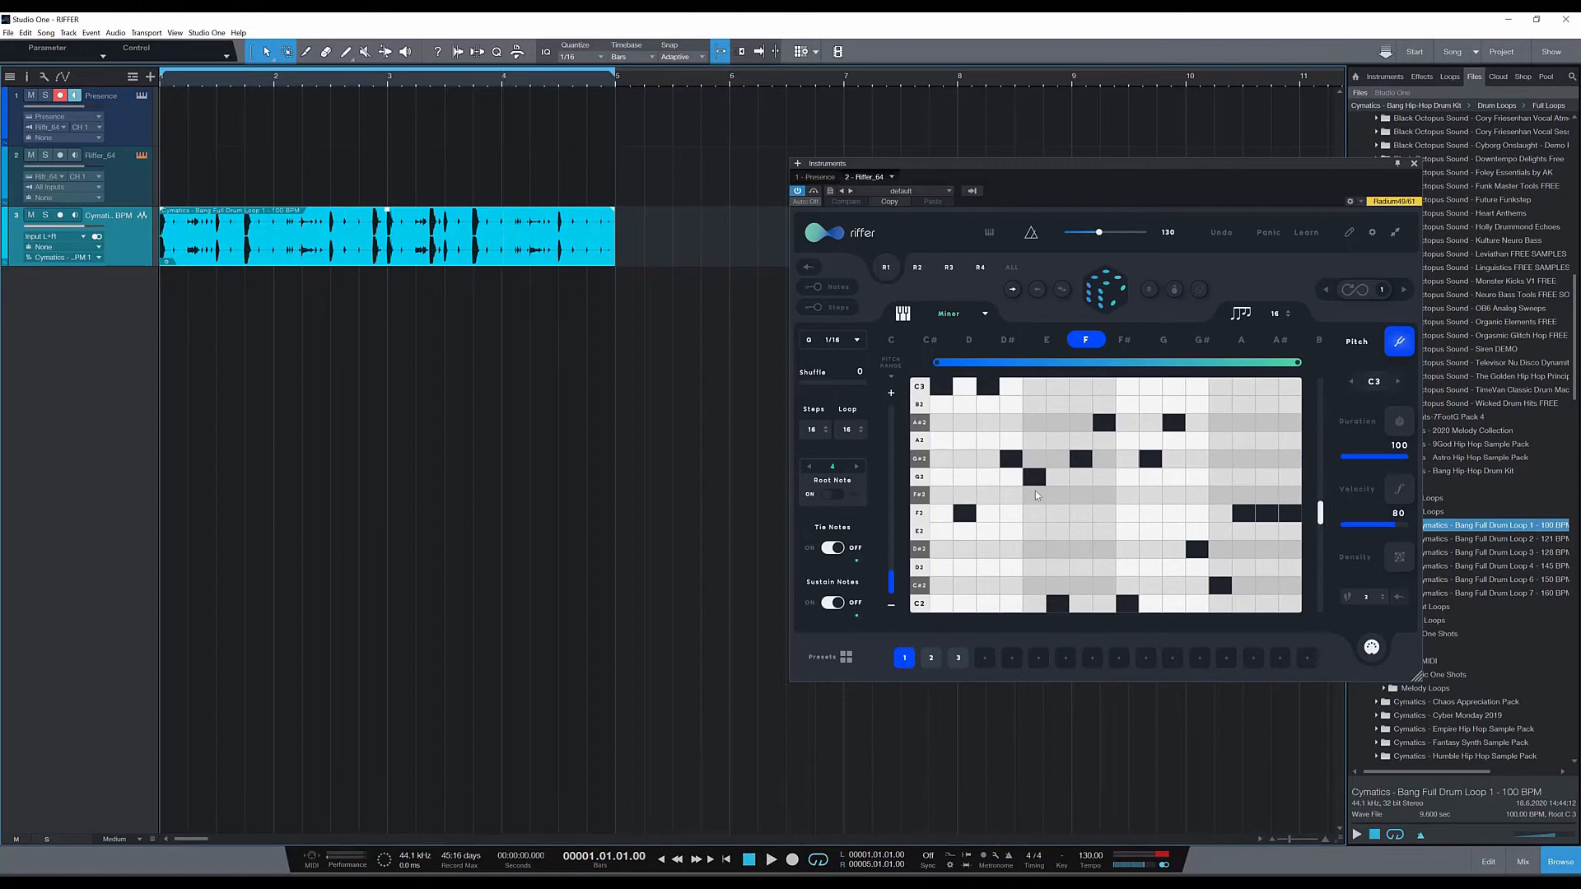
mouse_move(909, 682)
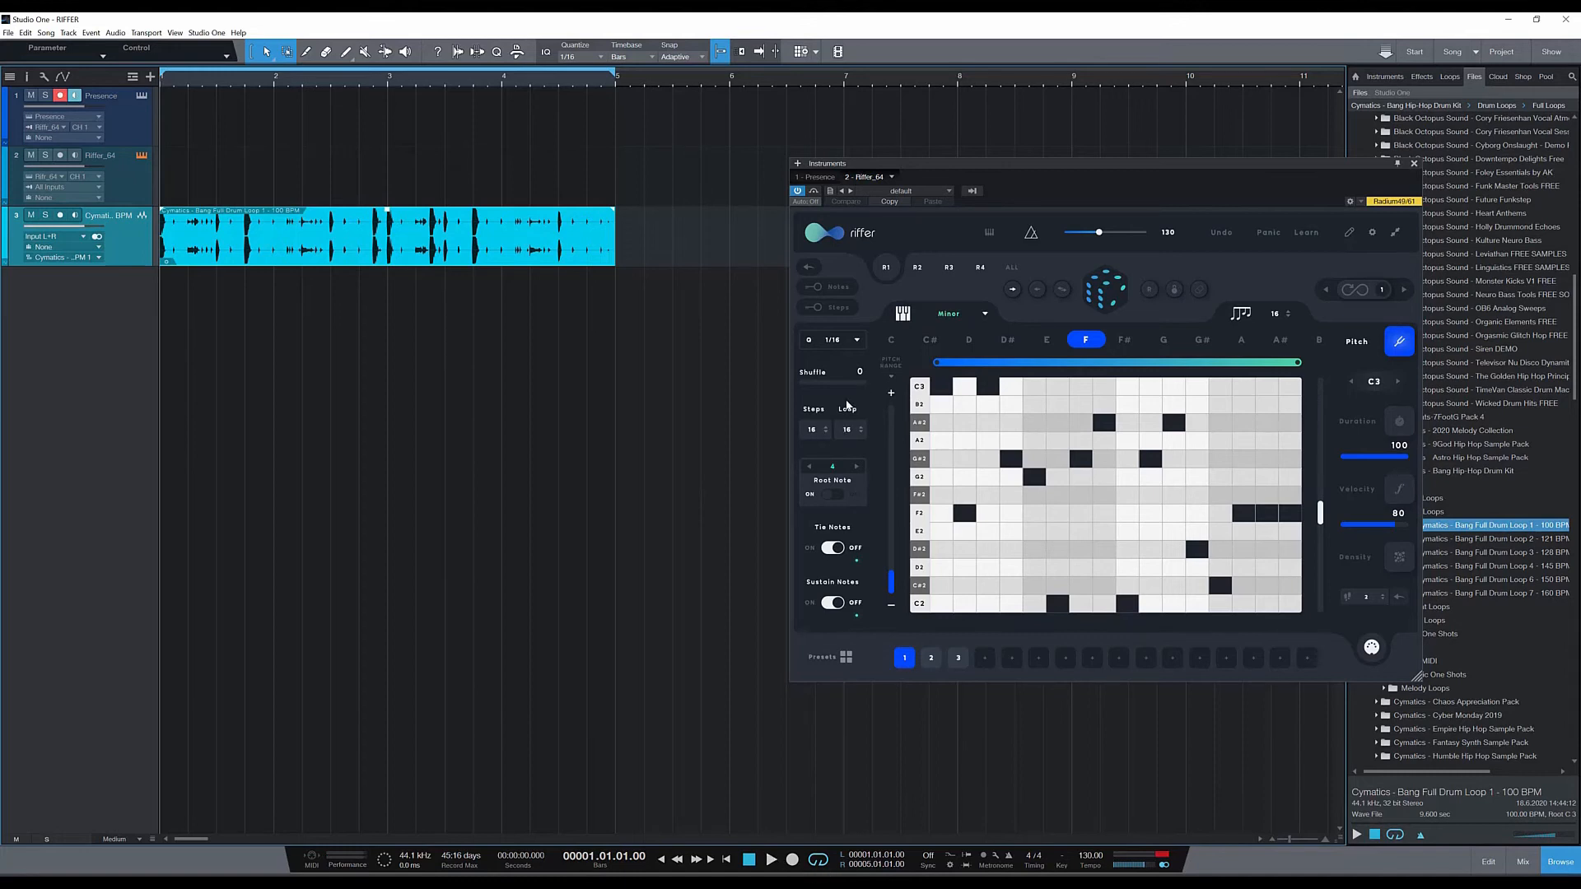
mouse_move(851, 353)
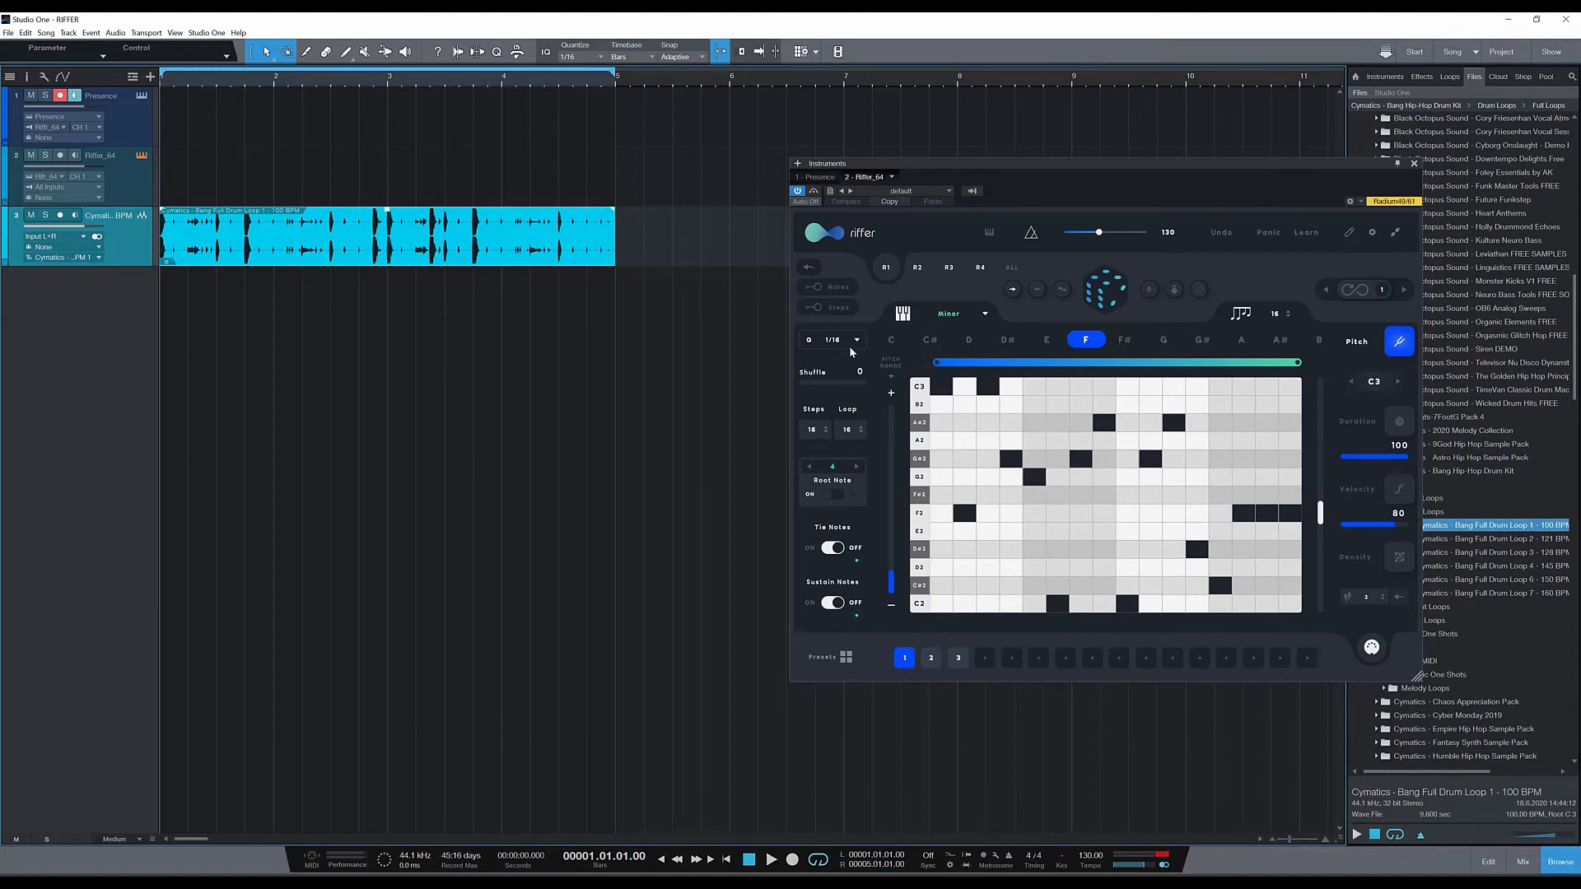
mouse_move(893, 797)
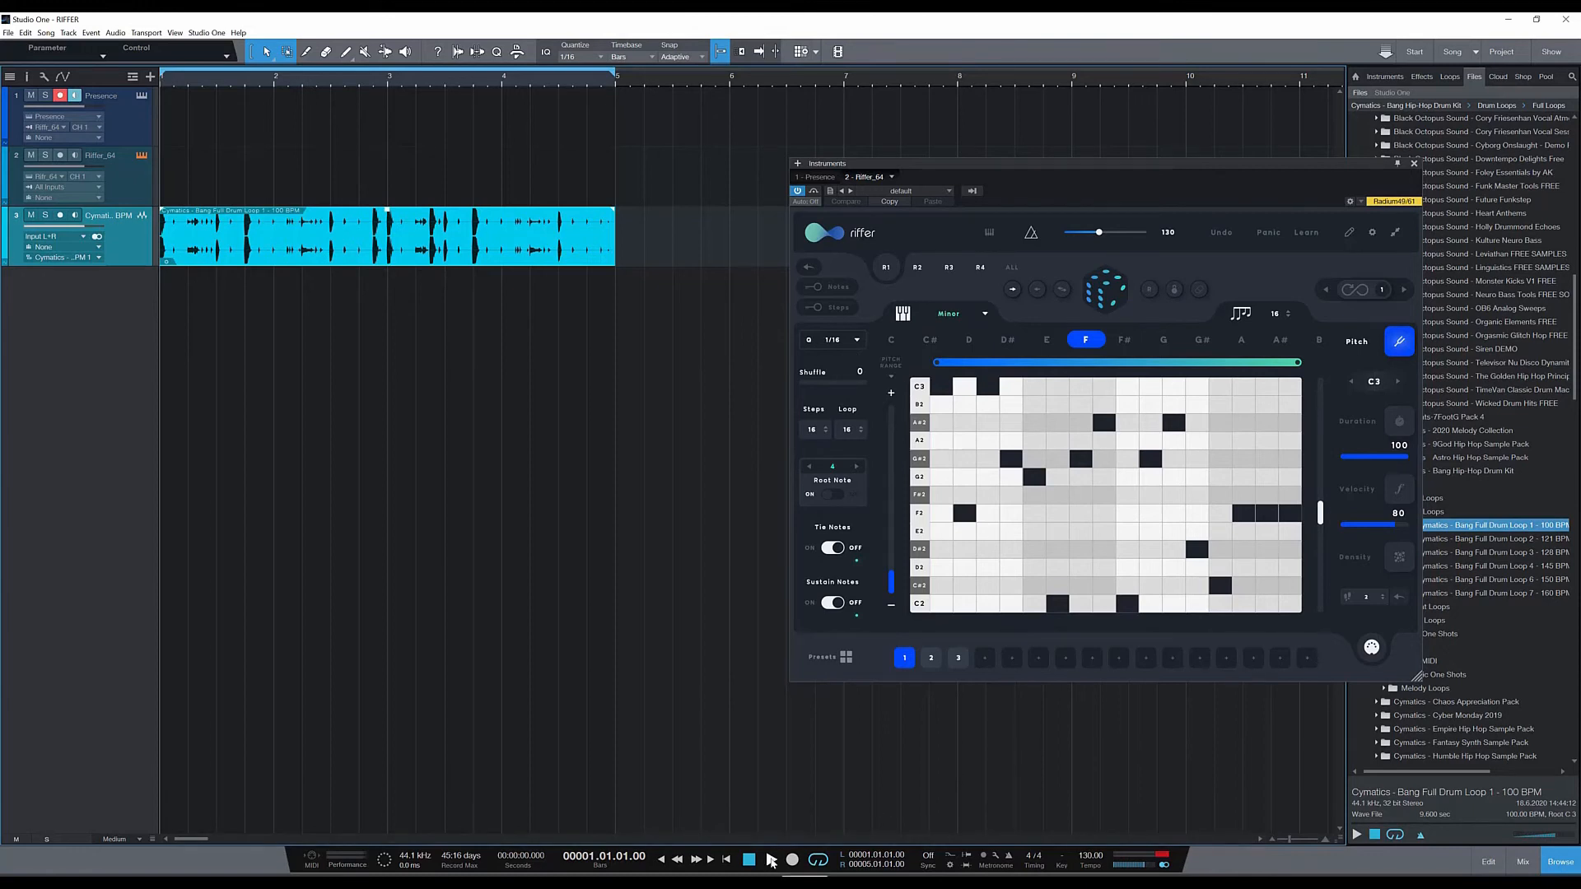
Play and stop the beat, then show the Browser's Effects list
left_click(771, 860)
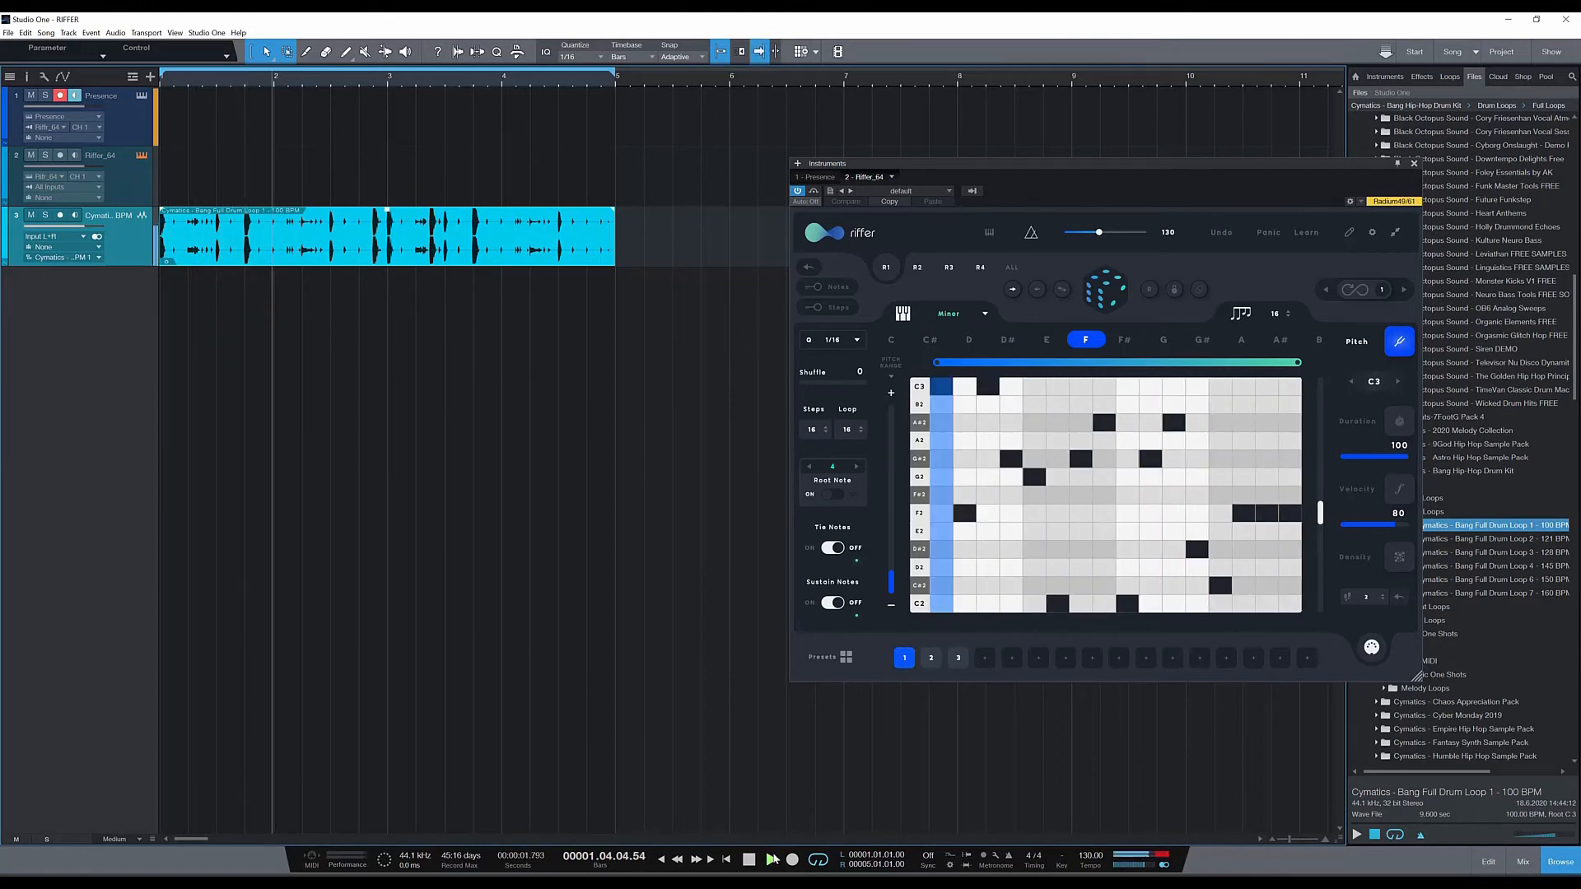
left_click(750, 860)
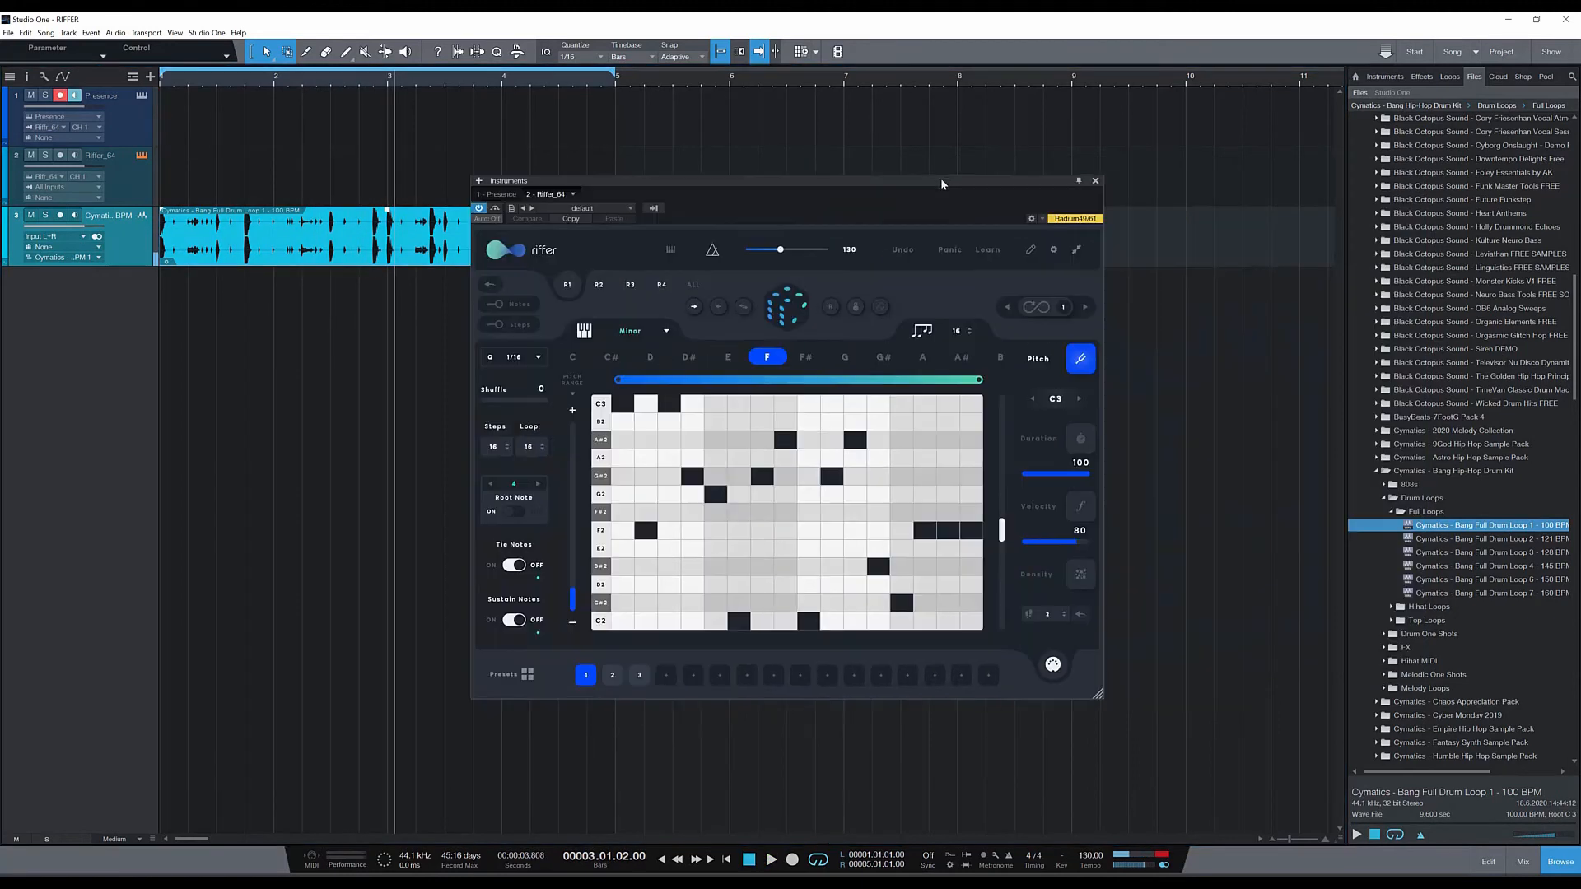
left_click(1421, 78)
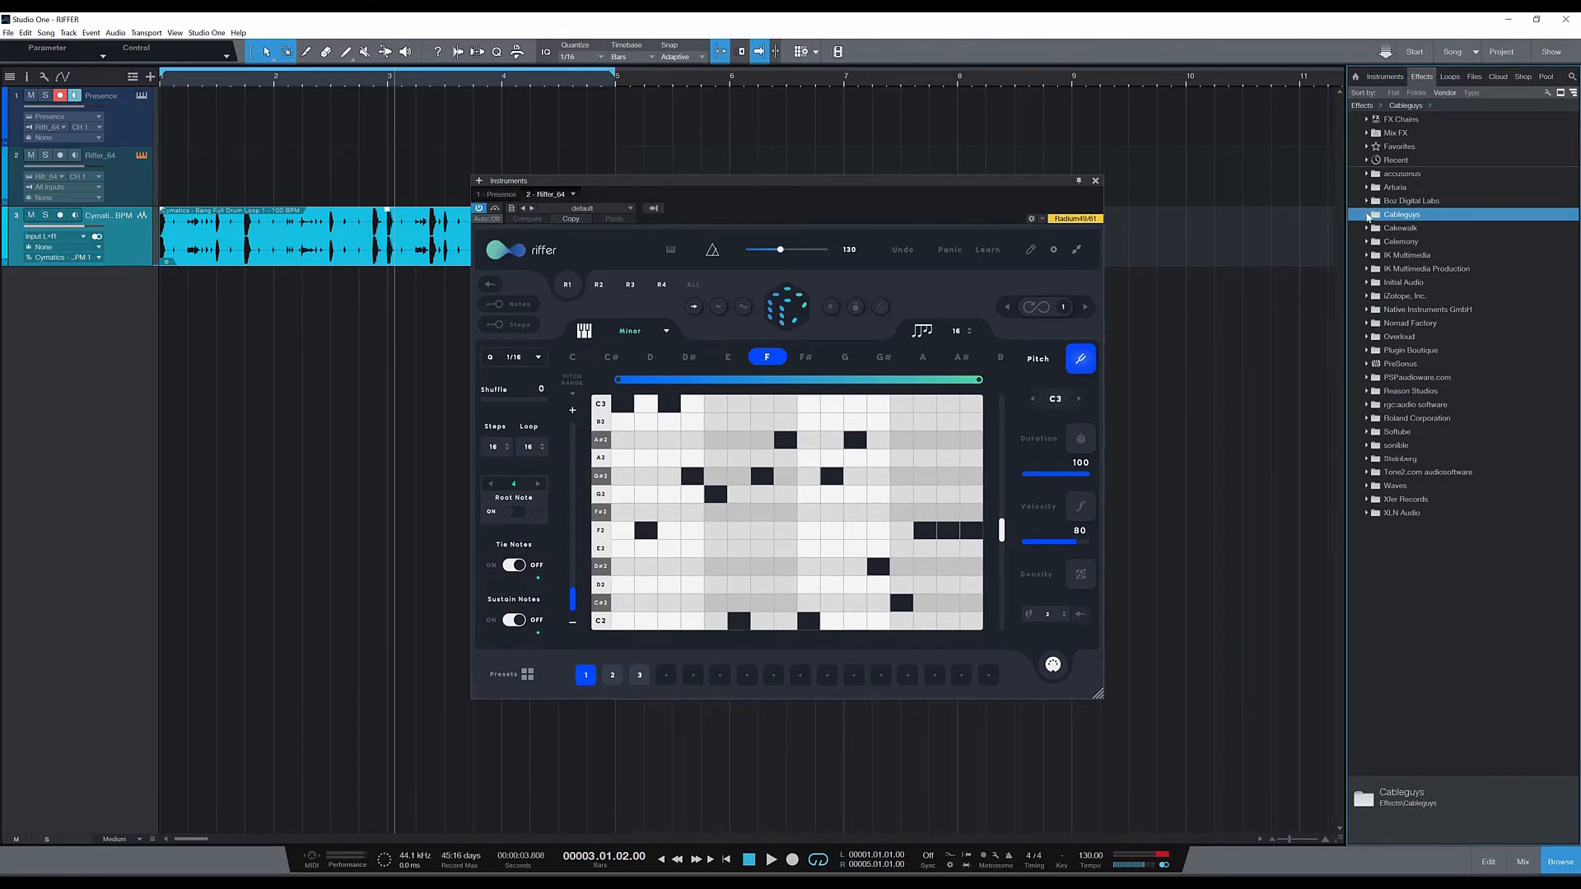
Insert Cableguys HalfTime-64bit on the Presence piano channel in the mixer
left_click(1369, 214)
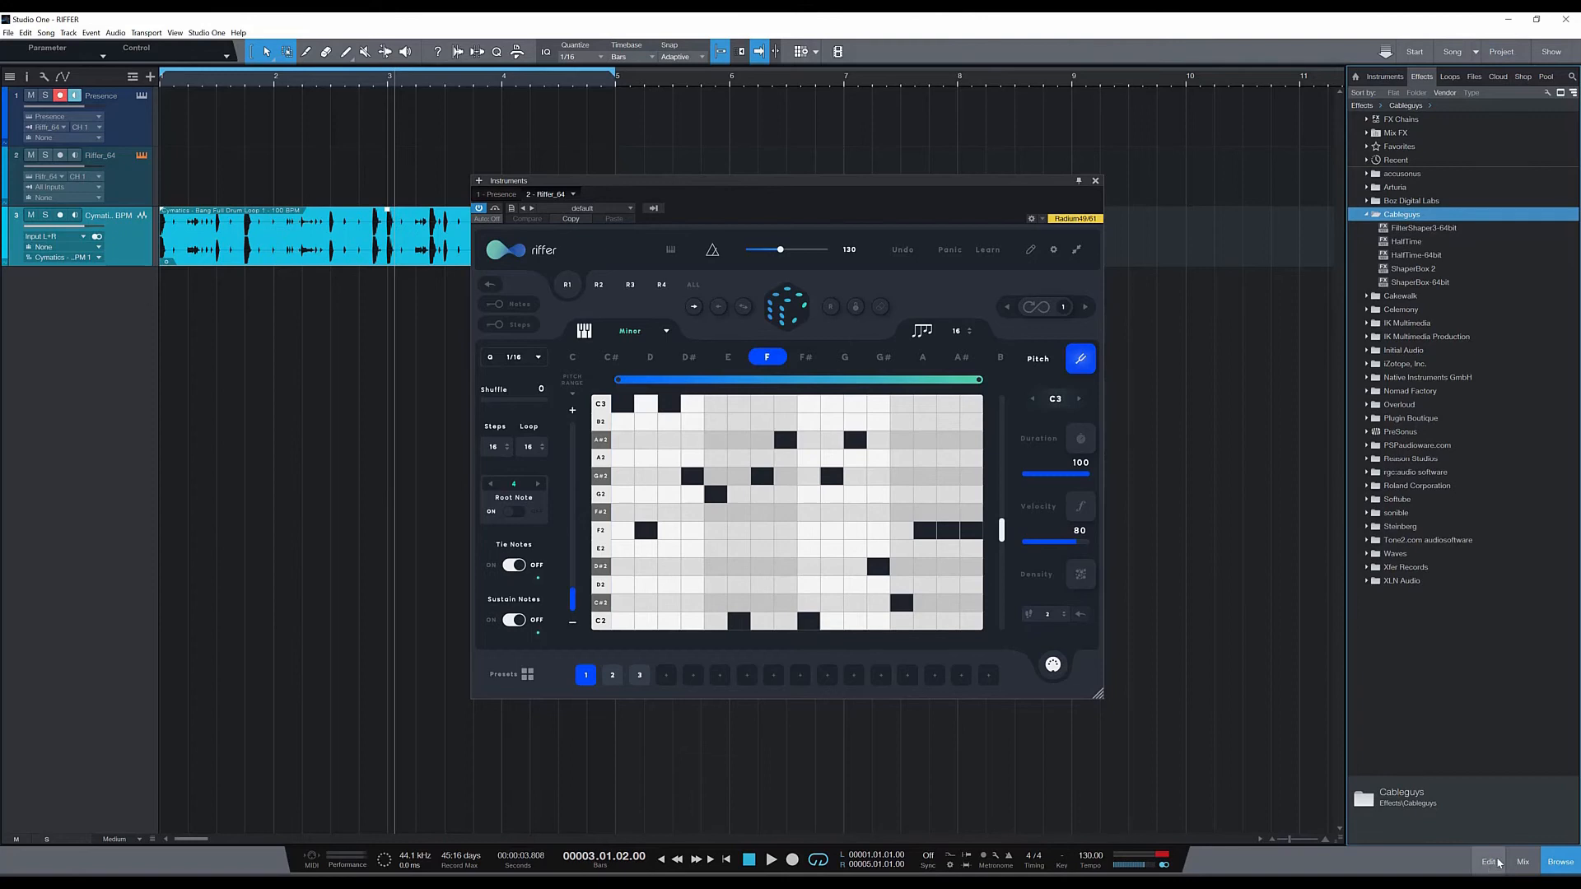
left_click(1522, 865)
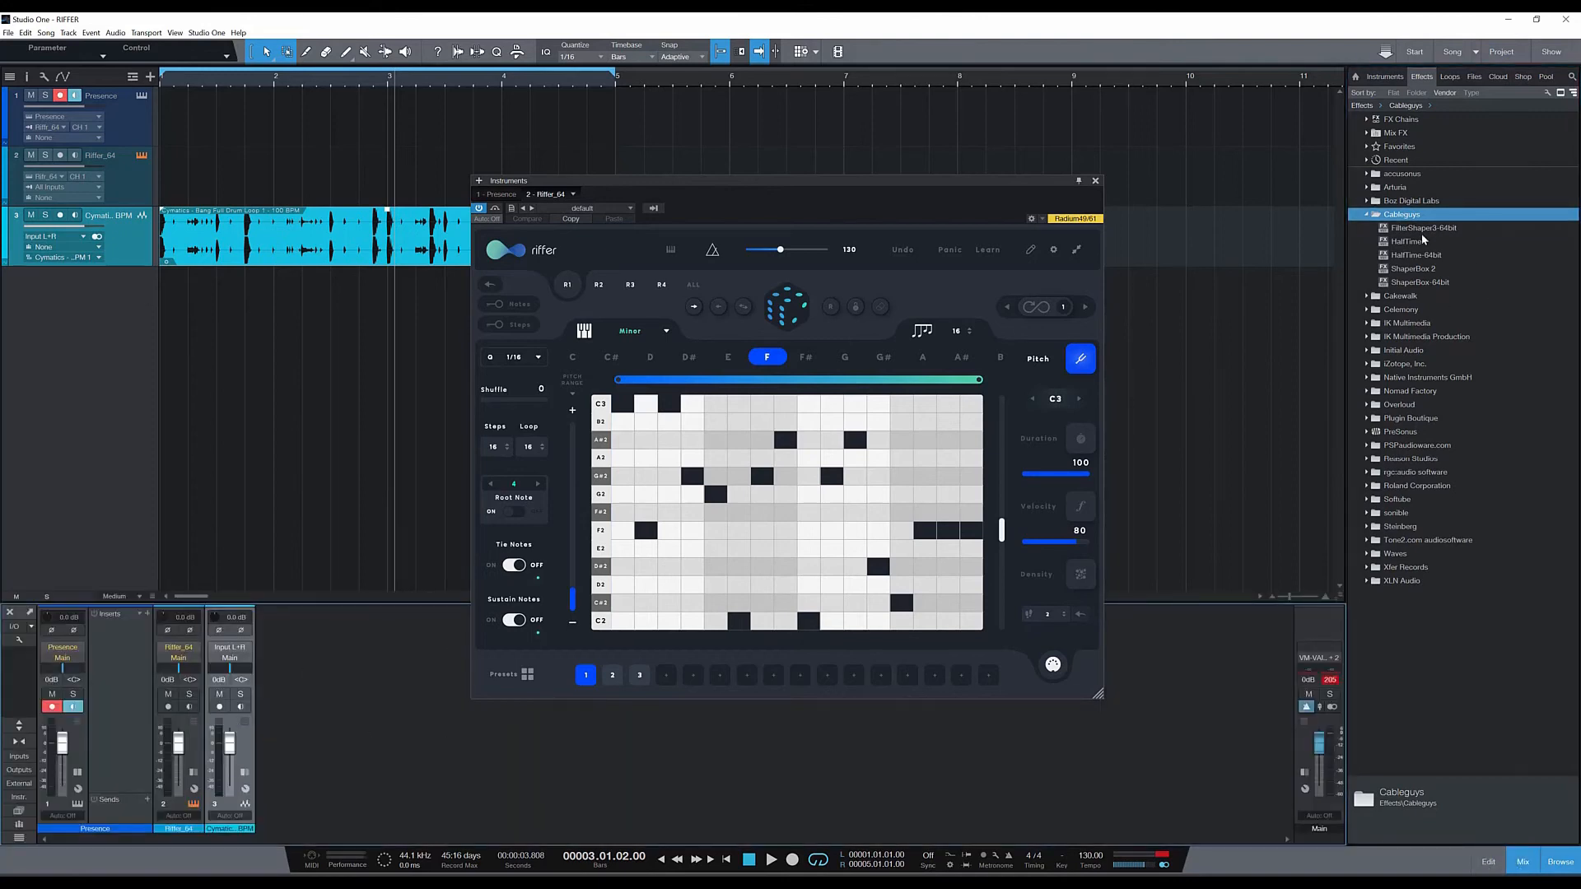
left_click(1416, 254)
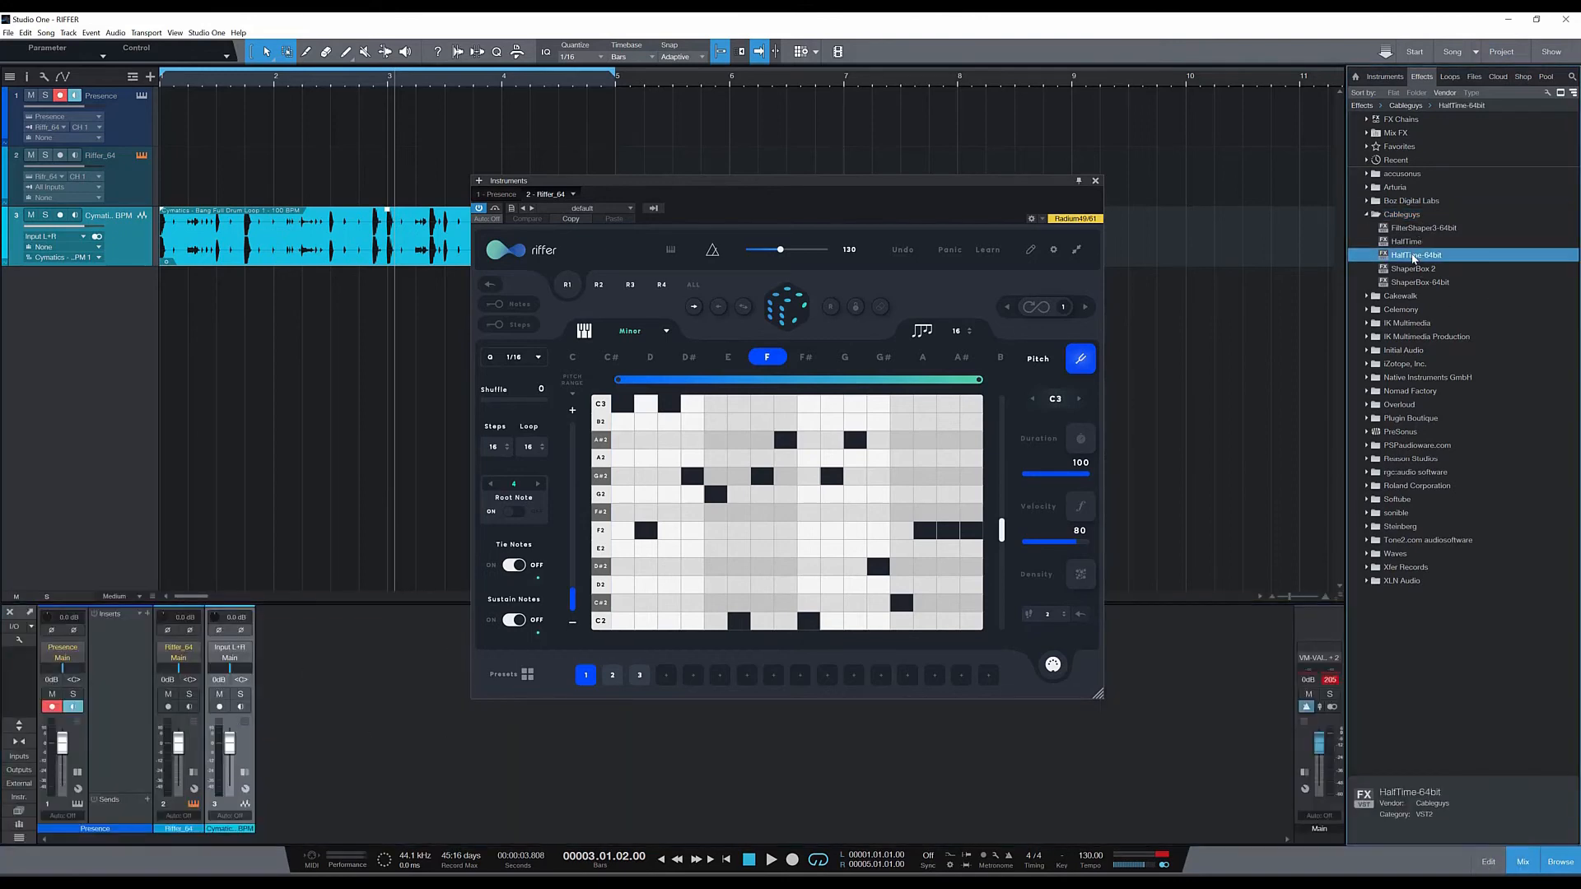
mouse_move(115, 664)
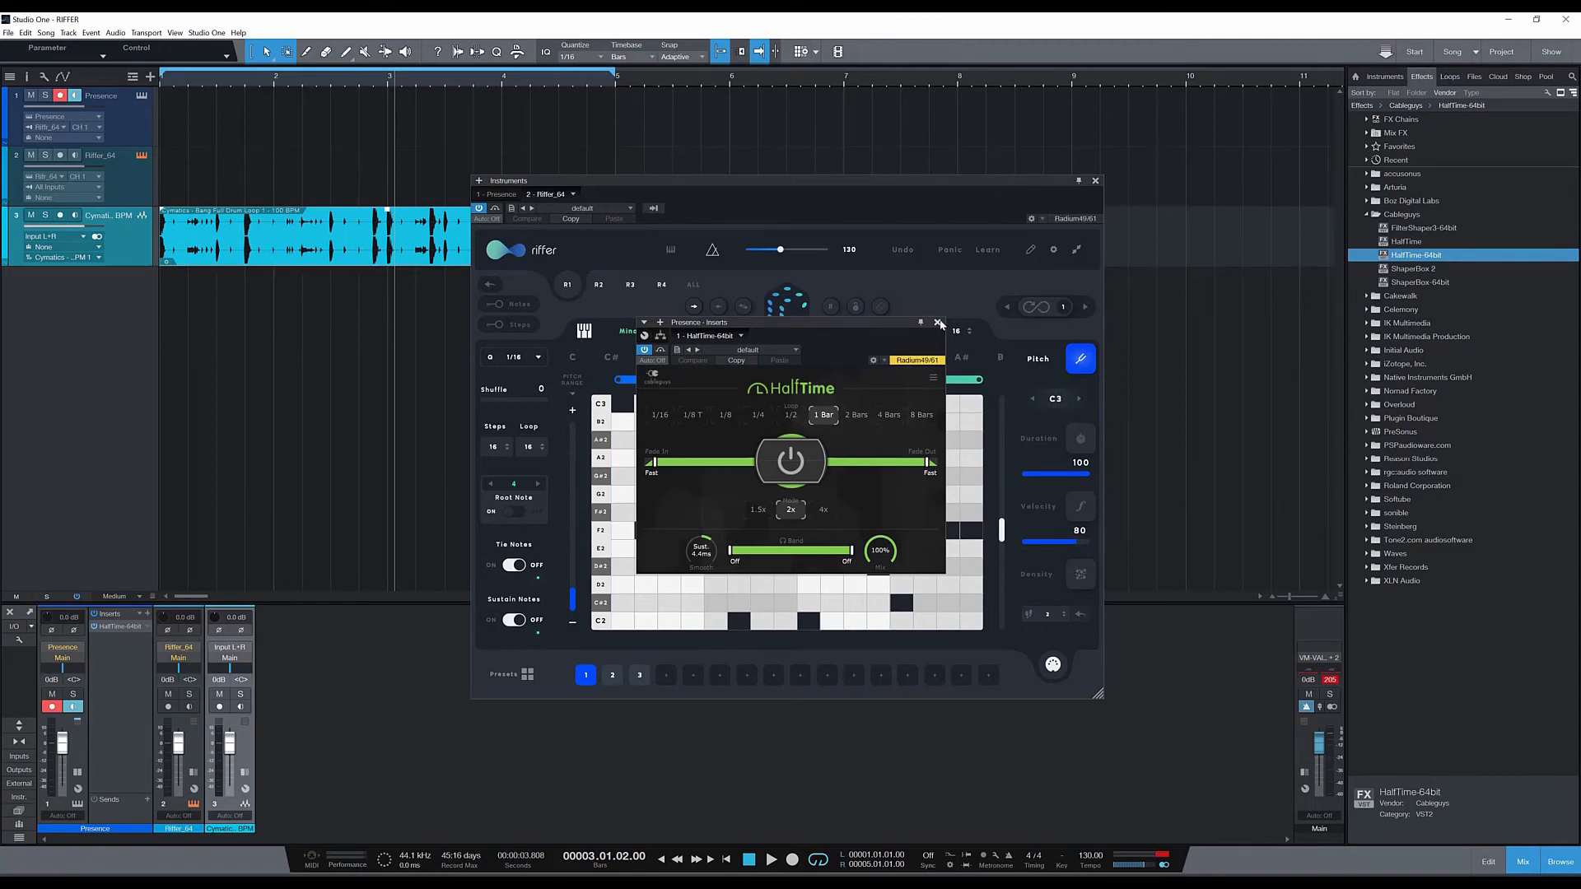
left_click(937, 323)
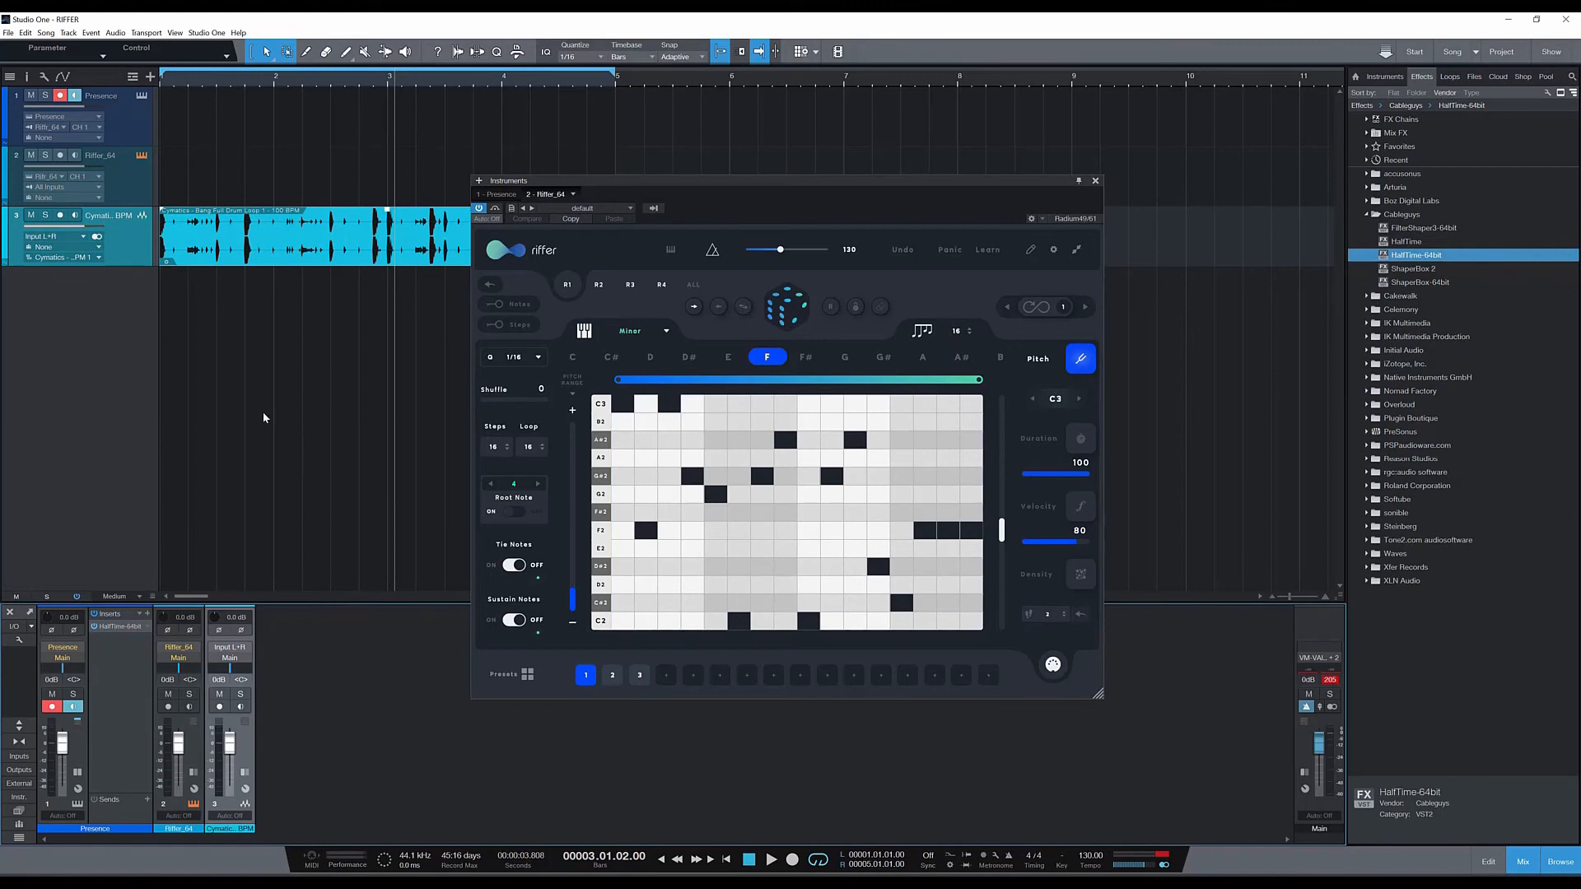
mouse_move(769, 850)
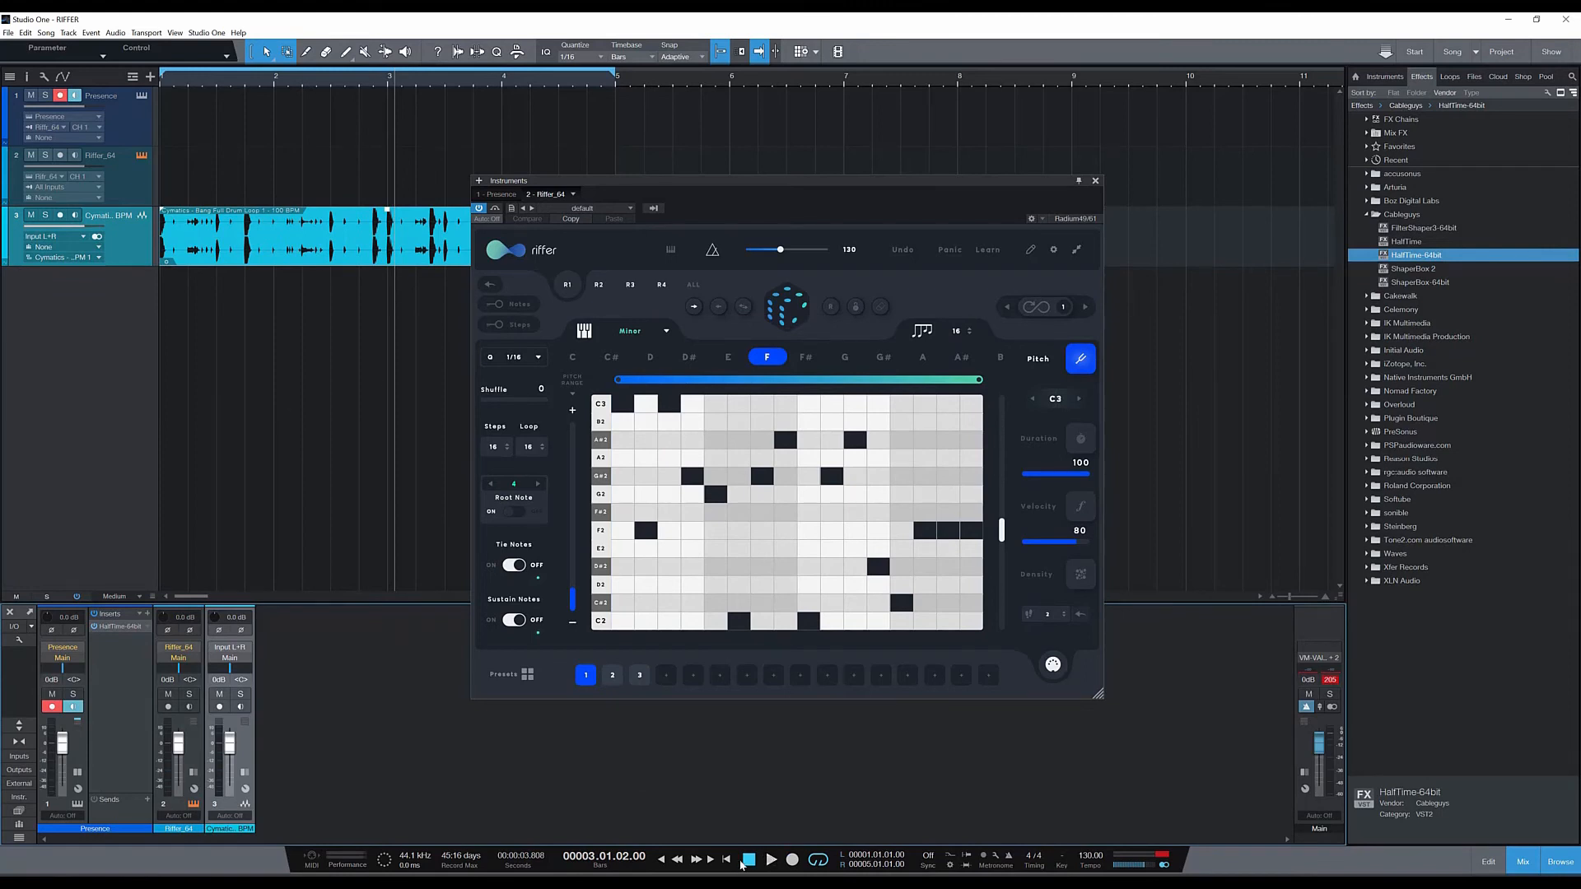
Audition the beat from the song start and switch the Riffer melody to preset 2 (D minor)
left_click(751, 859)
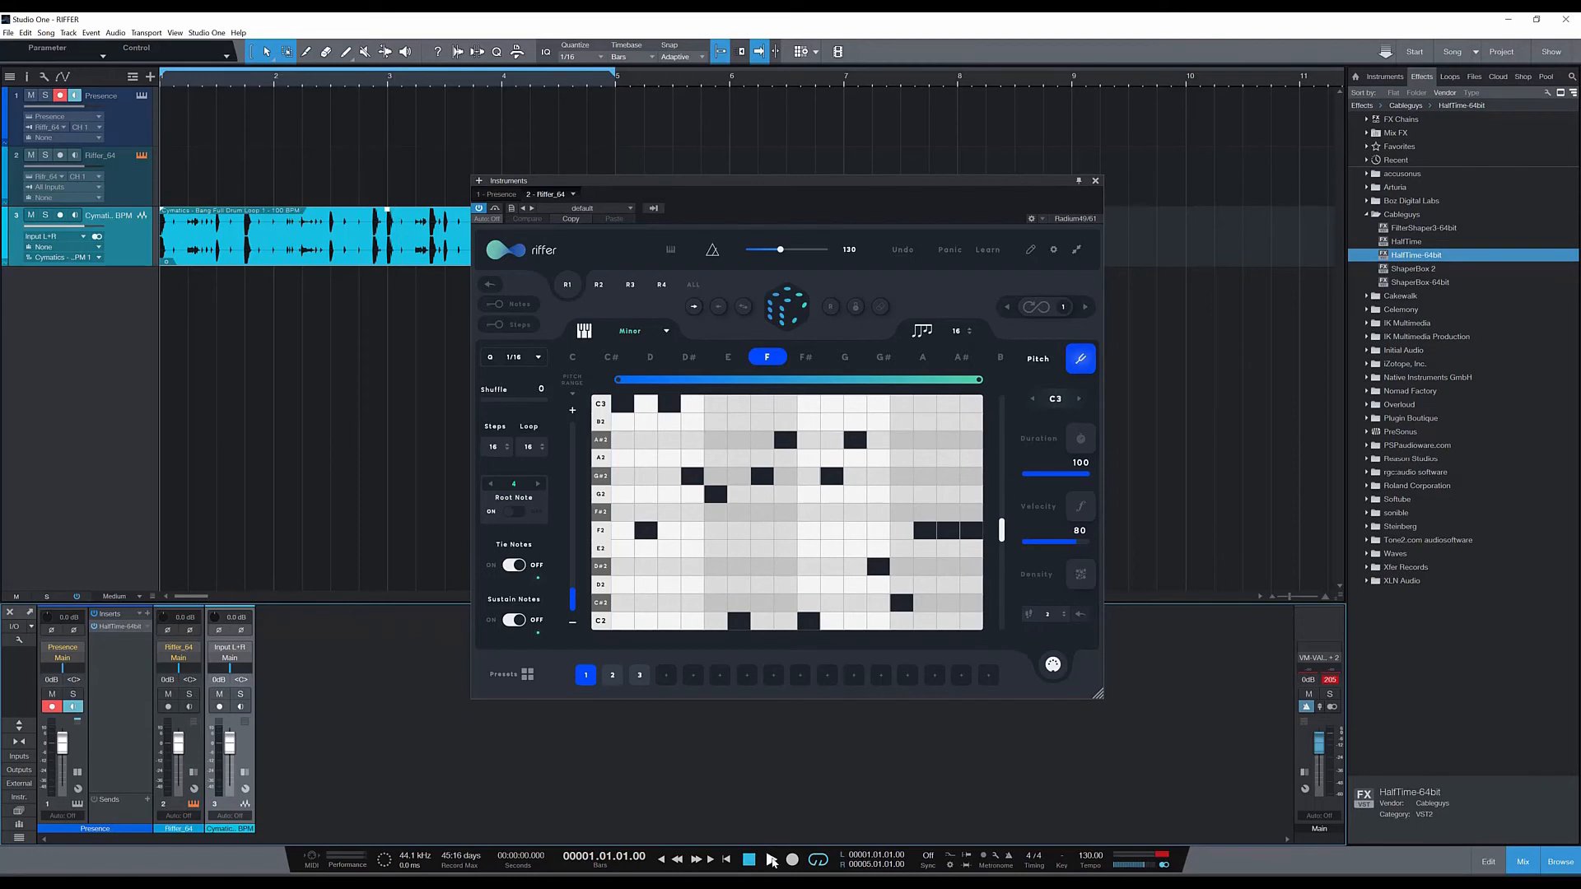
left_click(769, 860)
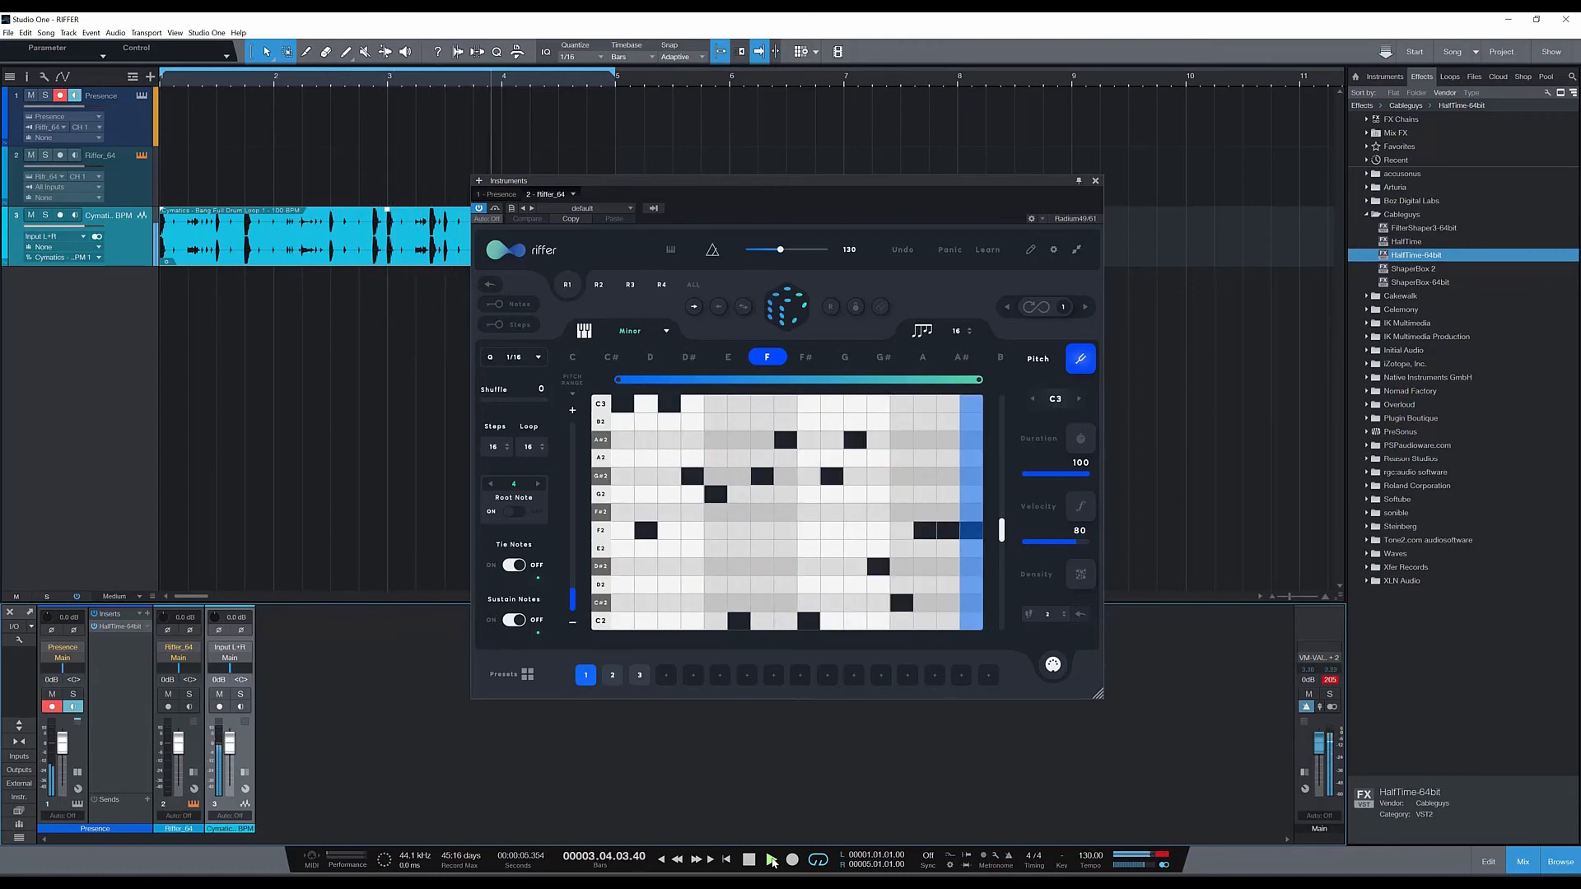
left_click(770, 859)
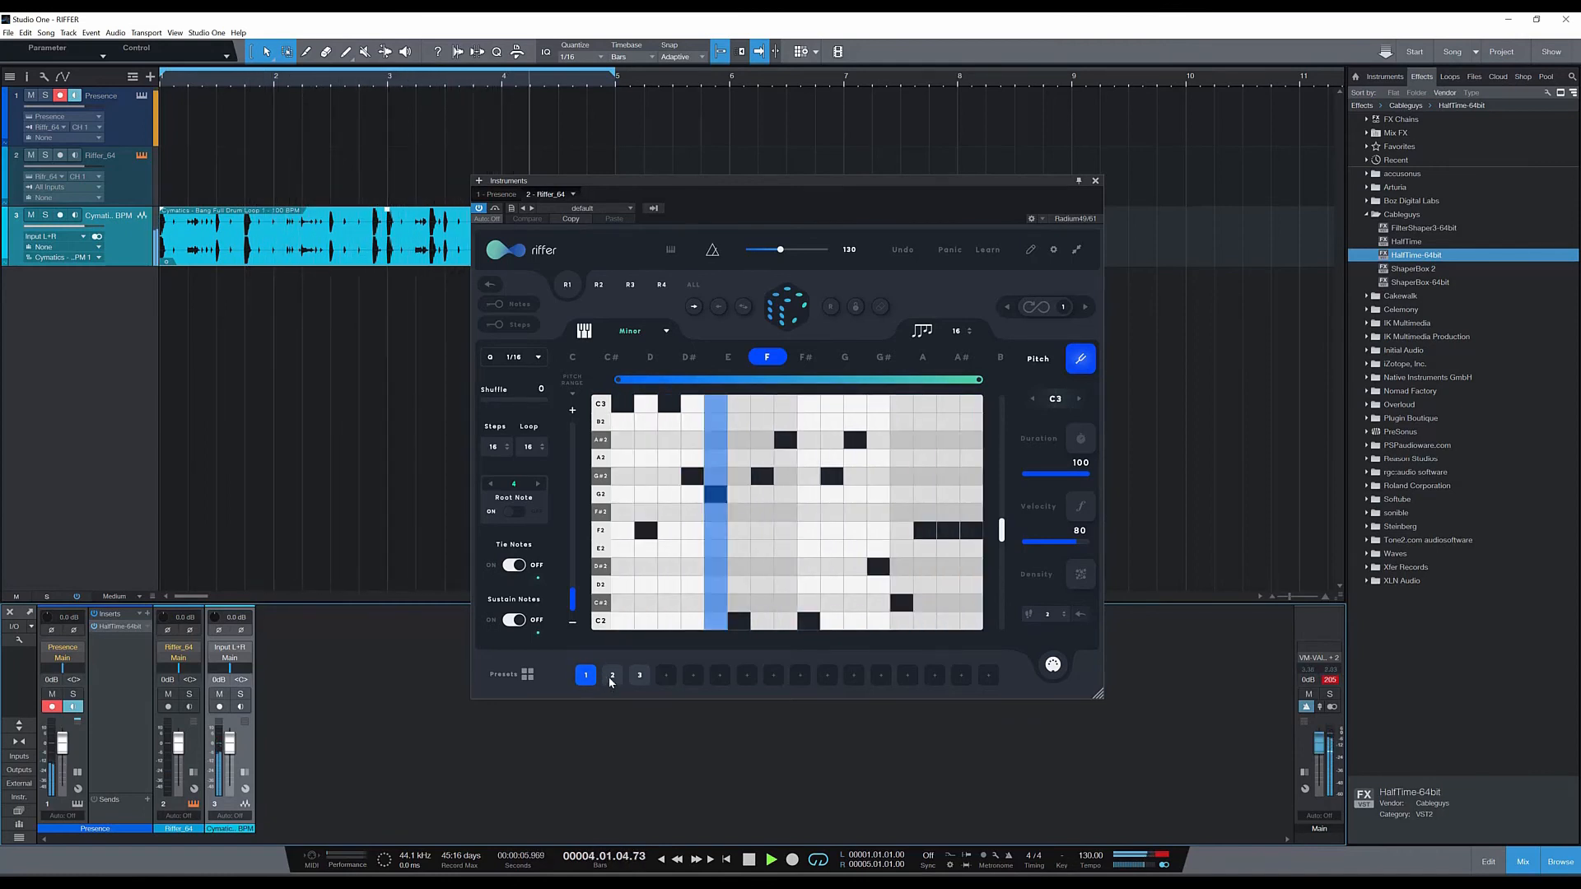
left_click(612, 675)
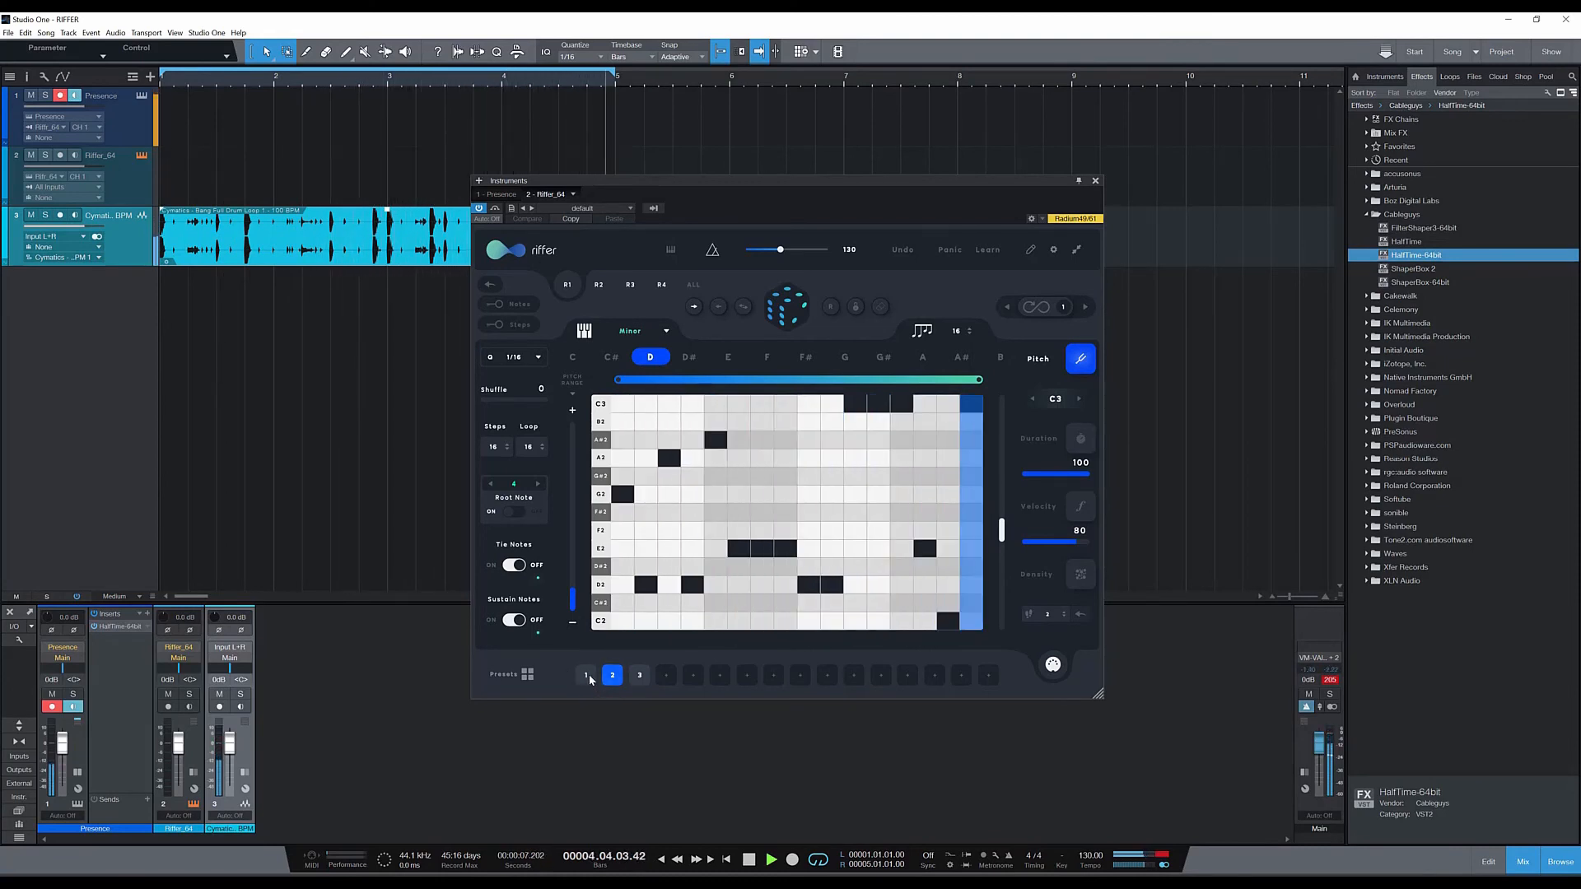
Compare against preset 1 (F), stop playback and settle on preset 2 again
left_click(586, 675)
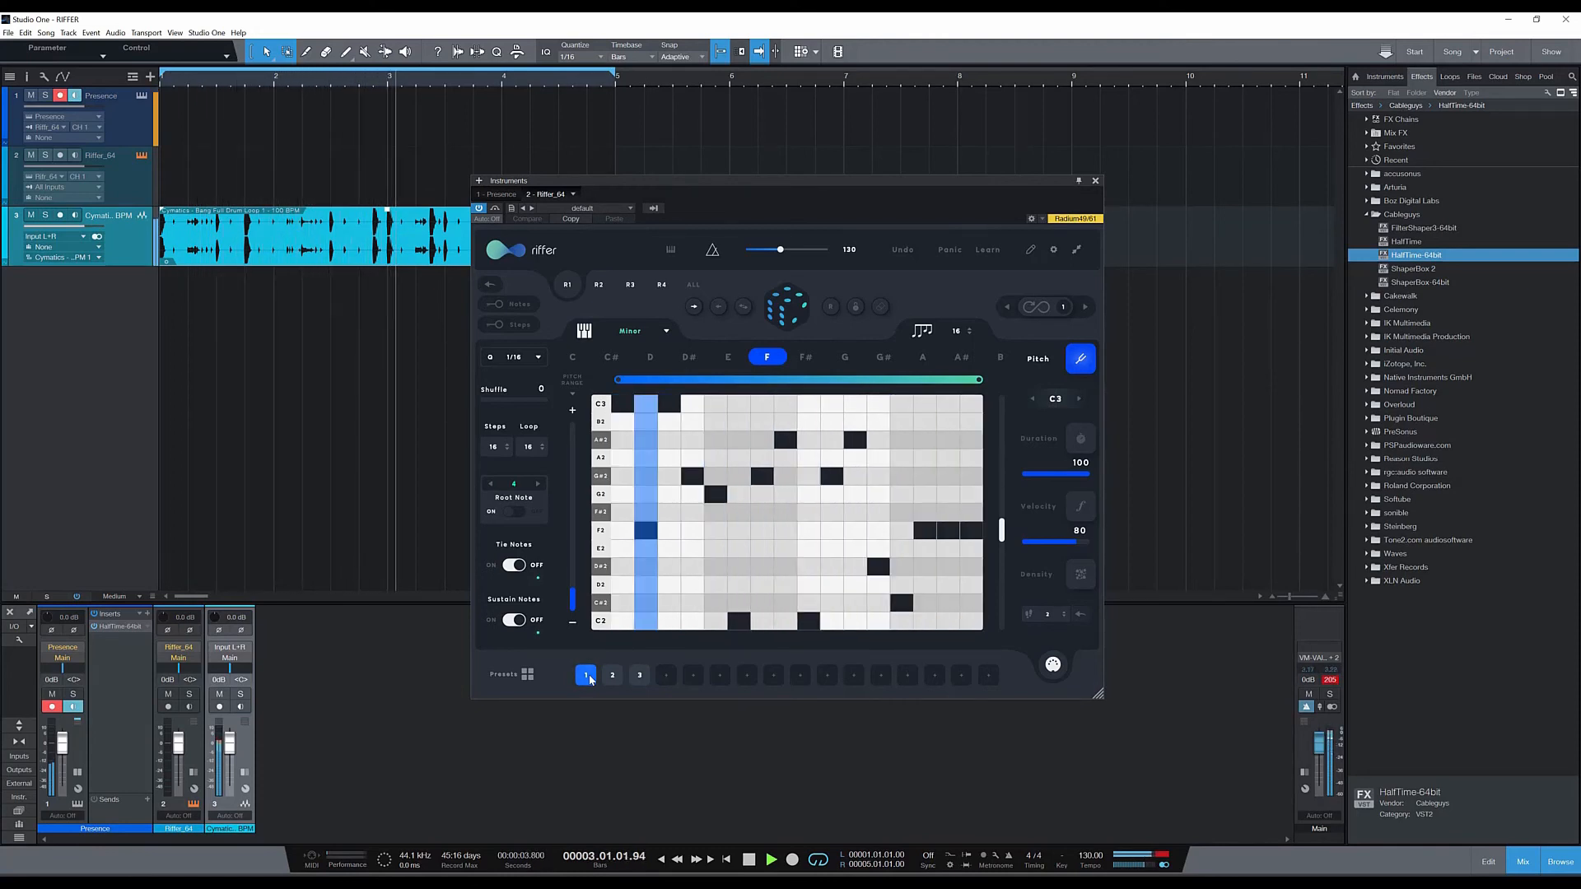
left_click(771, 860)
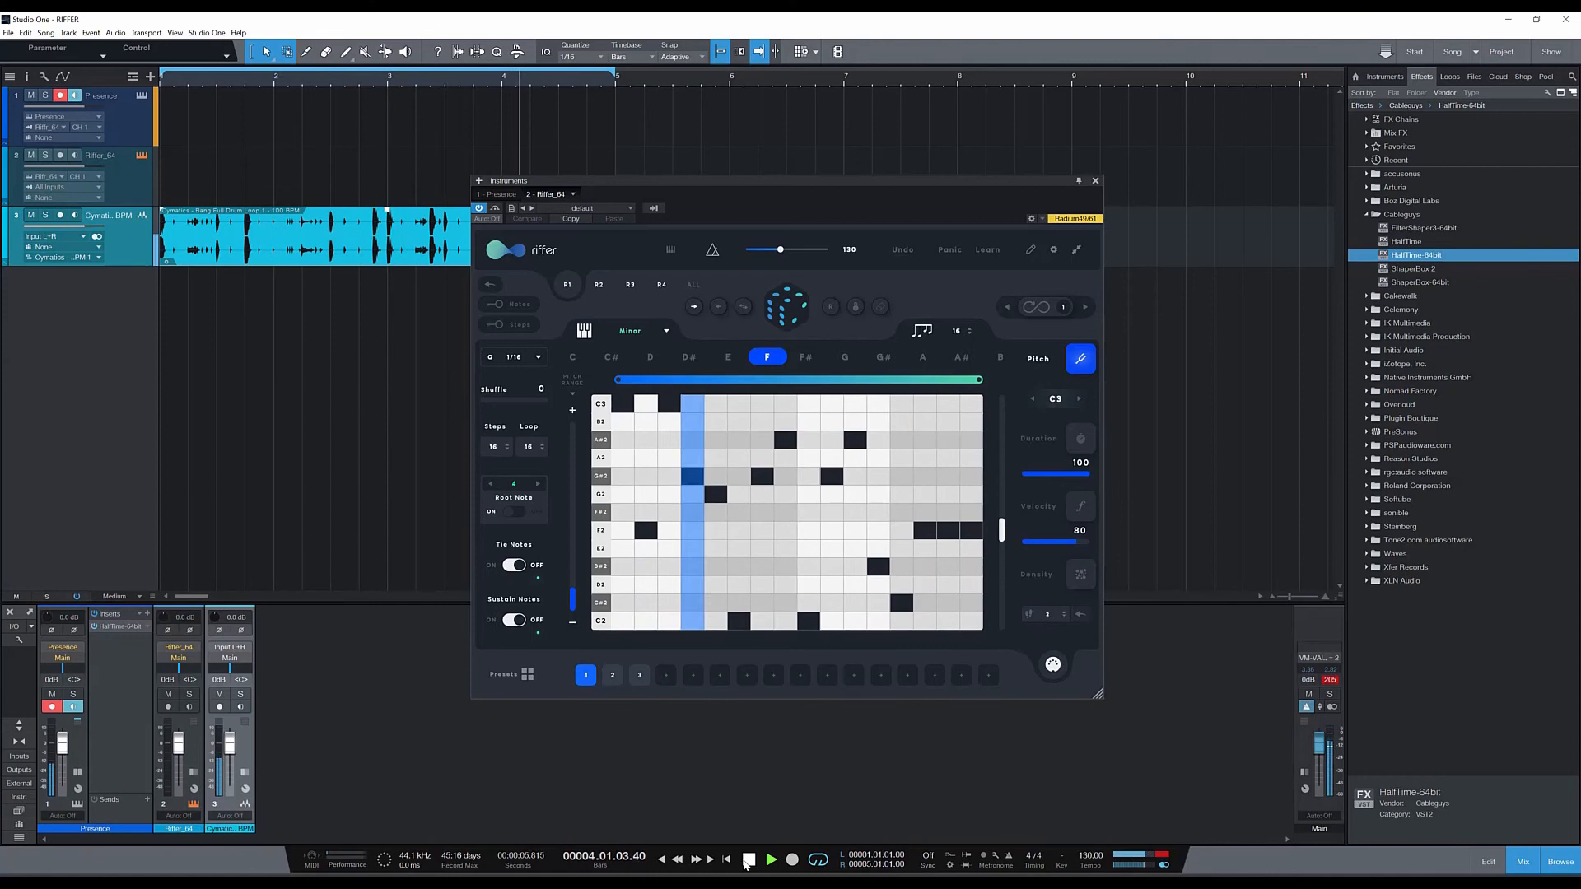
left_click(748, 859)
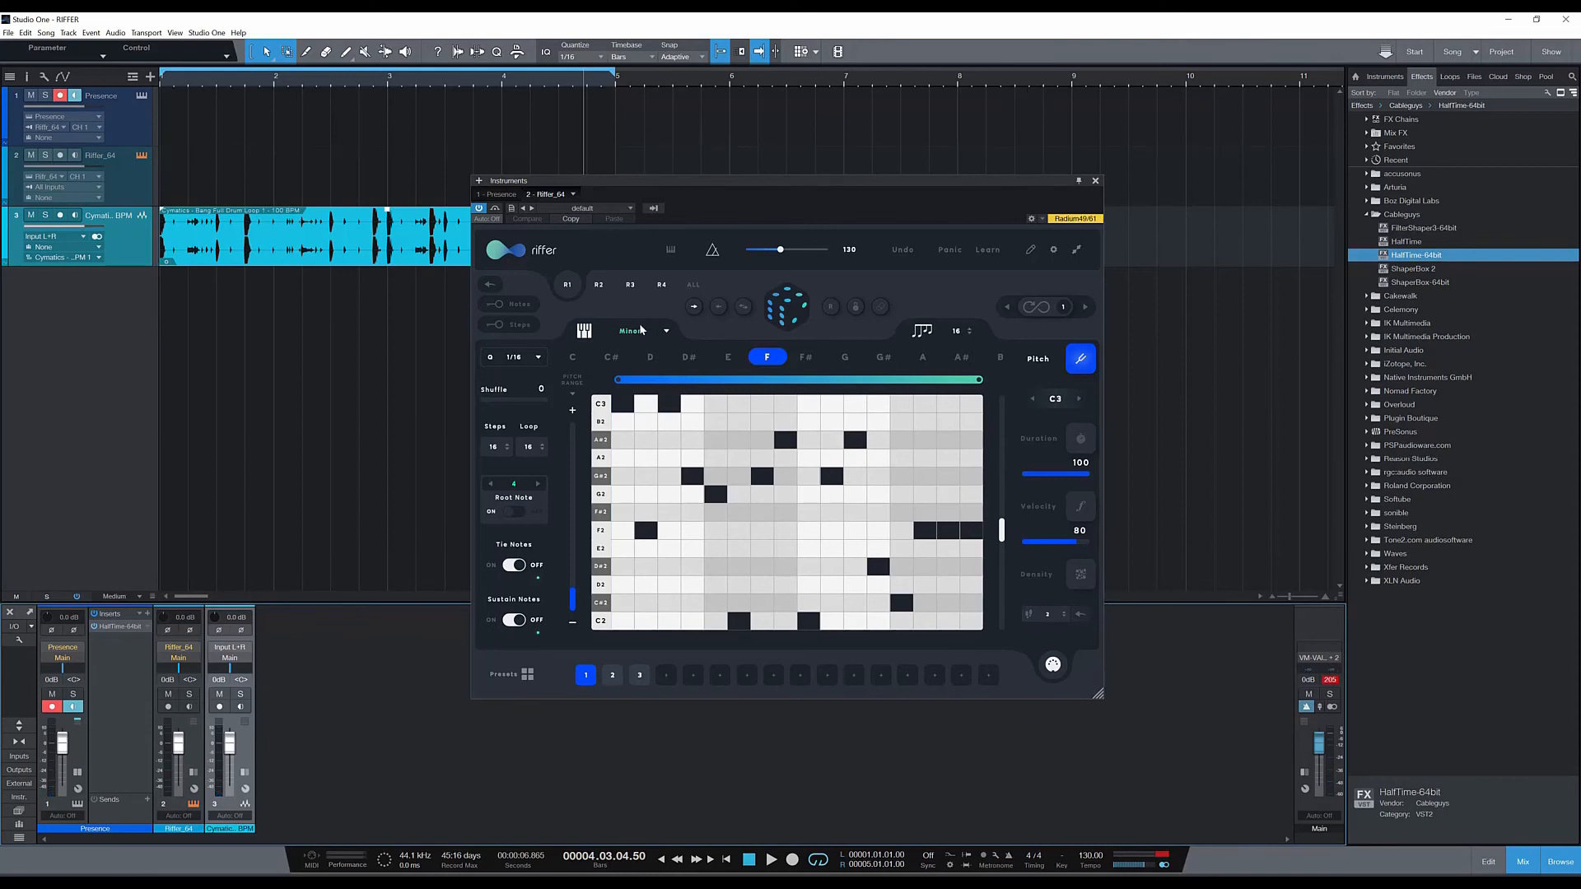
left_click(612, 676)
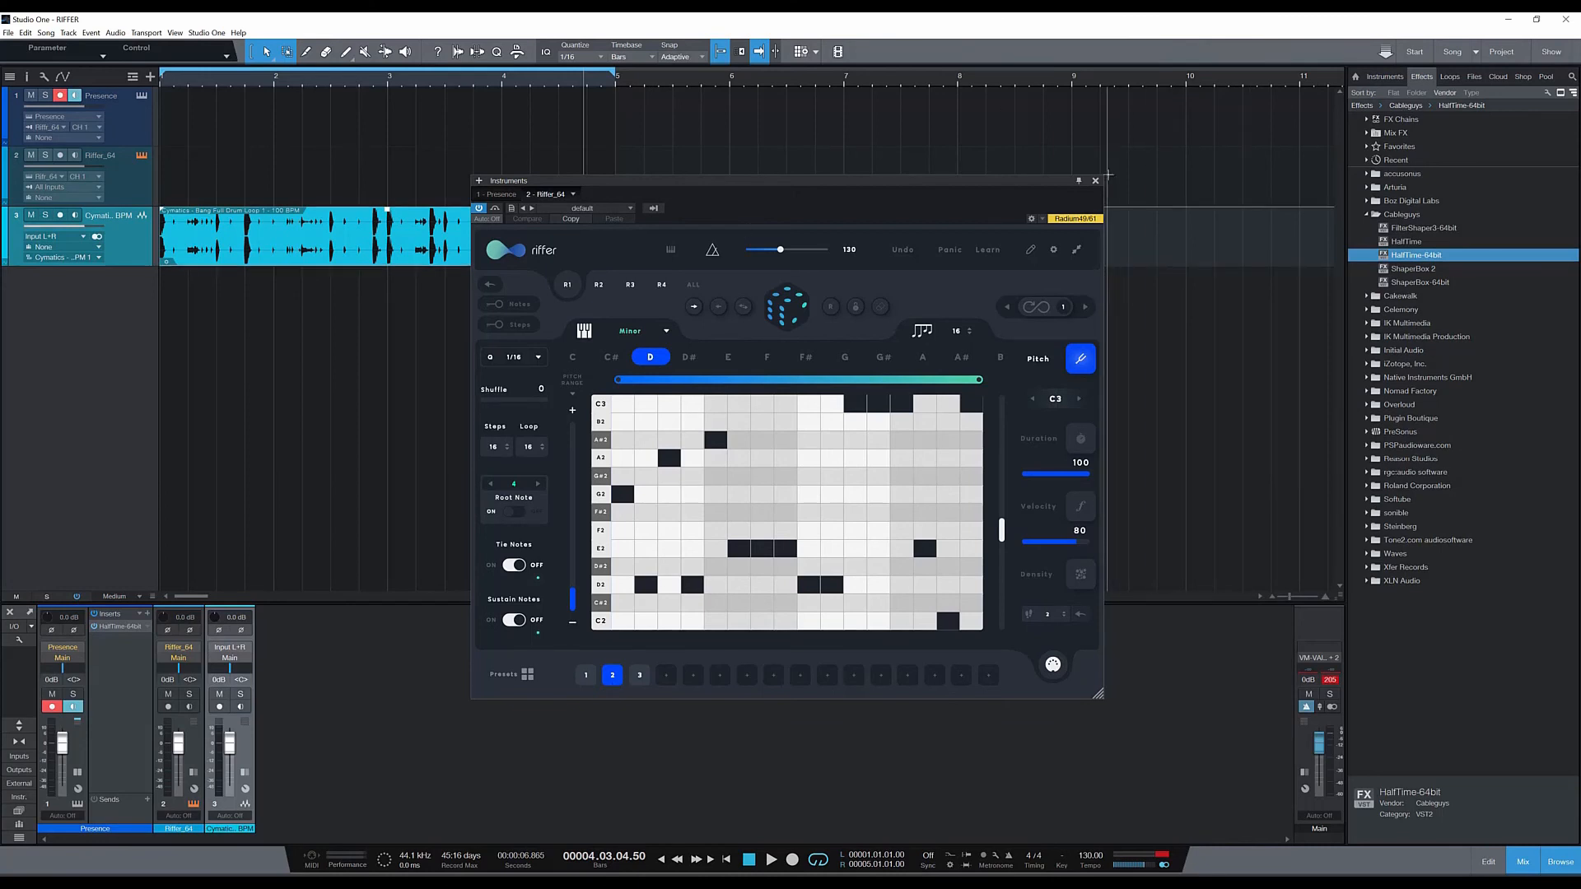
mouse_move(1097, 188)
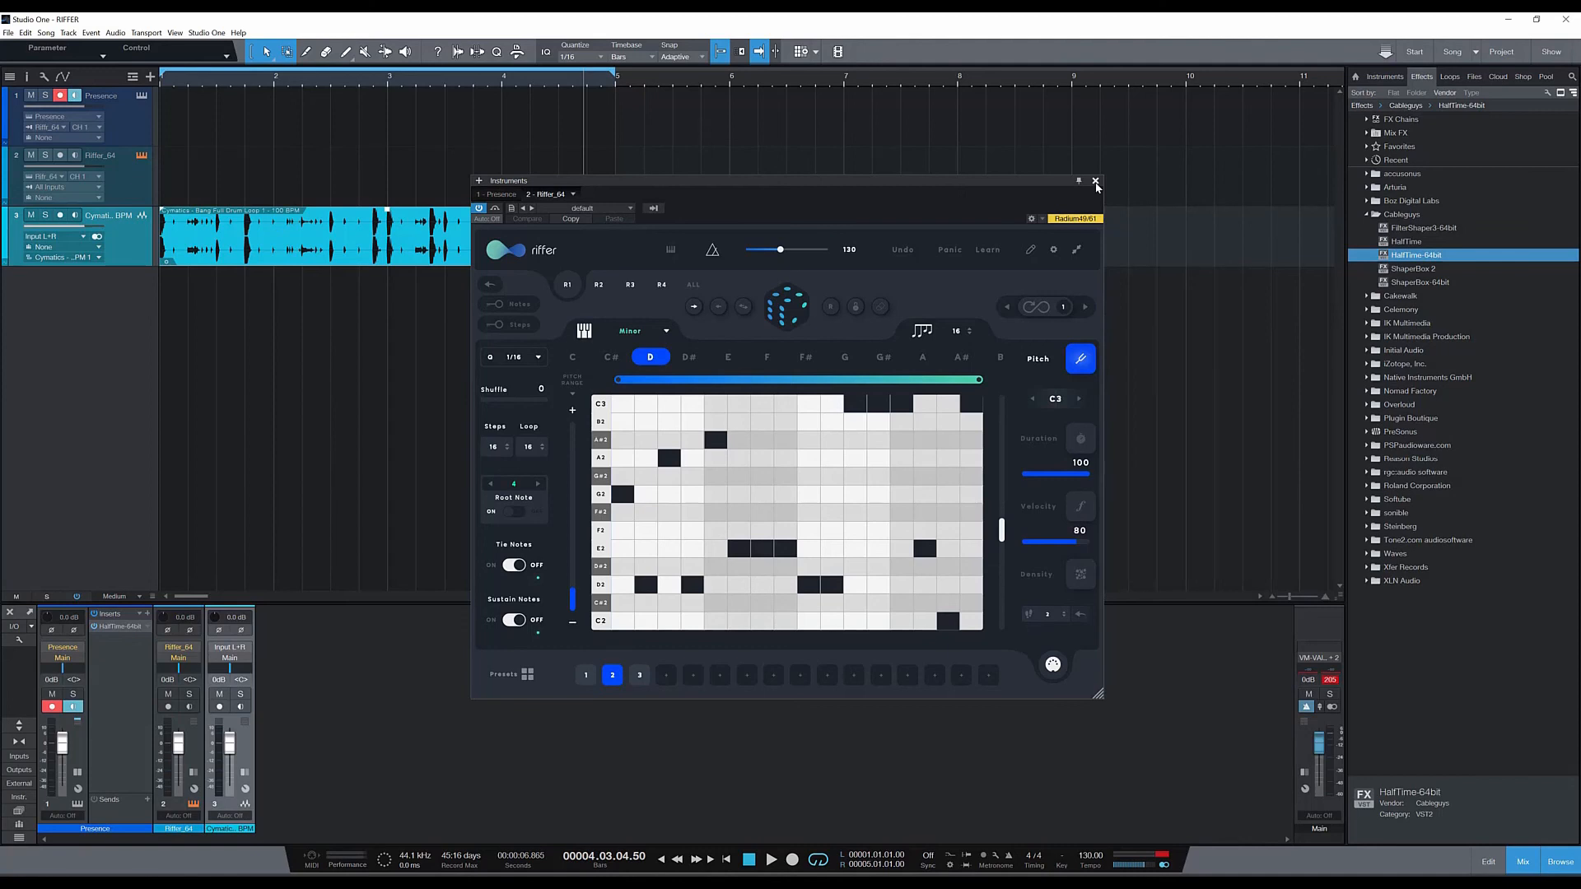
Close the Riffer window and play the beat from the song start over the drum loop
left_click(1095, 181)
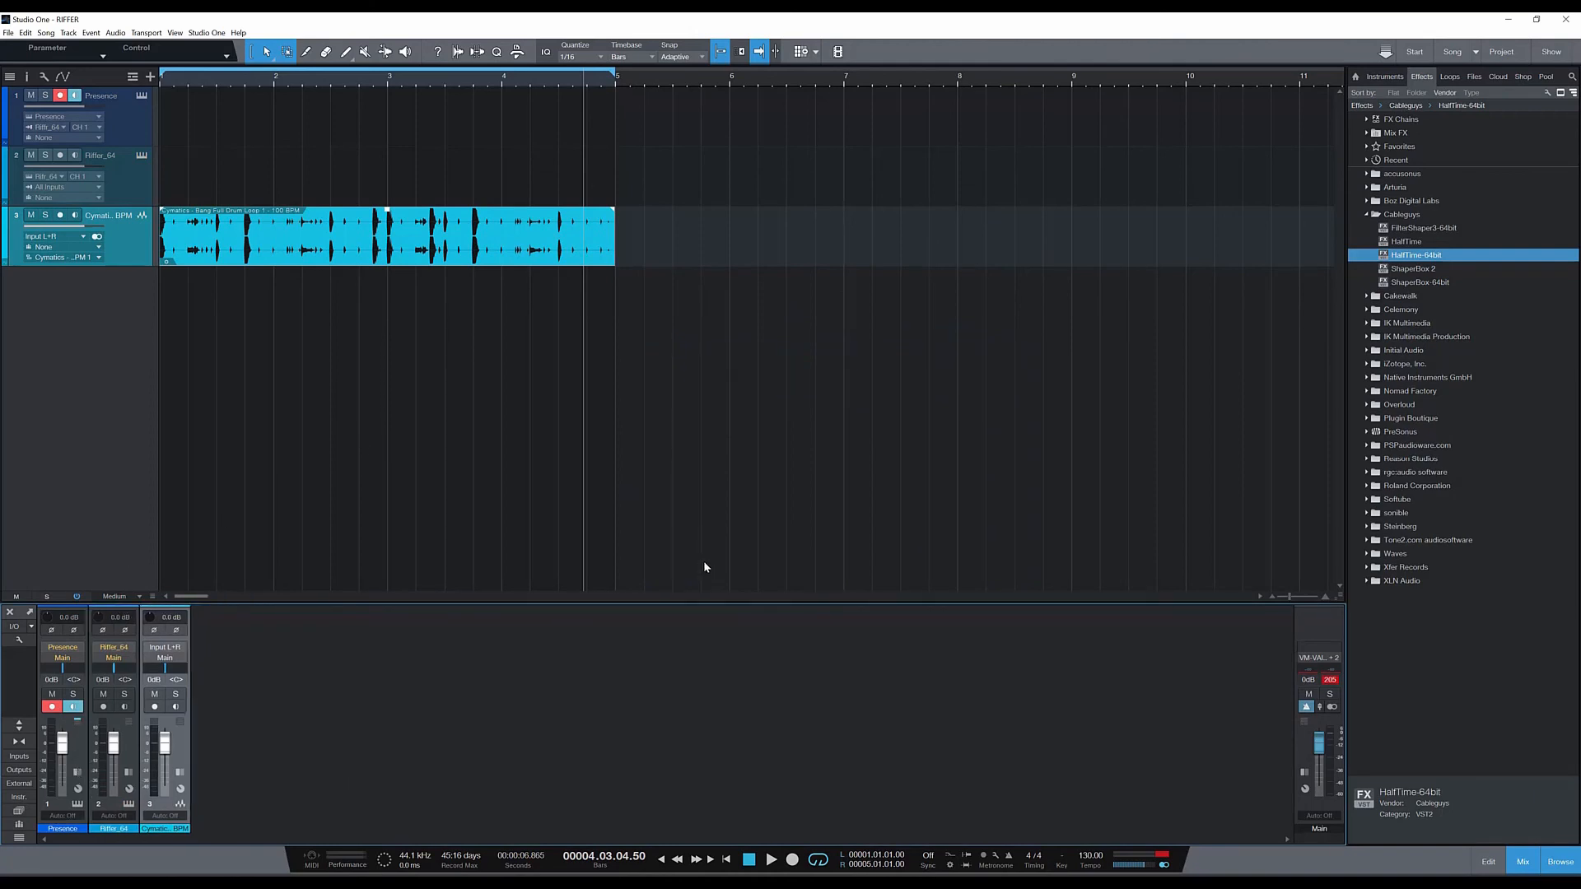
mouse_move(819, 240)
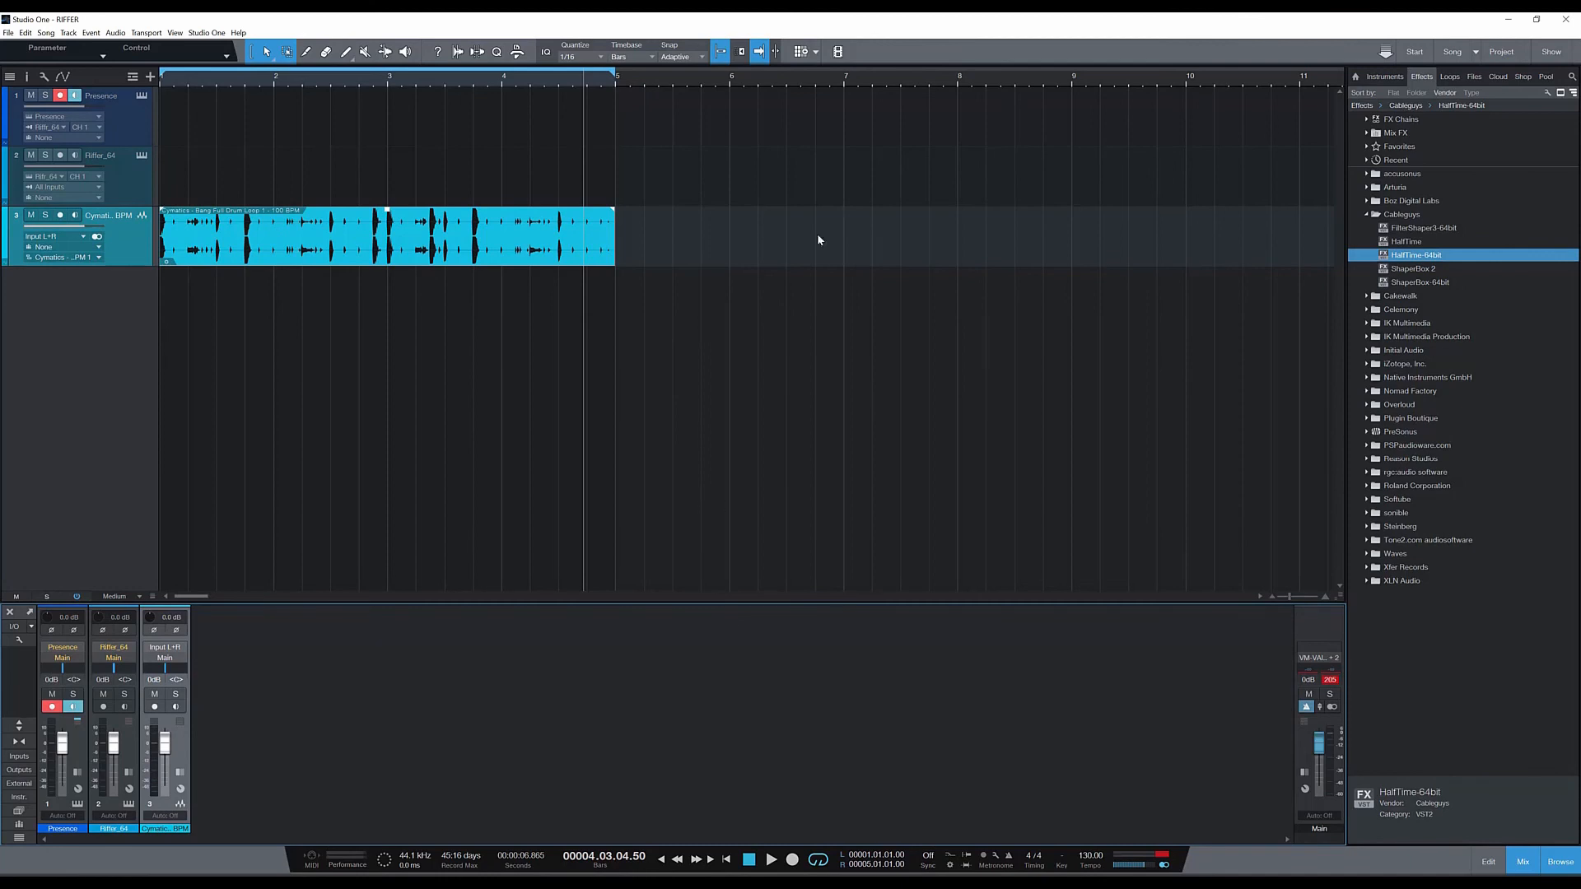
mouse_move(732, 852)
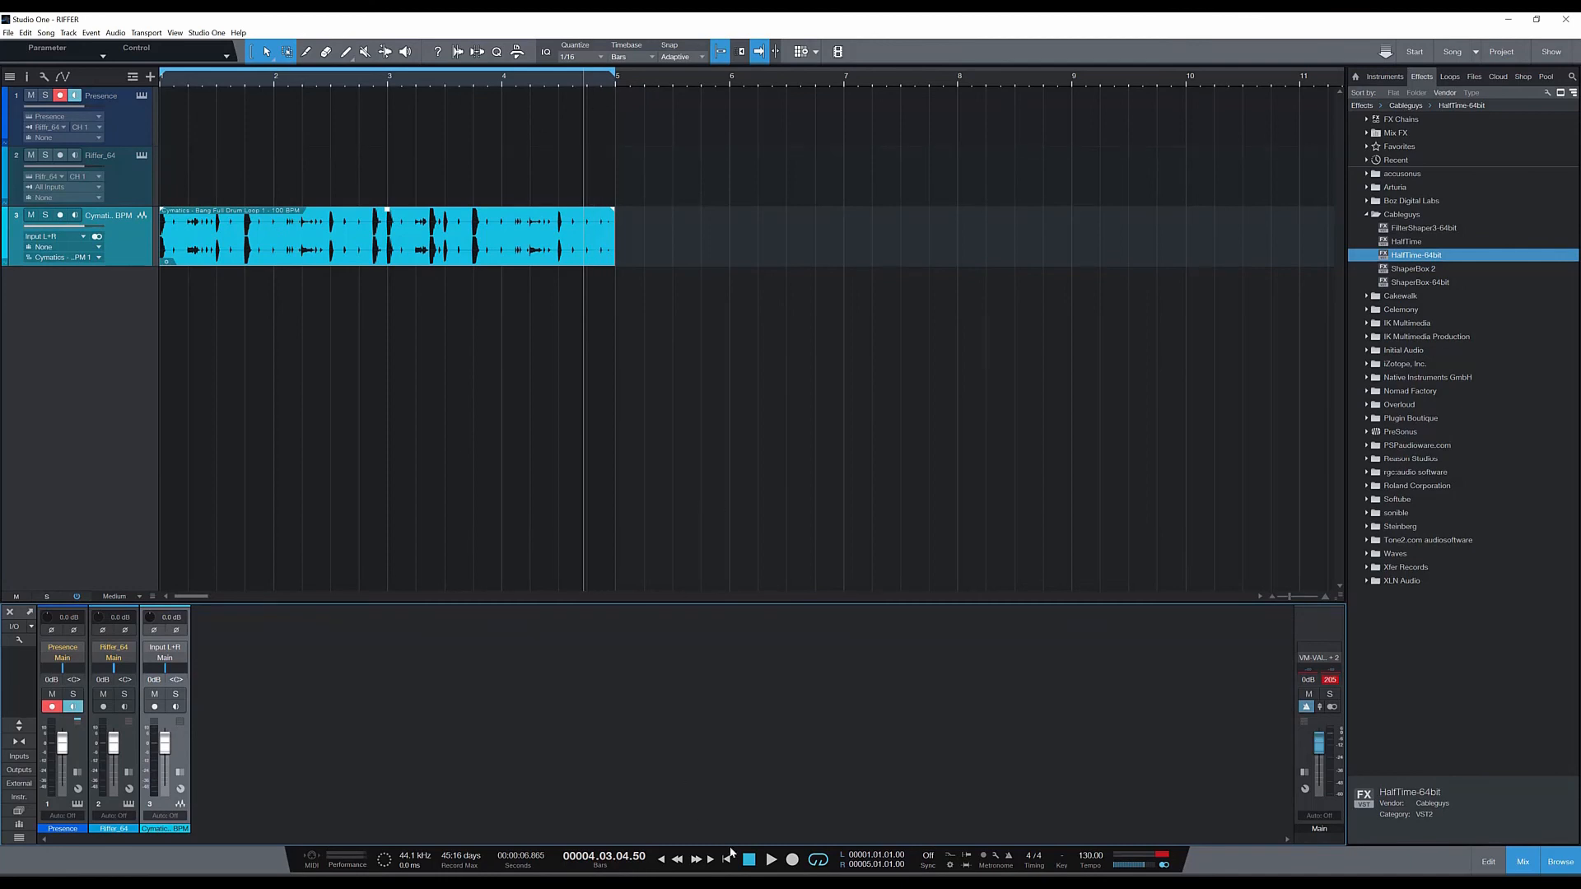
left_click(750, 860)
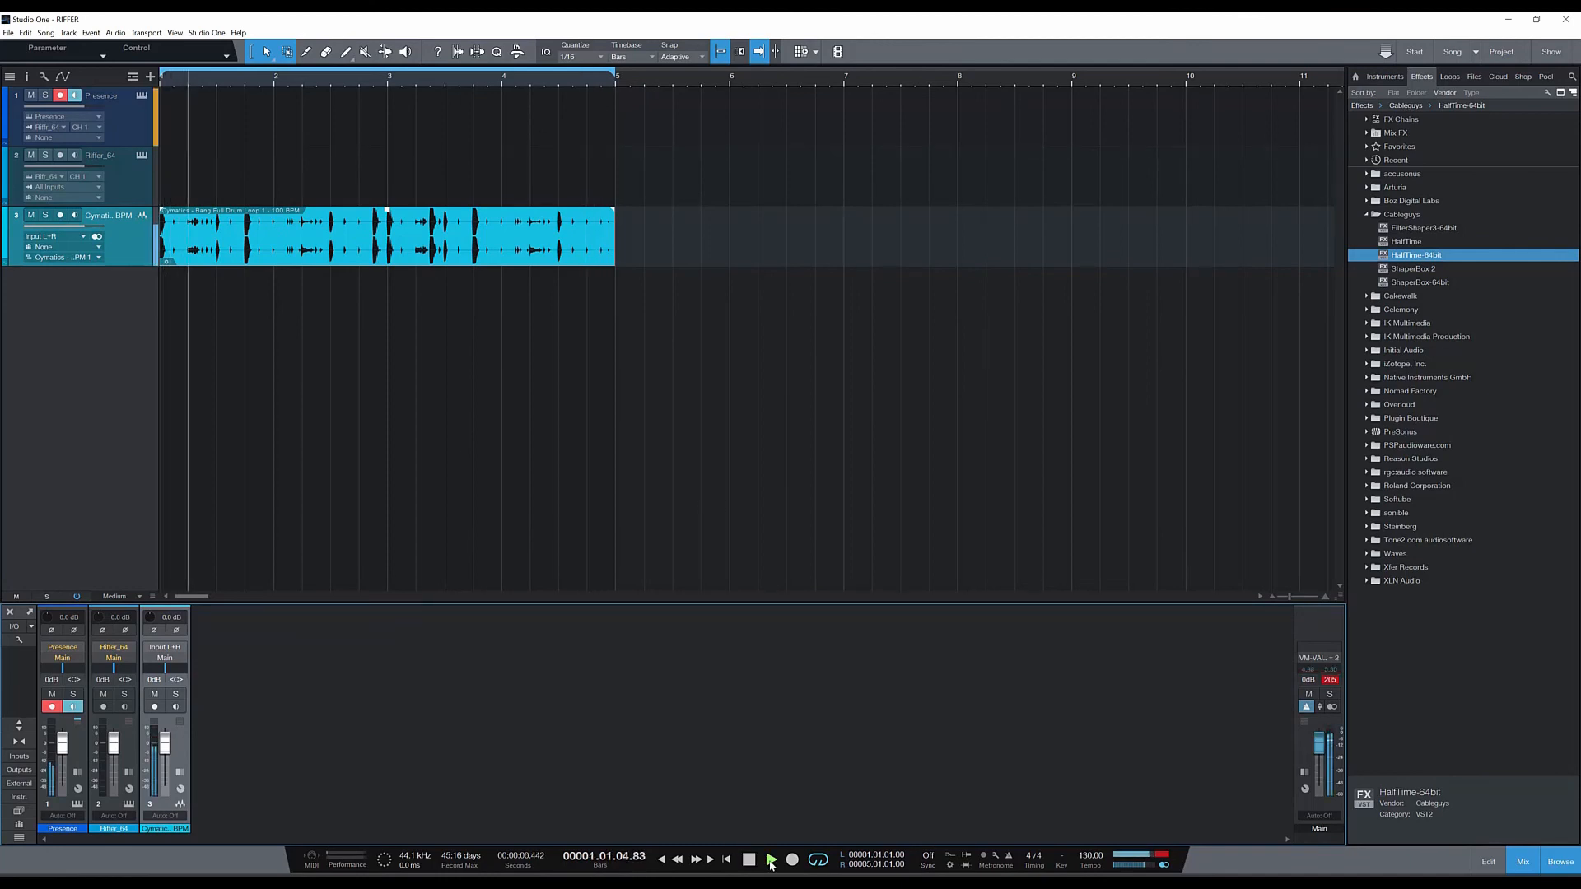
left_click(769, 860)
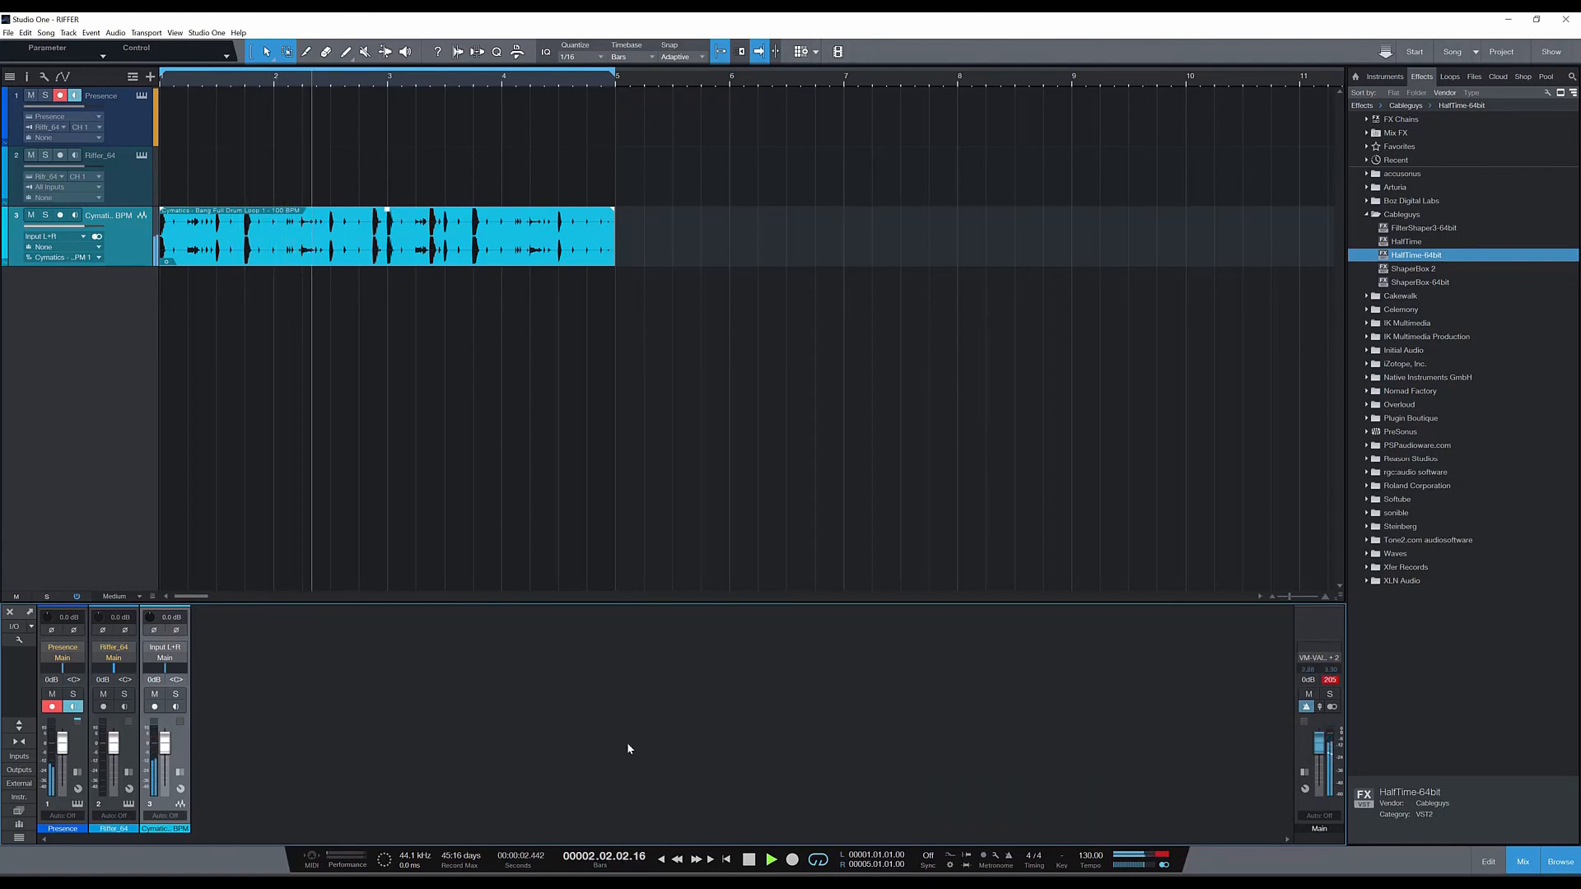